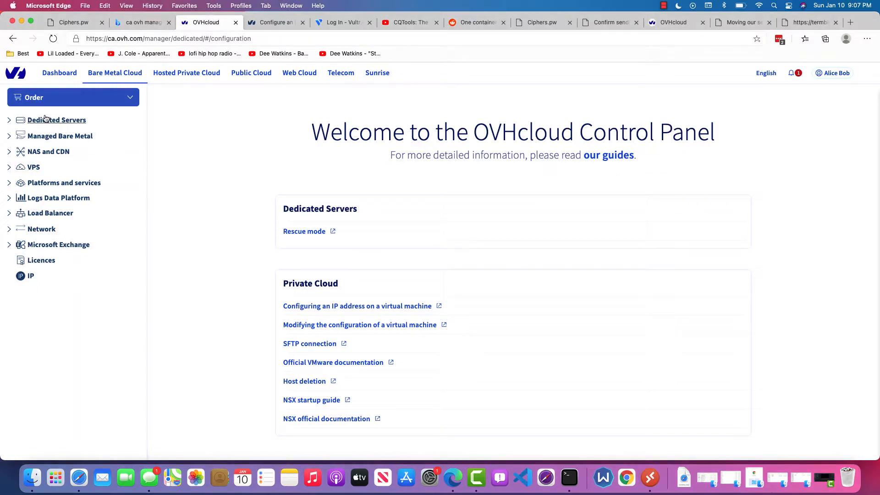
Open the ns525930.ip-158-69-127.net server details from the All my servers list.
click(56, 119)
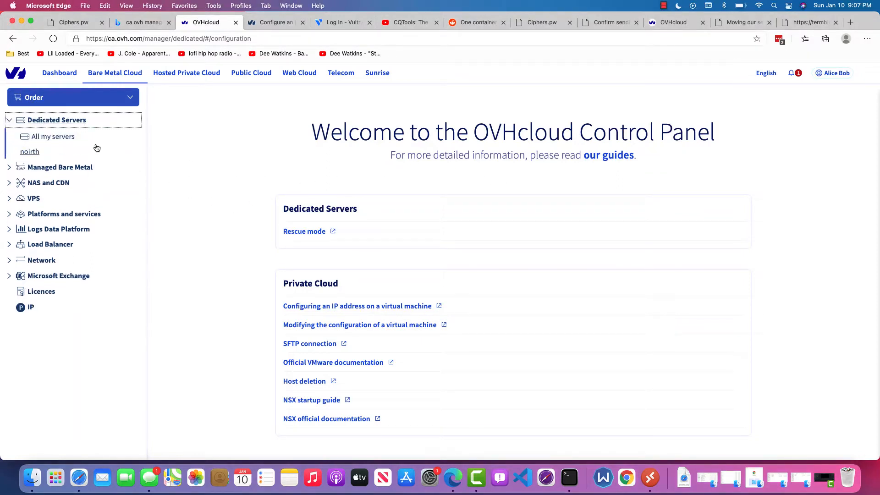
click(54, 137)
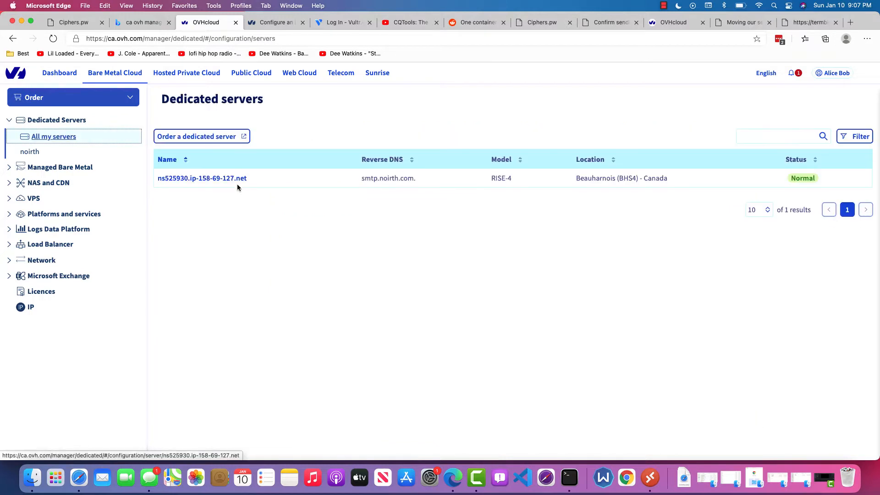
mouse_move(267, 230)
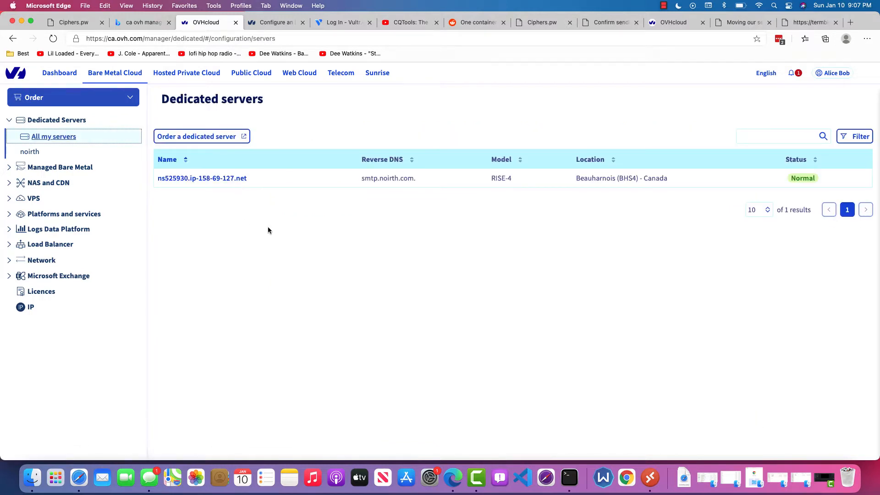
mouse_move(226, 201)
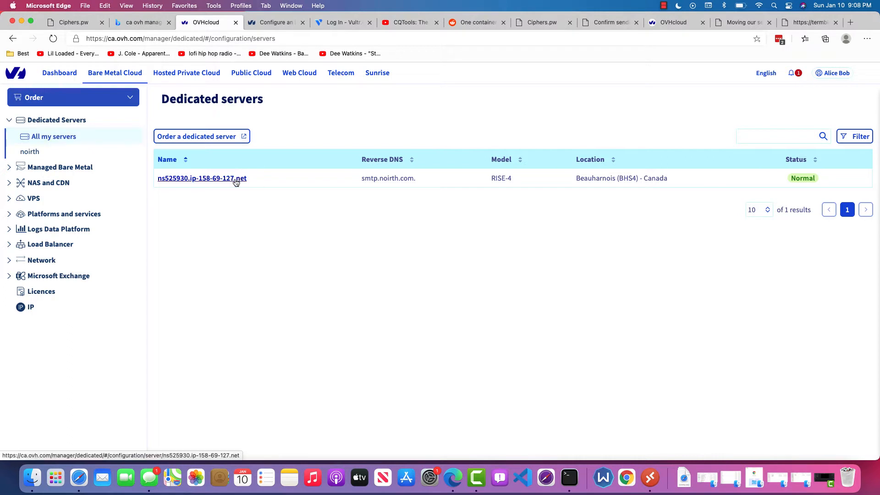
click(202, 178)
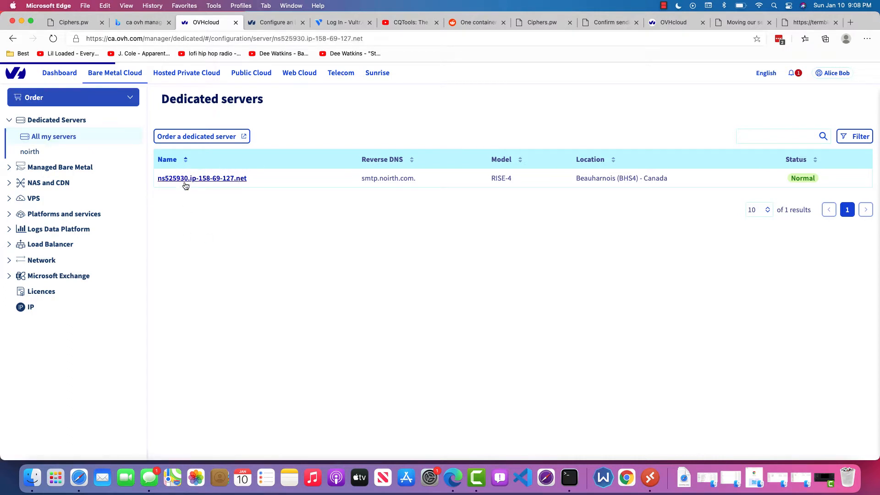
click(201, 178)
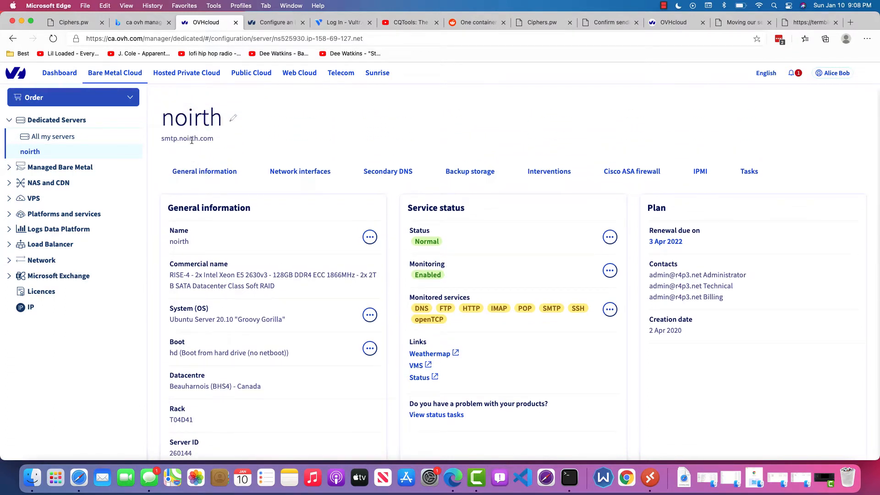
scroll(down, 3)
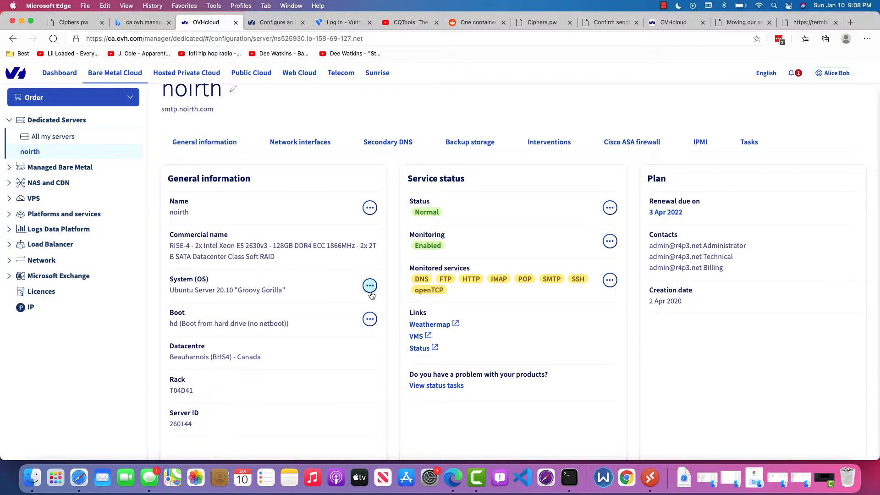
Start an OS install from the System (OS) actions, keeping 'Install from an OVHcloud template'.
click(369, 286)
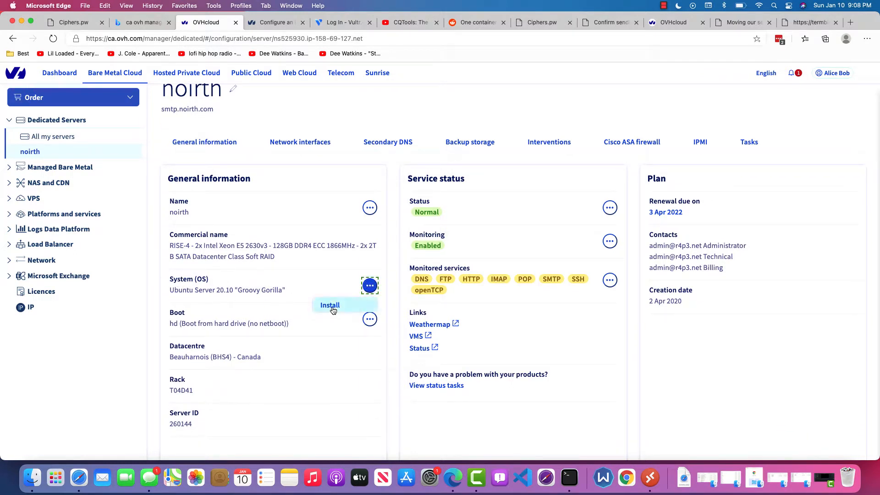
click(330, 304)
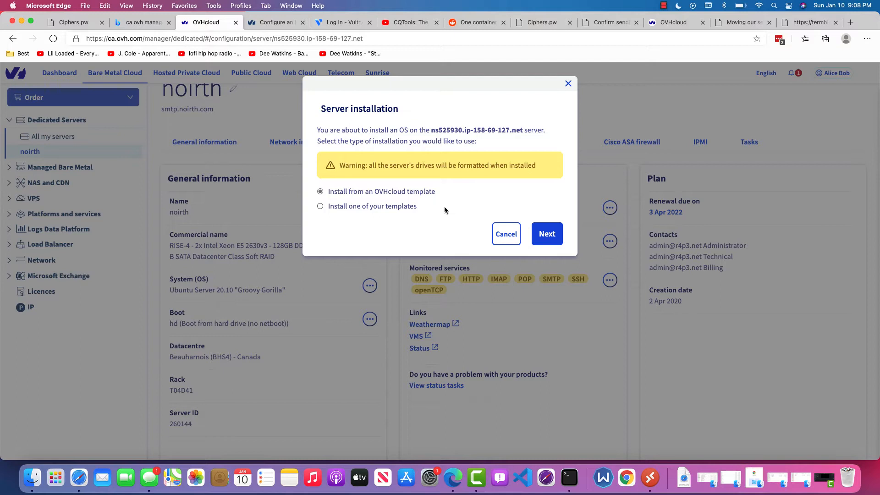
mouse_move(393, 199)
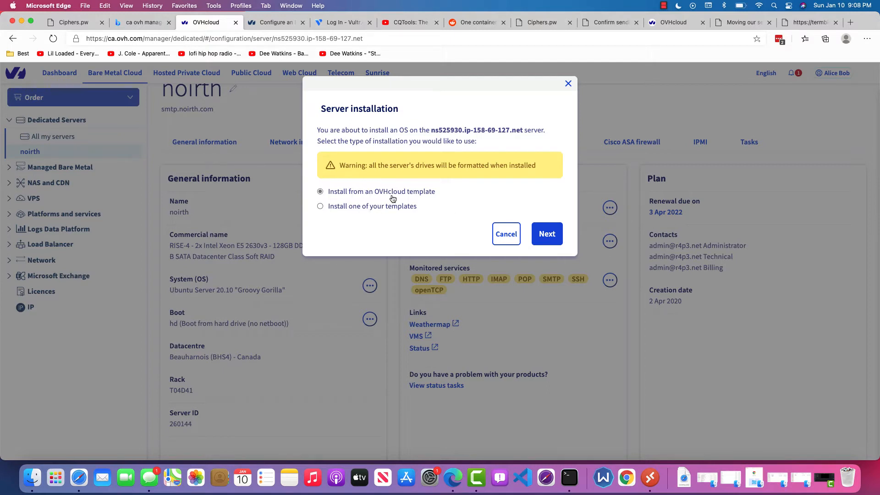
click(546, 234)
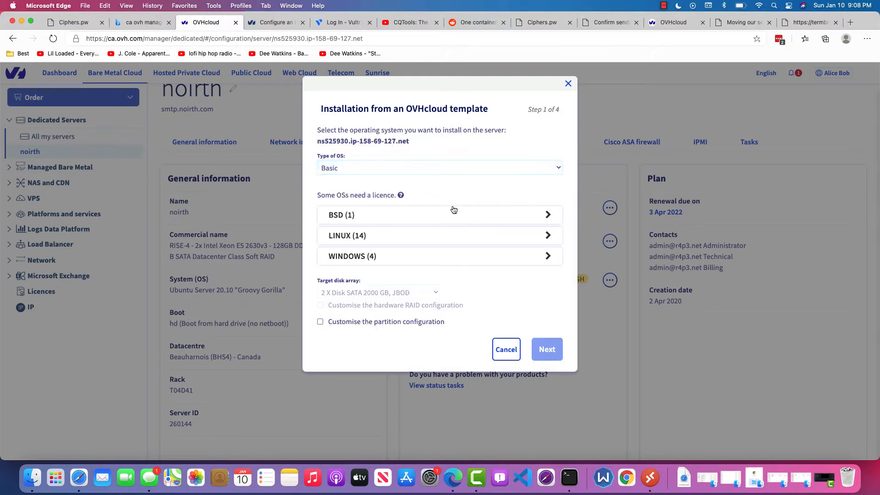
Select Windows Hyper-V Server 2019 under WINDOWS, leave partition customisation off, and continue.
click(439, 256)
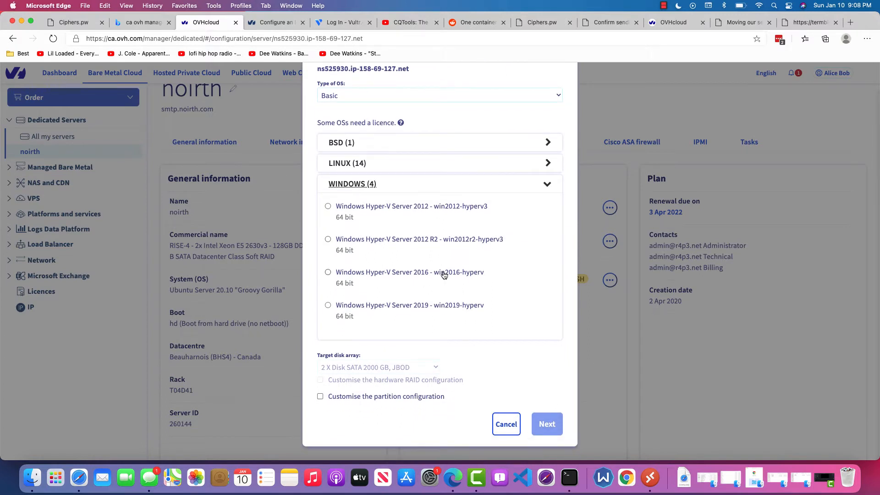
click(328, 305)
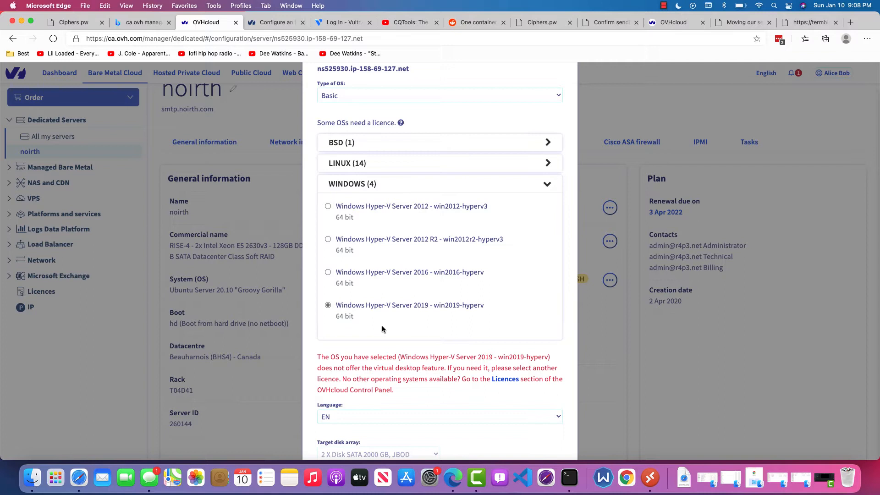
scroll(down, 3)
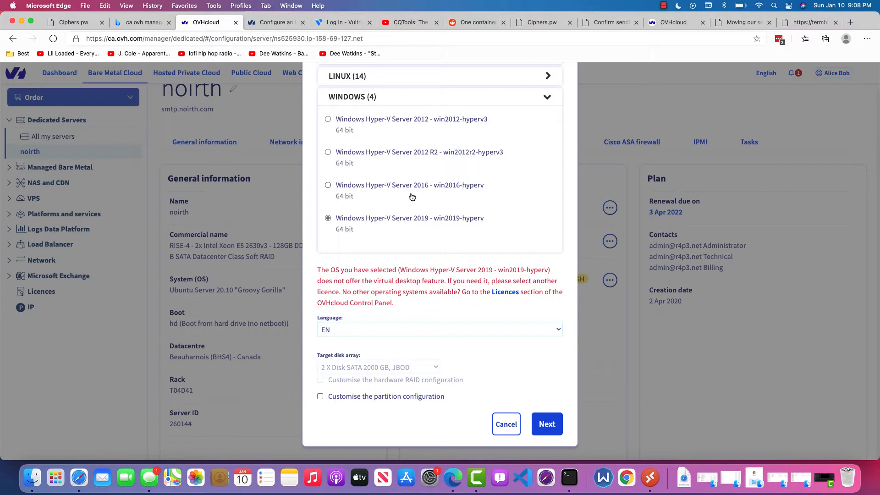
mouse_move(428, 152)
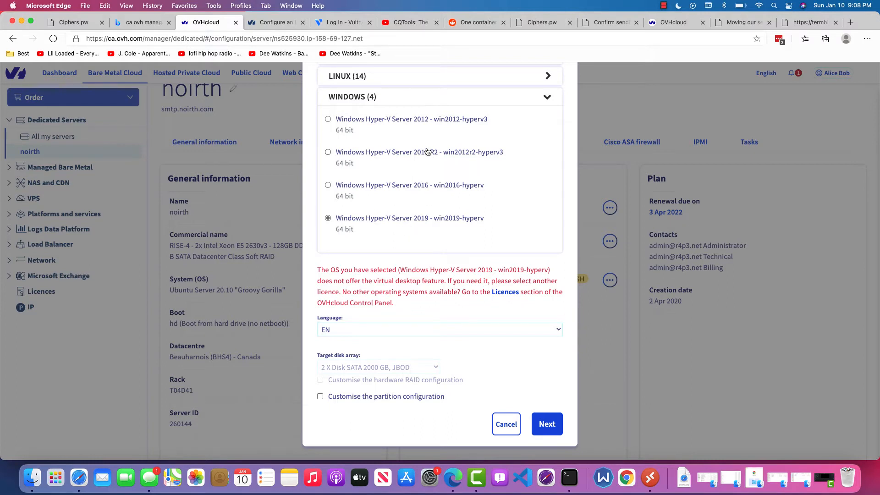
mouse_move(420, 222)
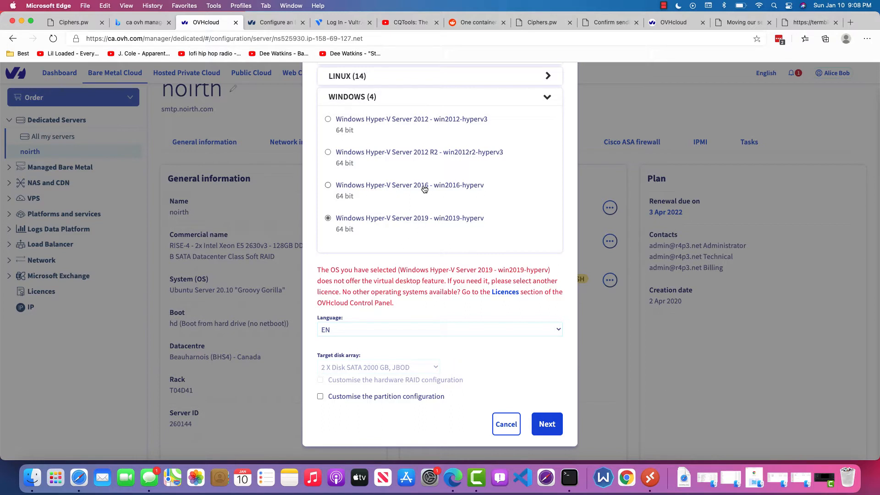
mouse_move(393, 402)
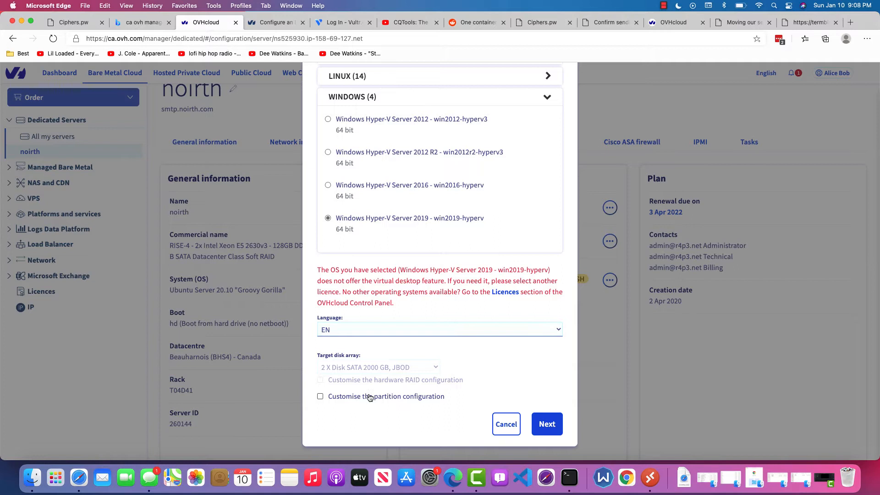
click(320, 396)
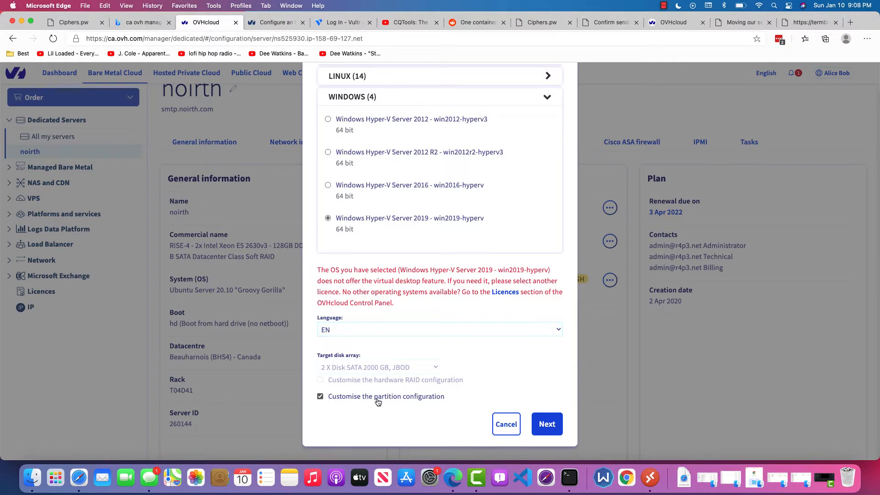
click(320, 397)
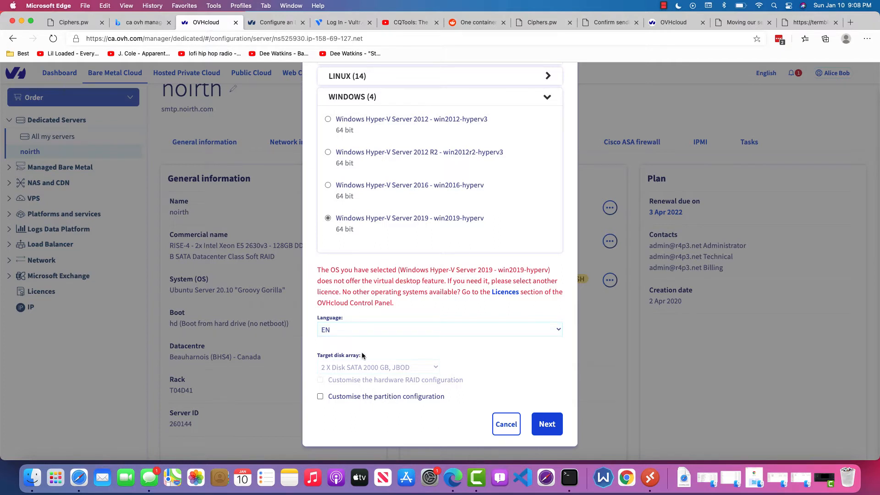
click(545, 424)
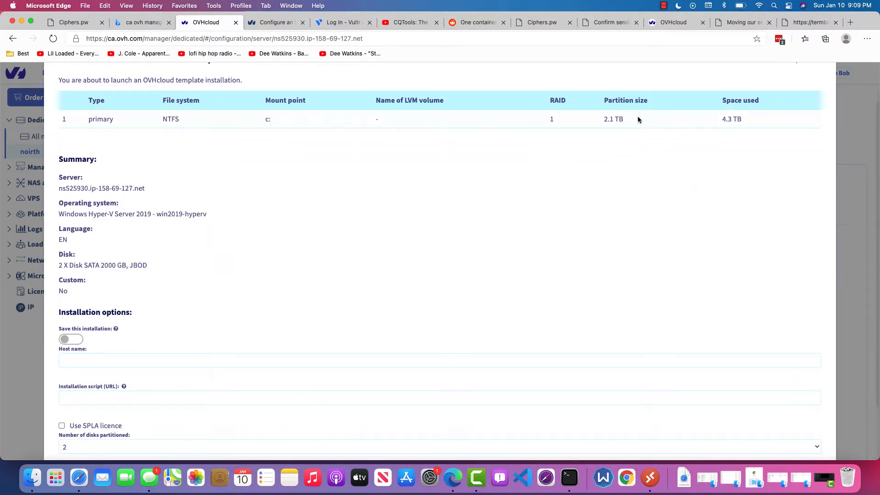
Review the summary with Use SPLA licence unchecked and confirm the installation.
scroll(down, 3)
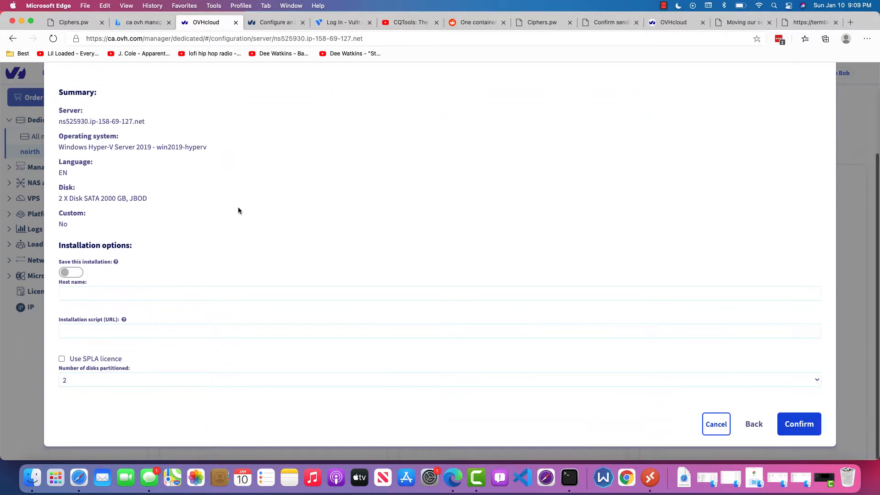
click(185, 331)
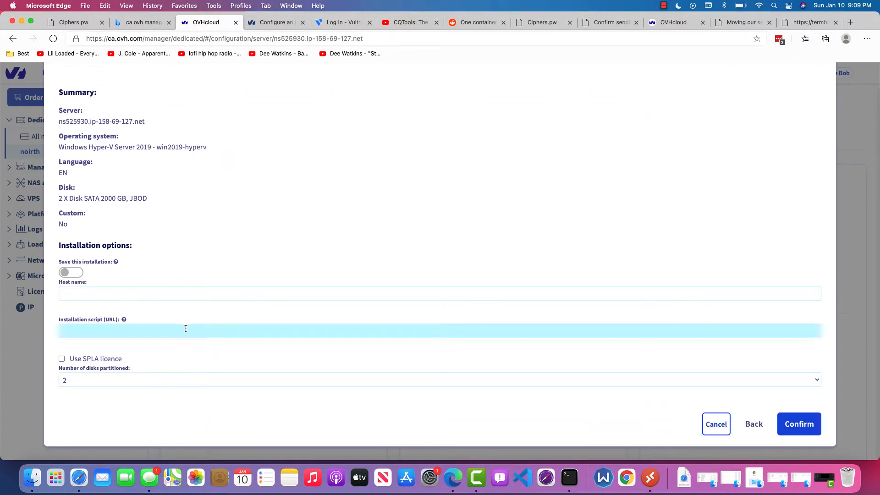
click(438, 380)
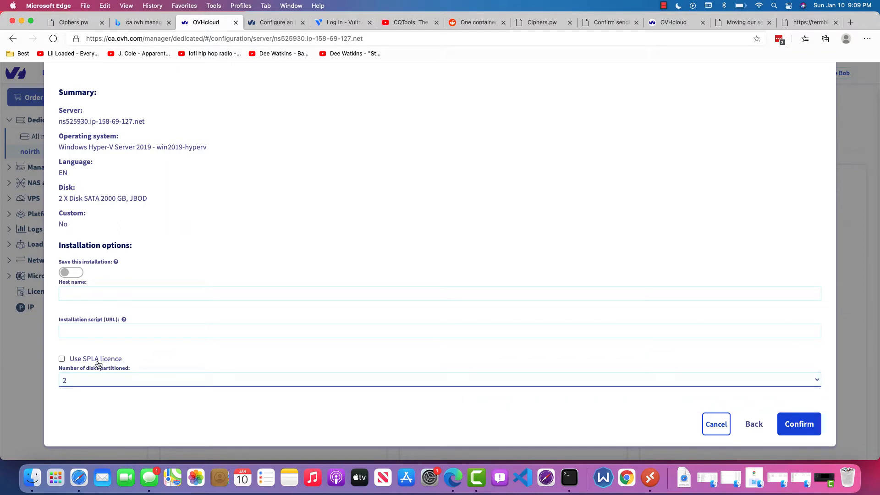
click(61, 358)
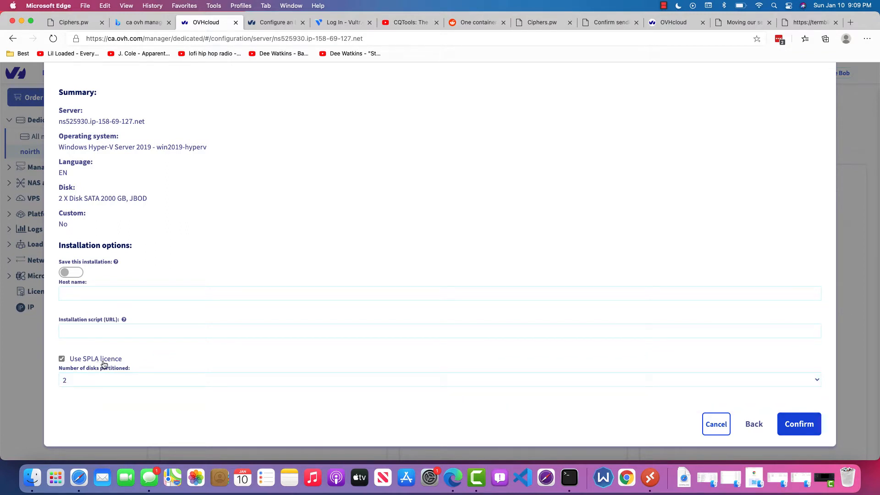
click(62, 358)
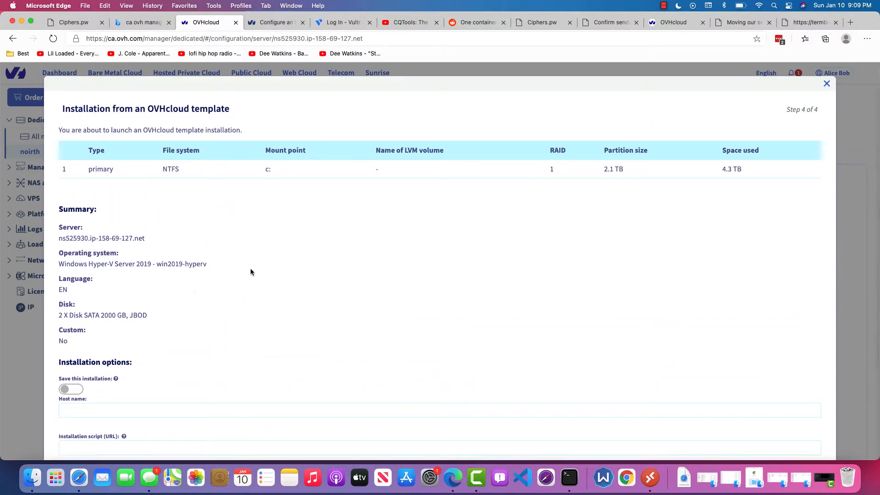
scroll(down, 3)
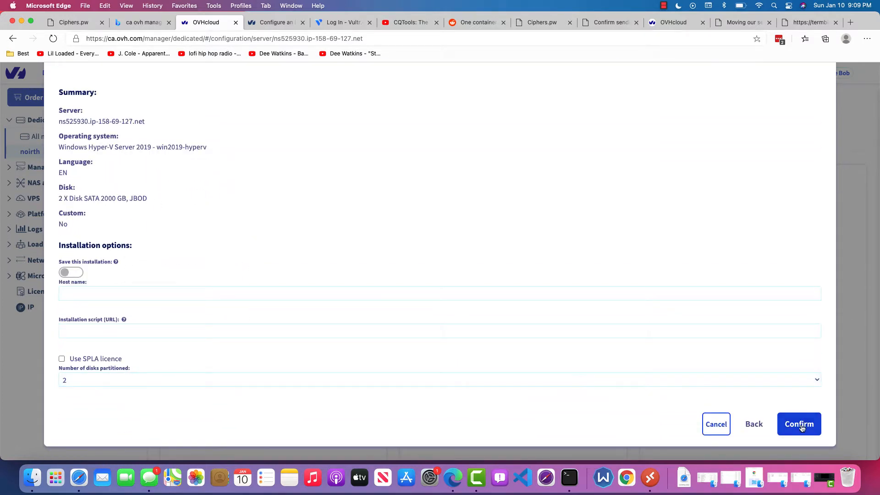
click(799, 424)
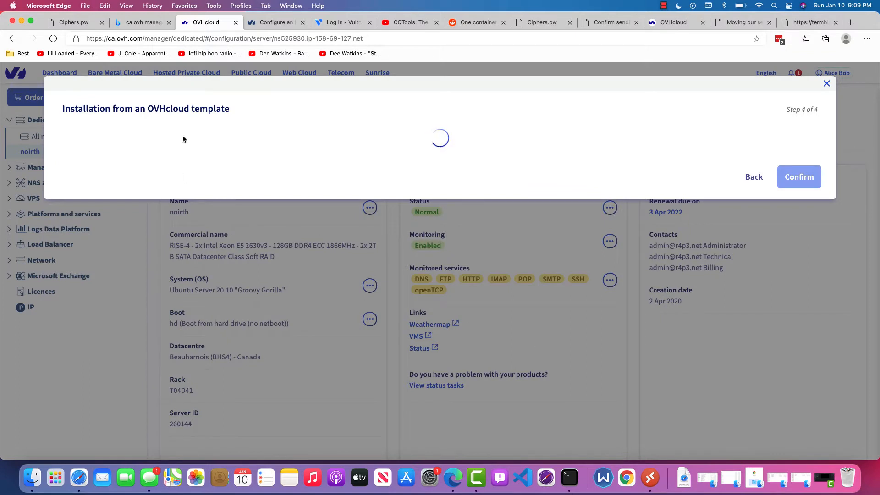
Confirm the OS reinstall so the installation progress dialog starts at step 1 of 2.
click(799, 177)
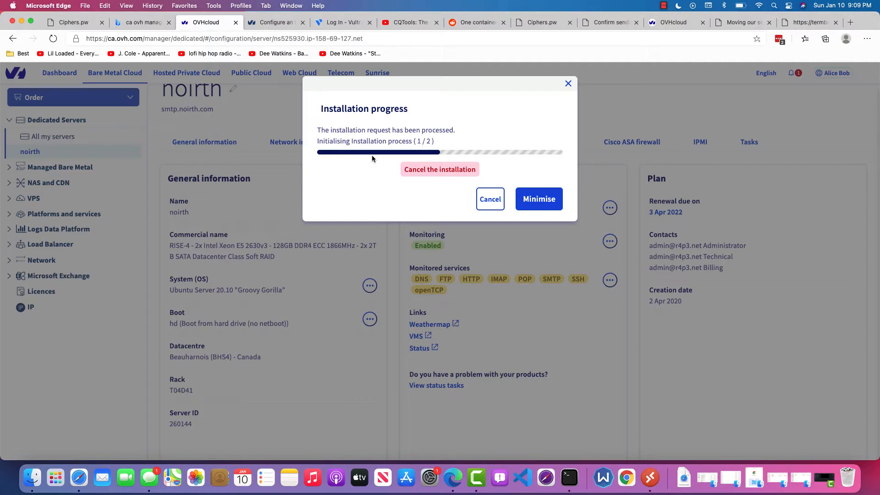
mouse_move(490, 143)
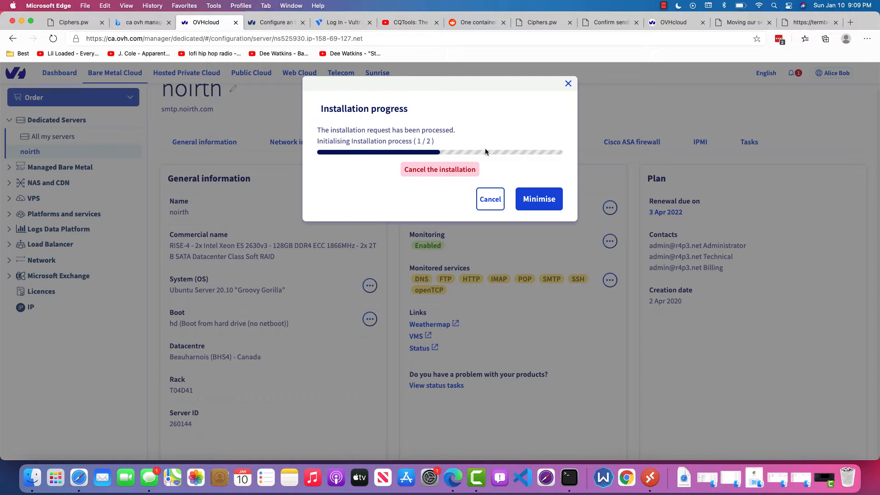
mouse_move(472, 131)
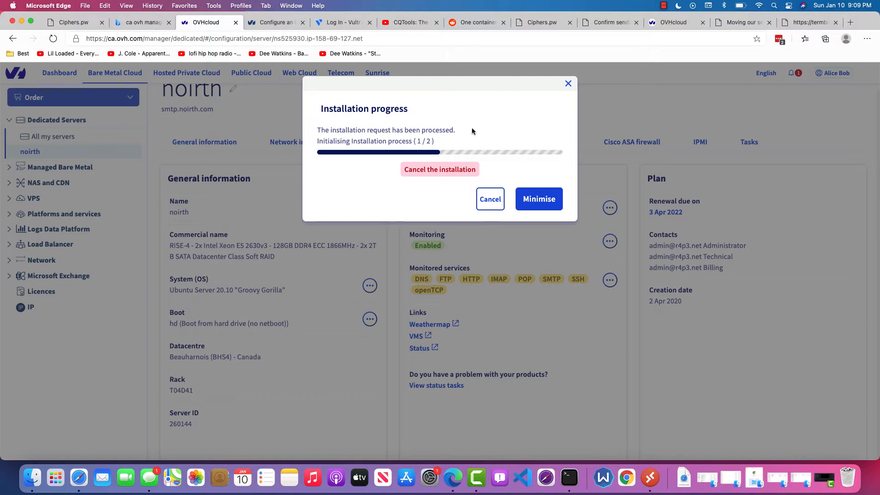
mouse_move(470, 118)
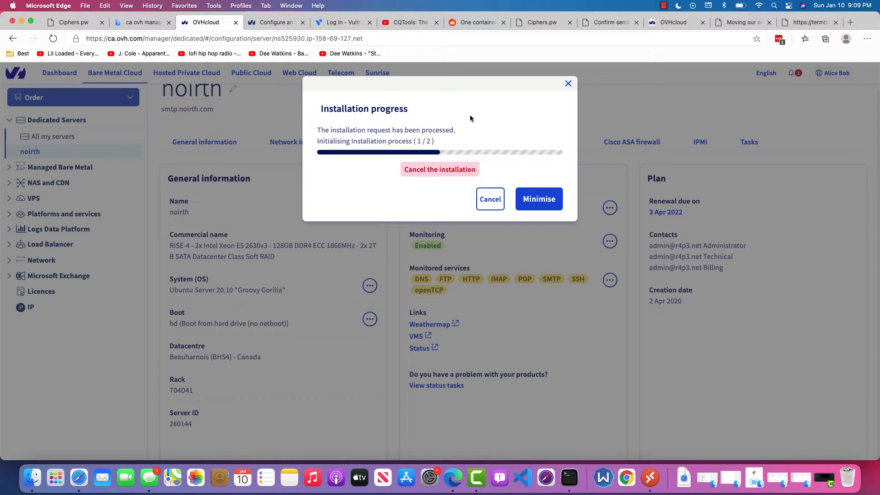
mouse_move(684, 46)
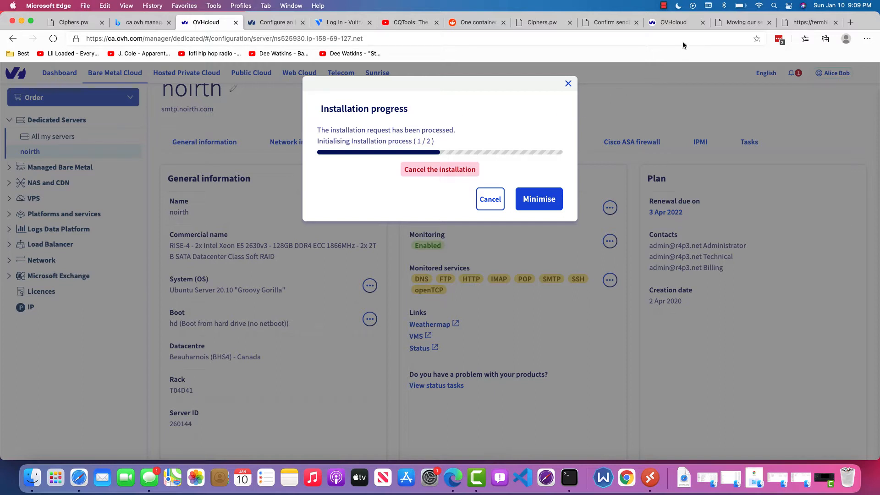
mouse_move(354, 56)
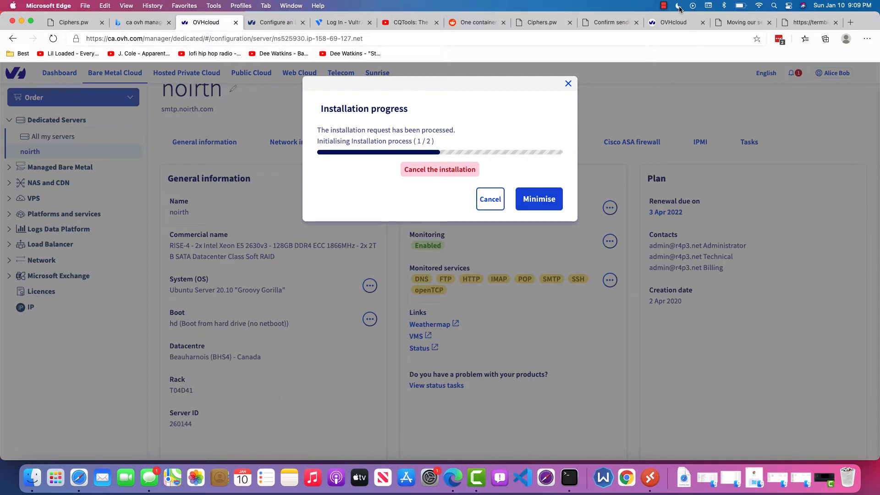
Answer question 28 with format, partition and initialize the drive and check it against the key.
click(662, 5)
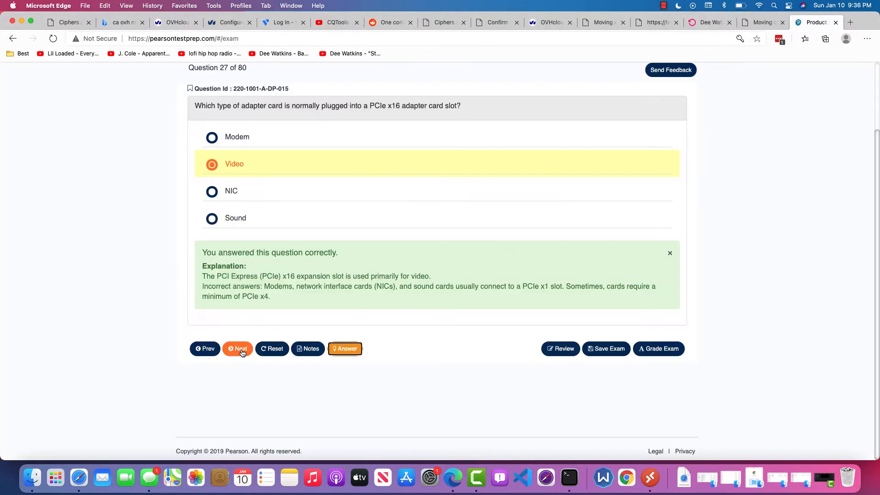
mouse_move(98, 244)
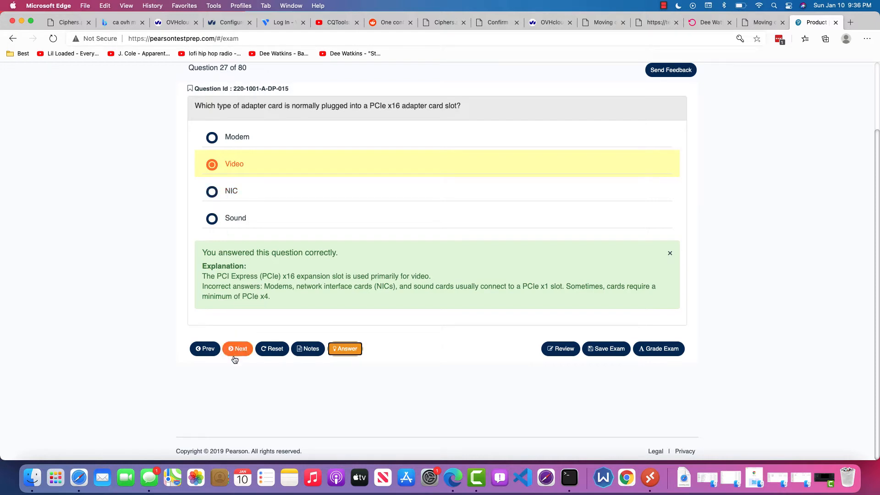
click(237, 348)
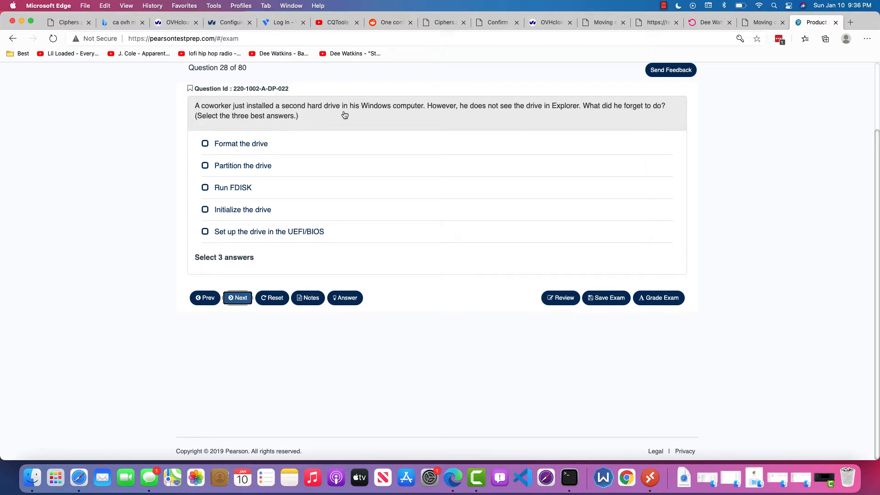
mouse_move(462, 131)
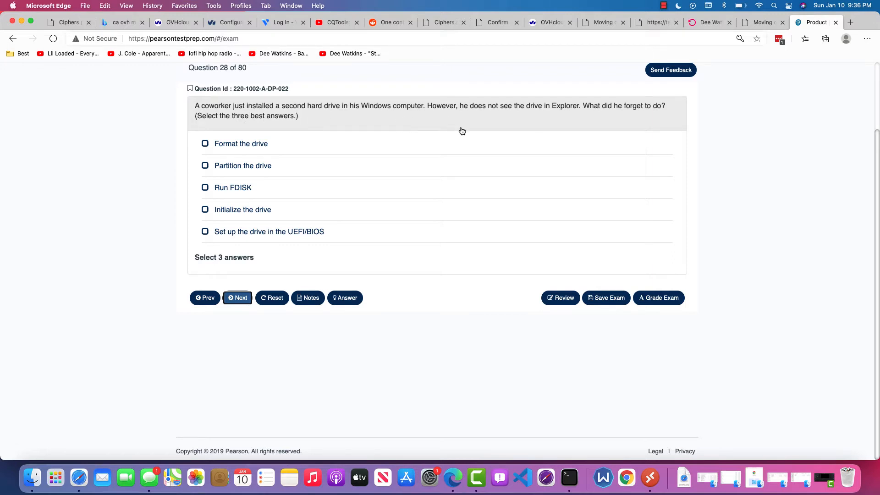
mouse_move(580, 122)
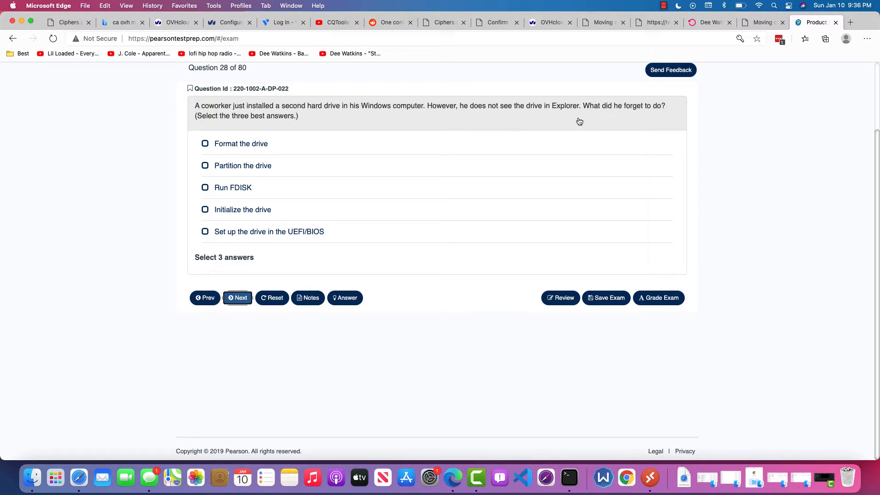
mouse_move(592, 123)
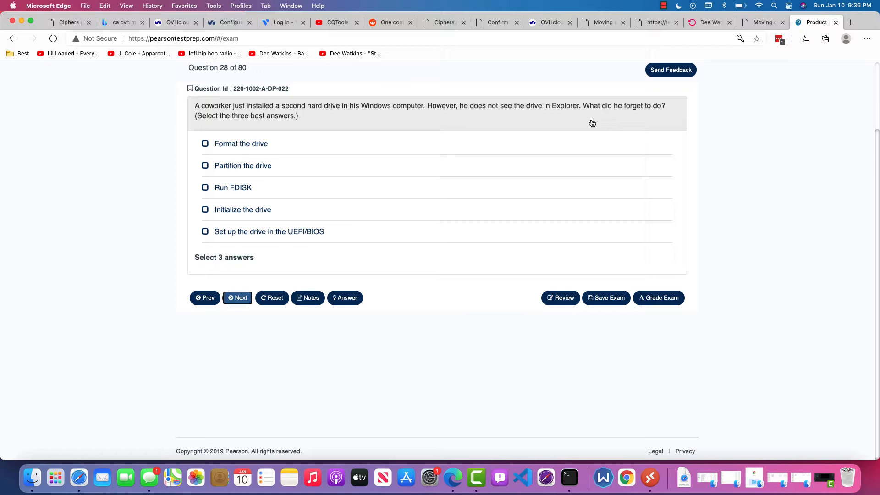
mouse_move(436, 185)
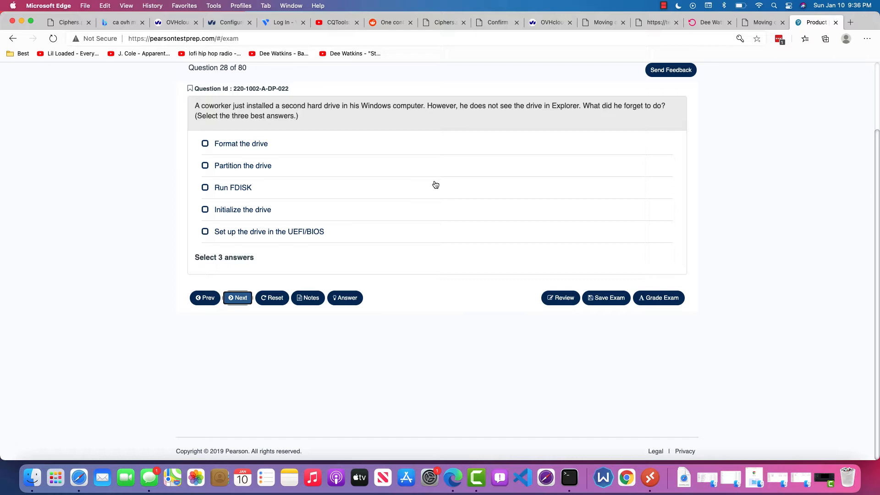
mouse_move(433, 184)
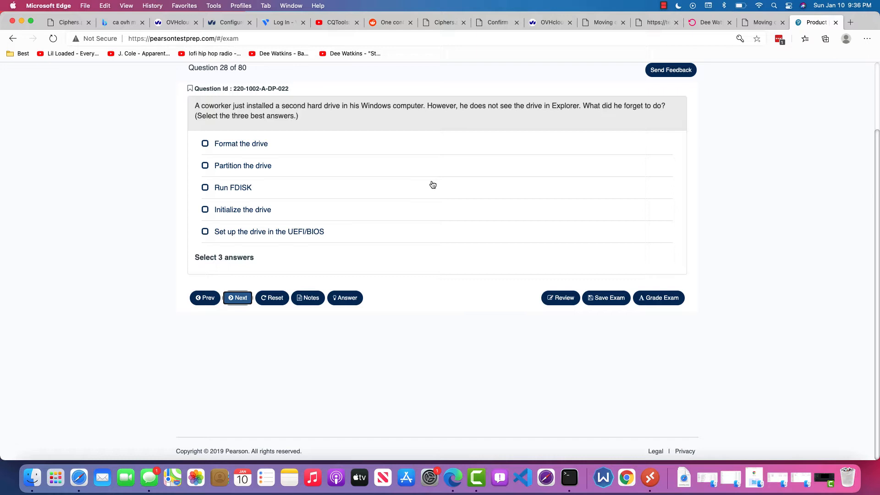
mouse_move(357, 213)
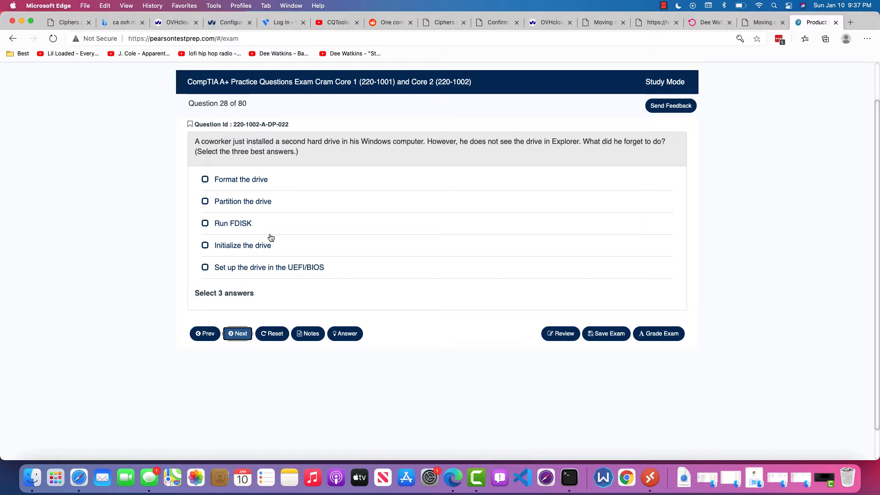
mouse_move(351, 251)
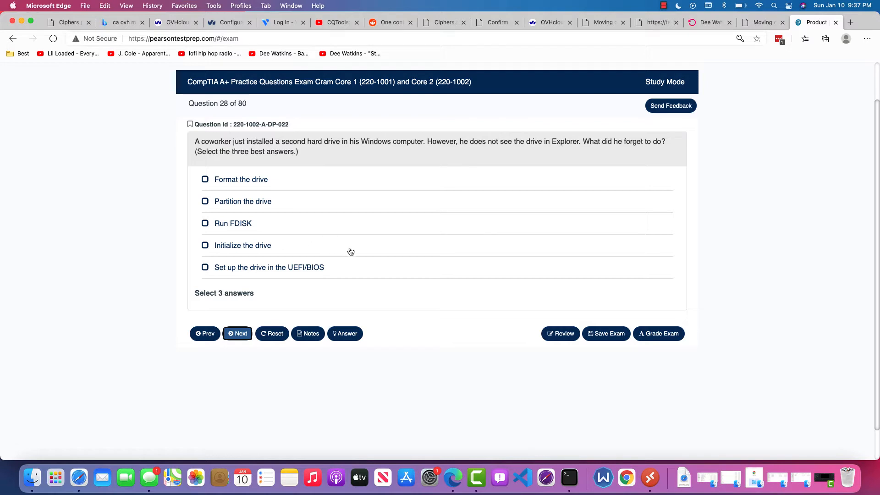
mouse_move(254, 261)
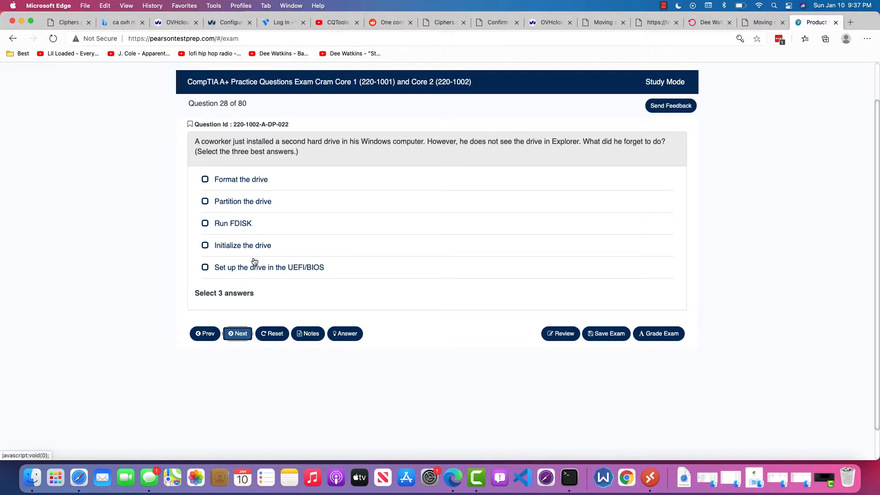
click(205, 267)
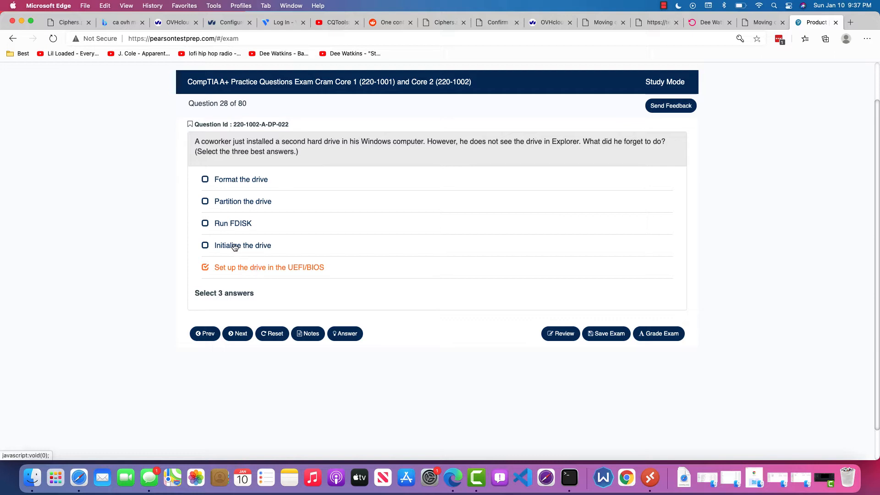
mouse_move(232, 229)
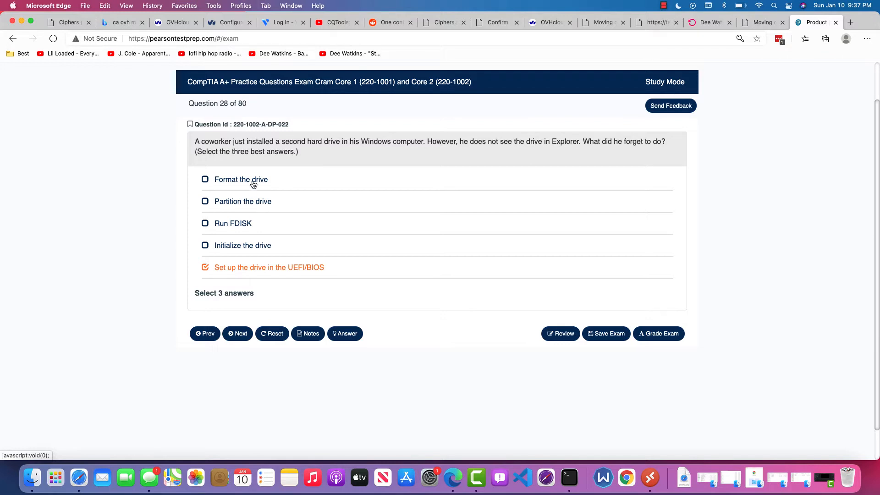
mouse_move(245, 203)
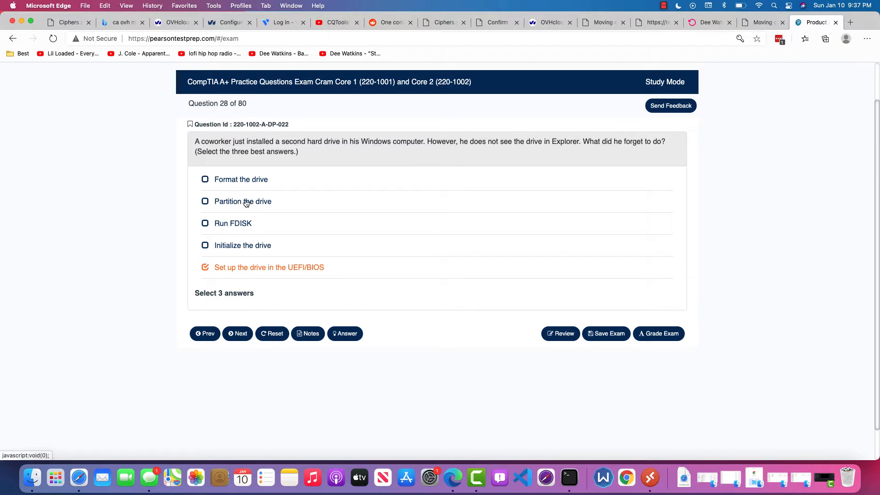
mouse_move(236, 250)
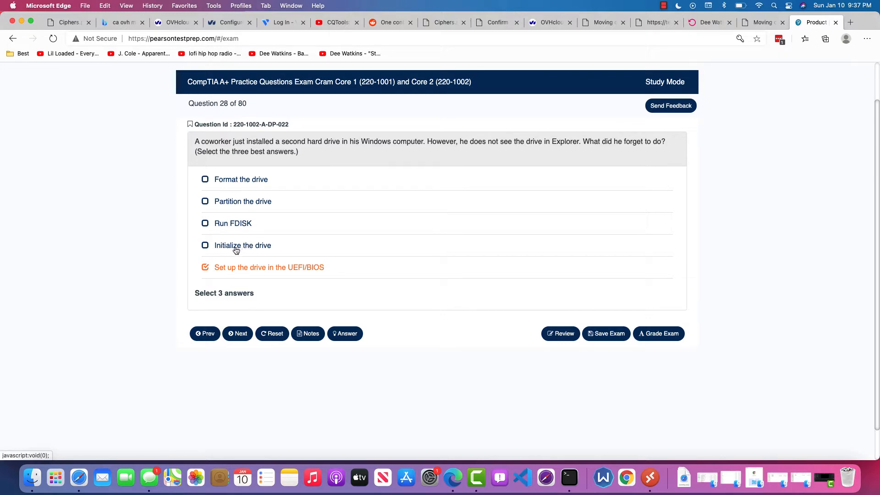
mouse_move(260, 177)
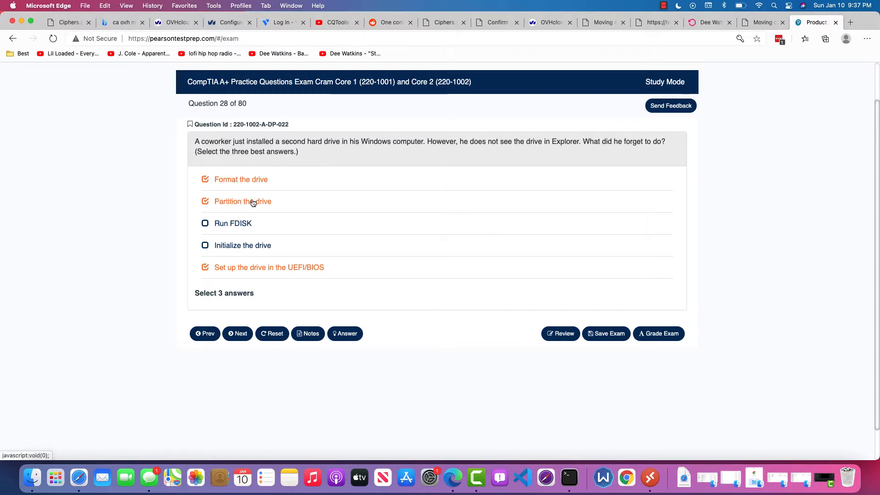
click(344, 334)
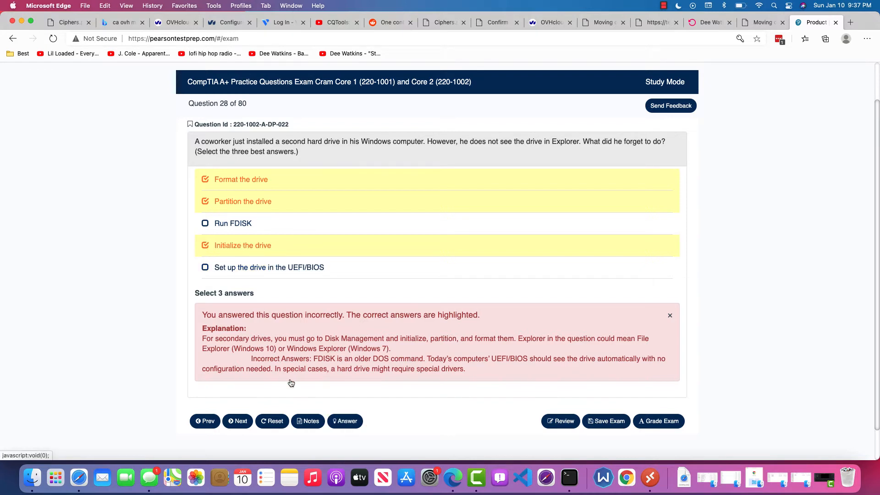
click(344, 421)
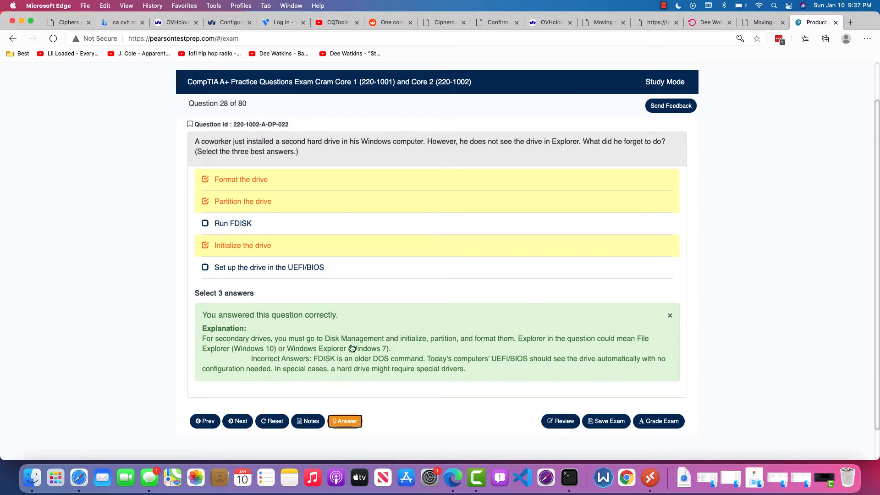
mouse_move(408, 348)
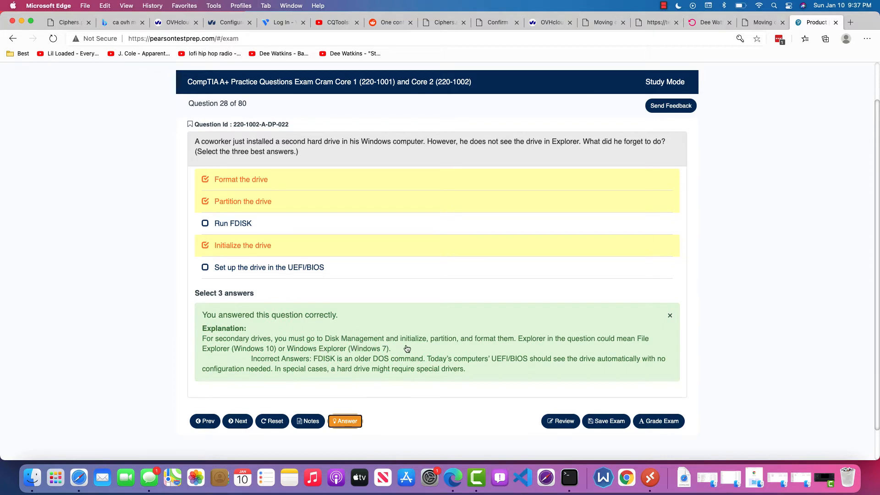
mouse_move(516, 348)
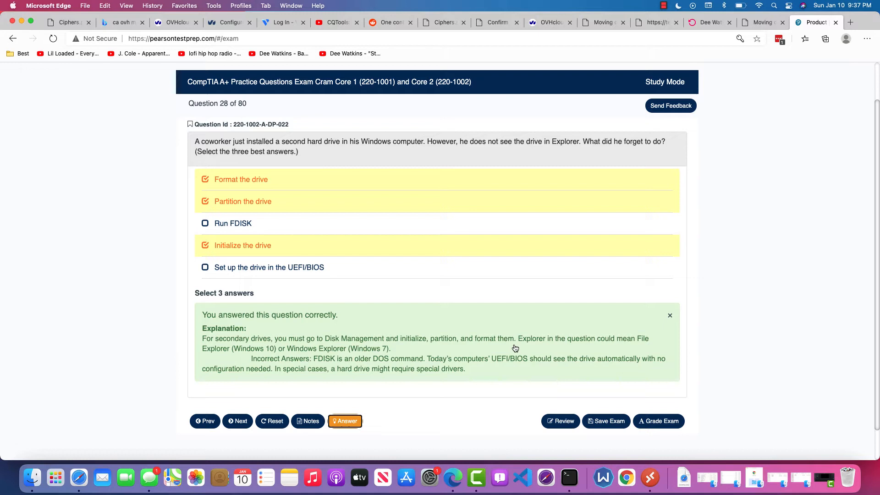
mouse_move(602, 348)
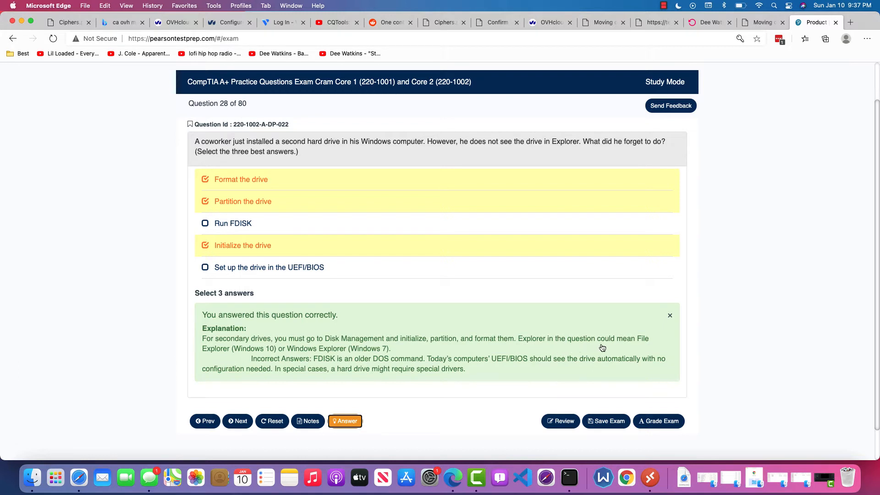
mouse_move(590, 350)
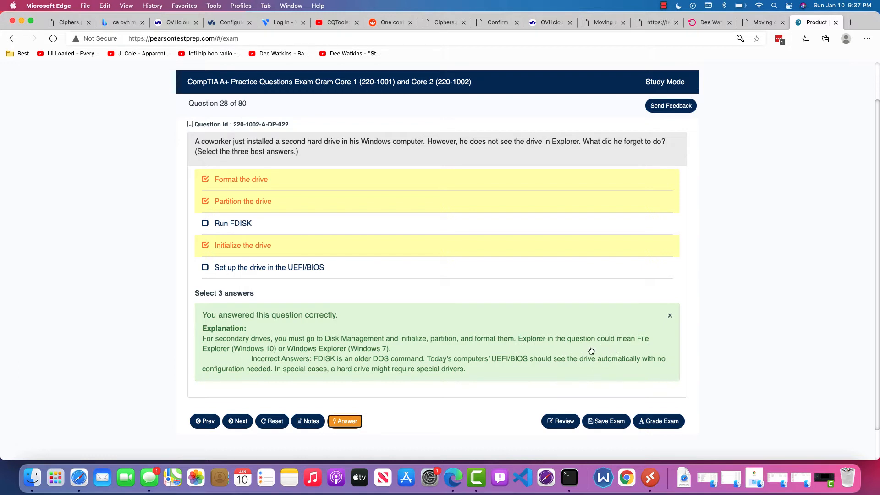
mouse_move(335, 359)
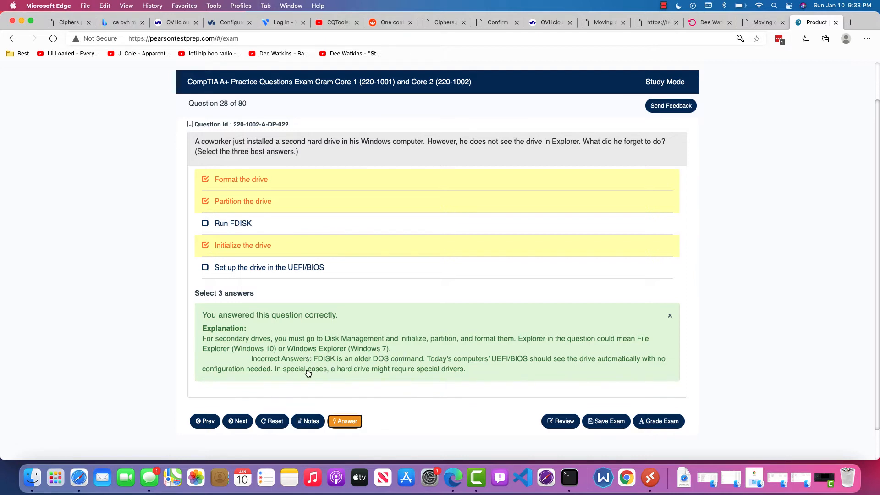
mouse_move(386, 374)
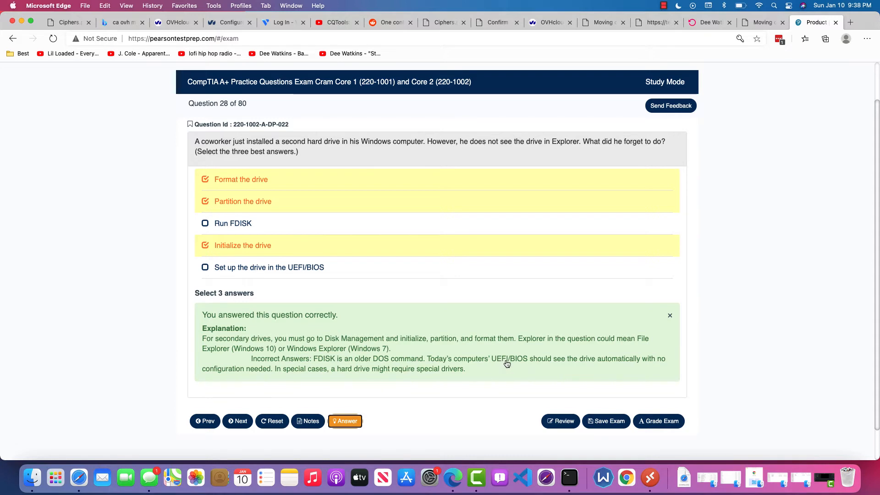
mouse_move(542, 372)
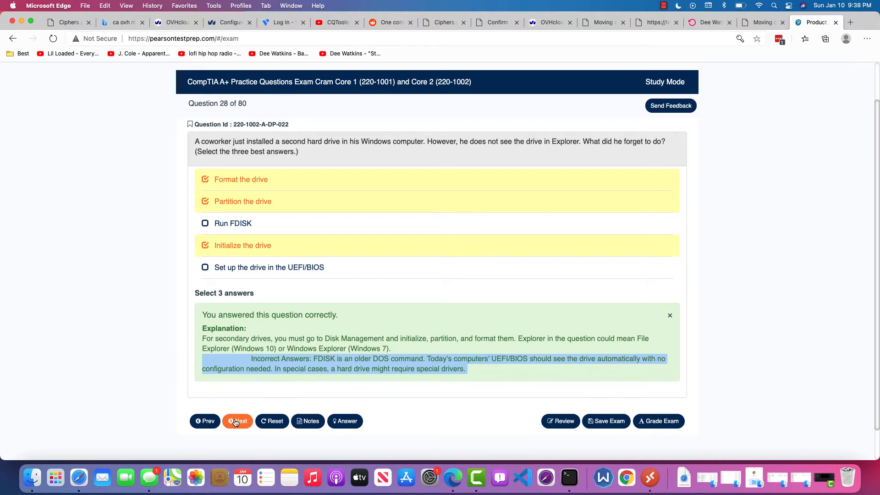
Answer question 29 with 'Removing the CMOS battery', check it, then return to the OVHcloud server page.
click(237, 421)
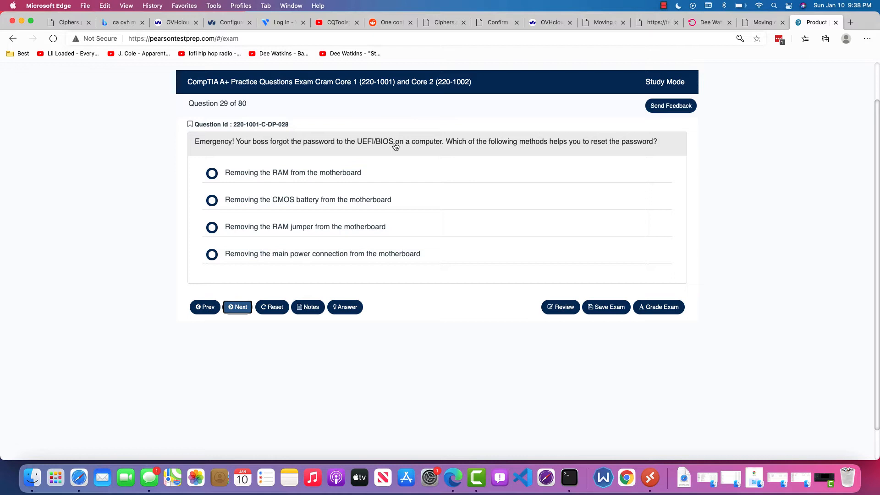
mouse_move(577, 157)
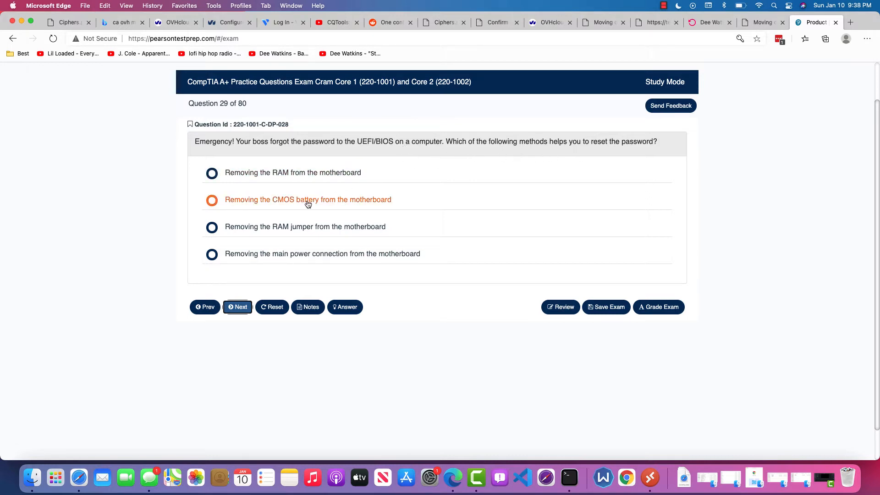
click(212, 200)
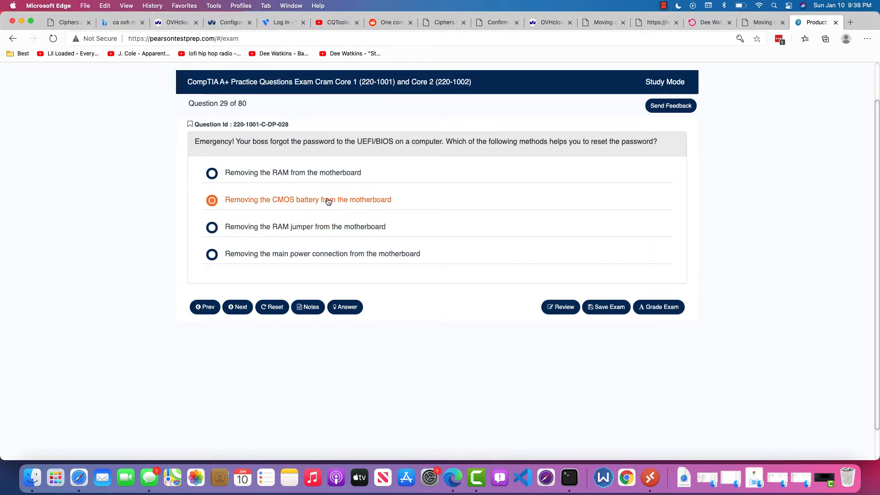
click(344, 306)
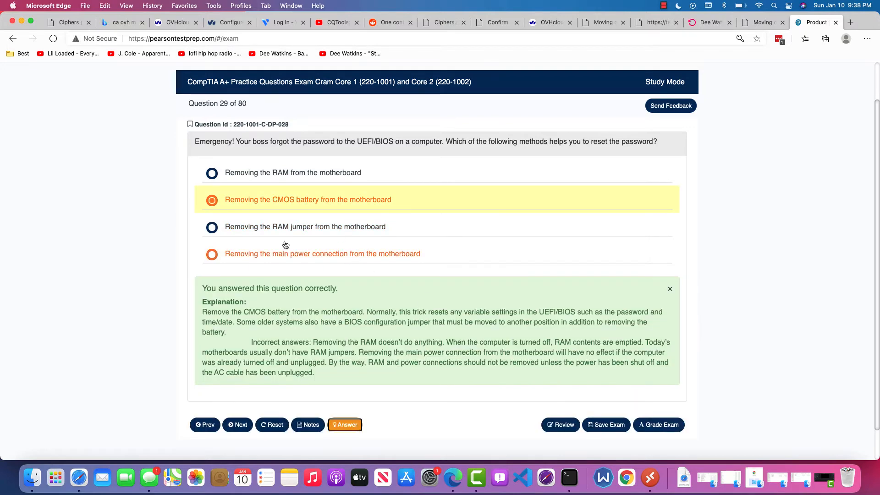
click(176, 22)
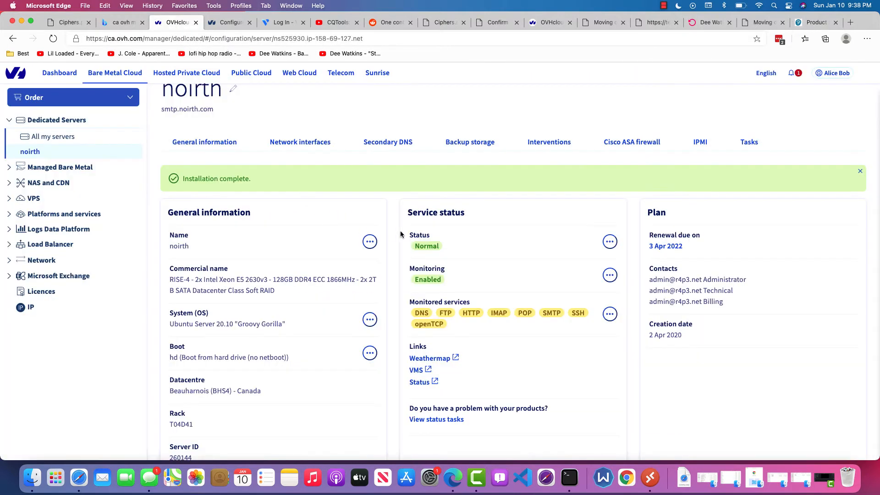
Review System (OS) as Windows Hyper-V Server 2019 and IPv4 158.69.127.157, then bring up the account panel.
scroll(down, 3)
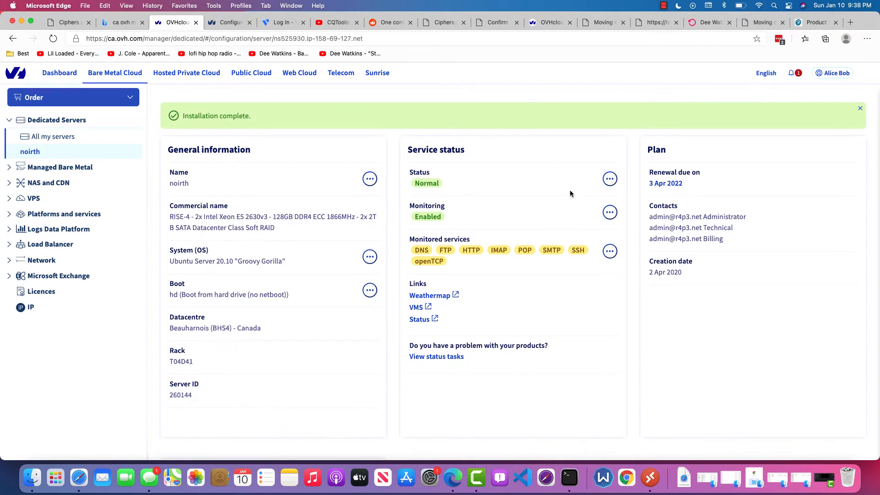
mouse_move(88, 62)
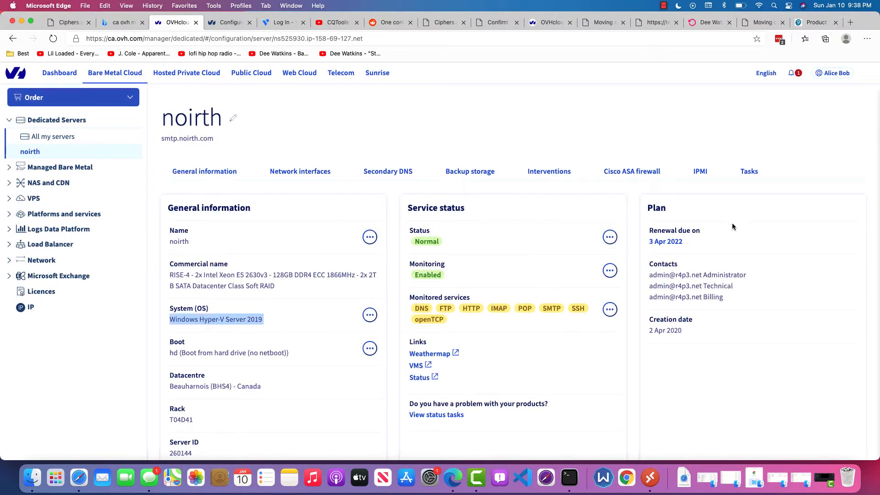
scroll(down, 3)
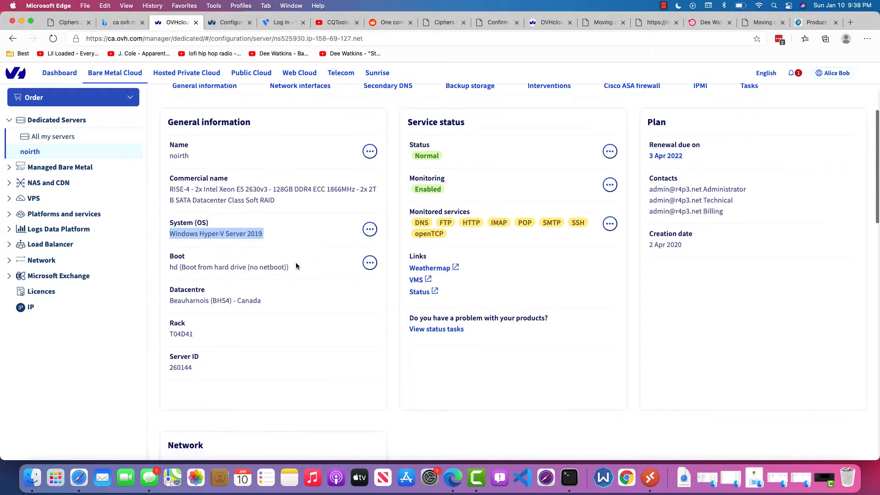
scroll(down, 3)
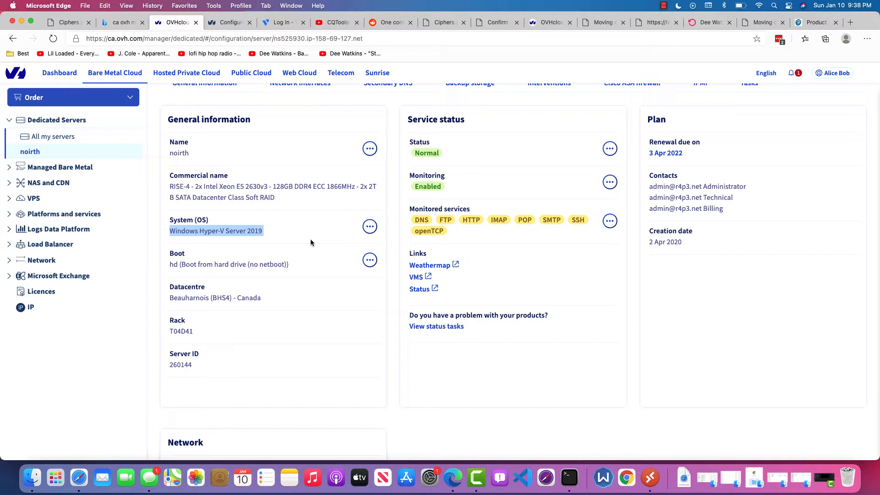
scroll(down, 3)
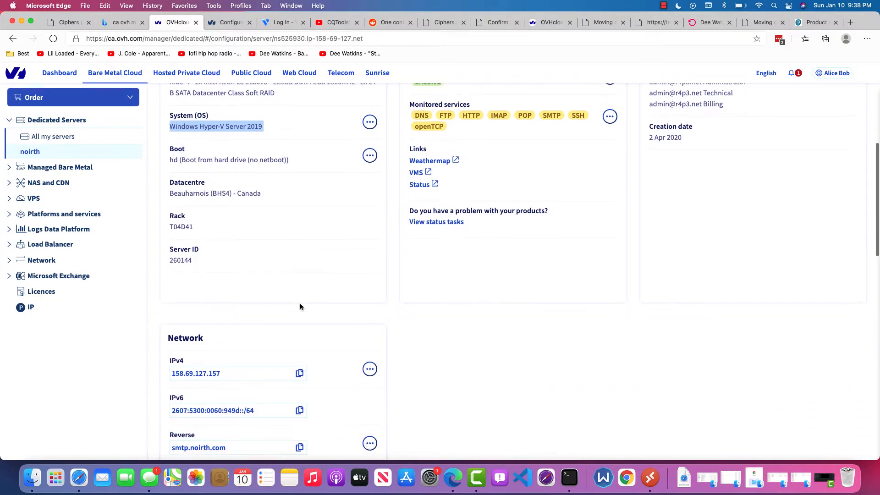
scroll(down, 3)
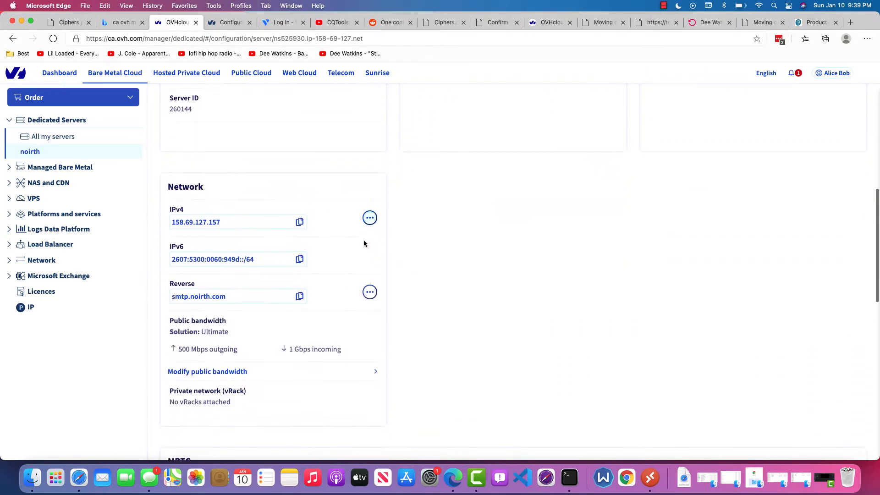
click(300, 222)
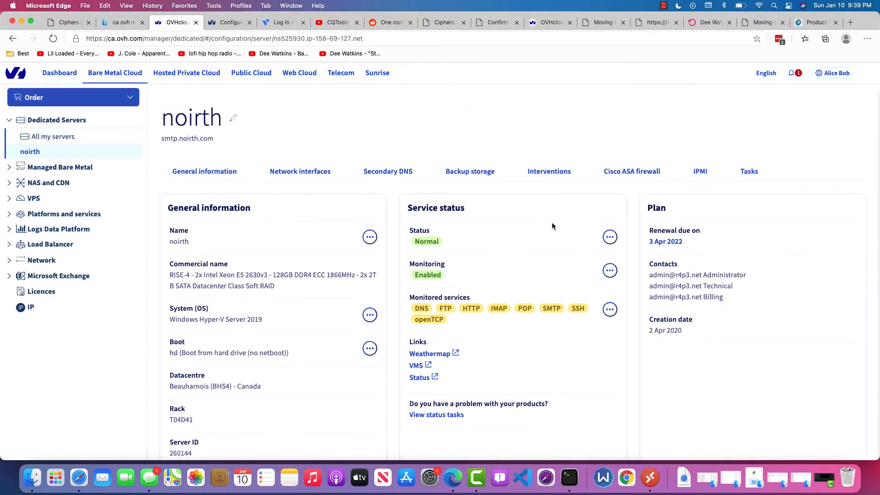
click(836, 74)
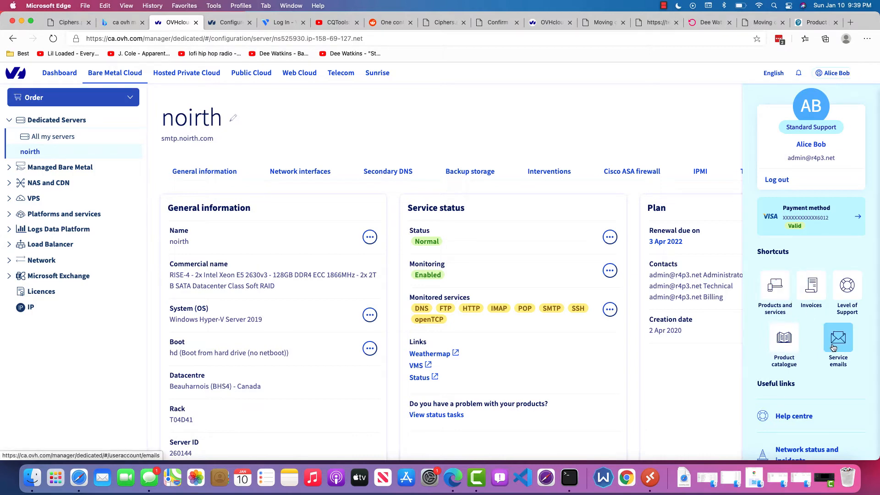
Open the 'Installation of your dedicated server' email from Service emails and read through it.
click(838, 341)
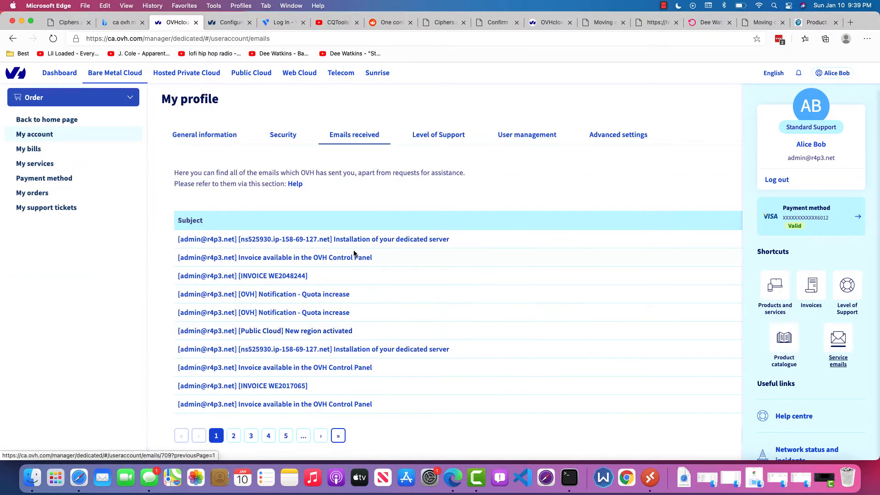
click(314, 239)
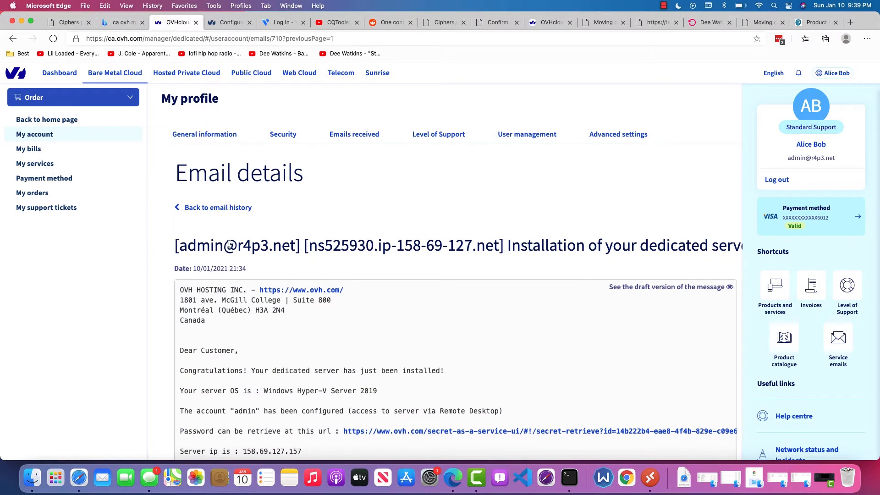
scroll(down, 3)
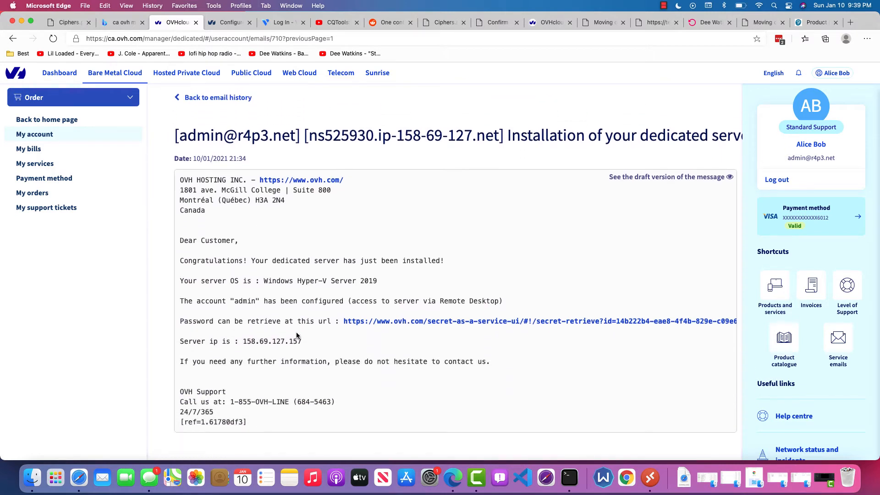
mouse_move(609, 408)
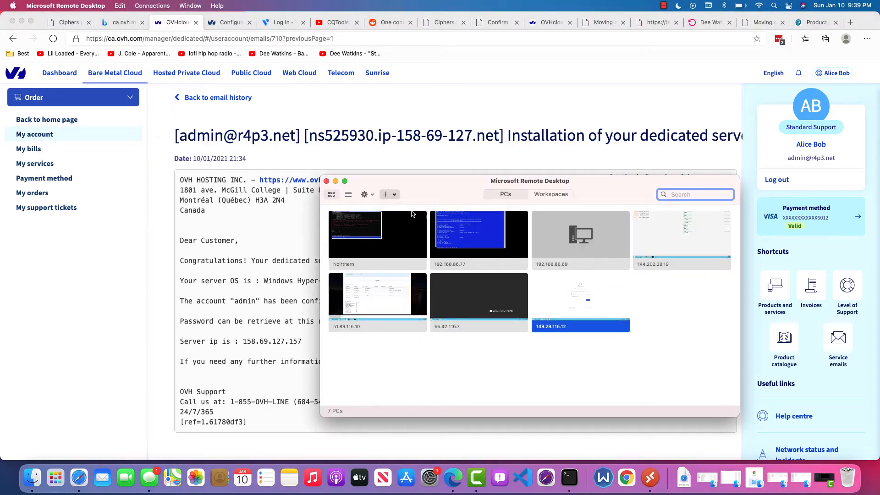
Add 158.69.127.157 as a saved PC and connect to it.
click(385, 194)
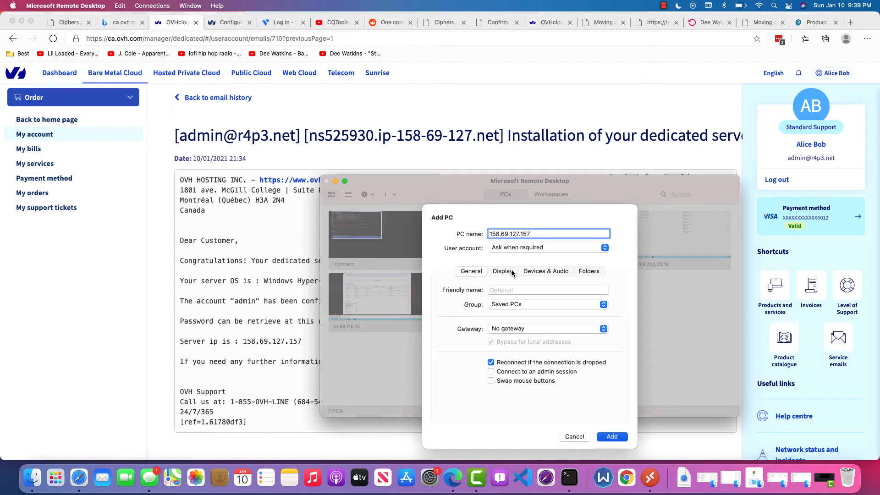
click(611, 436)
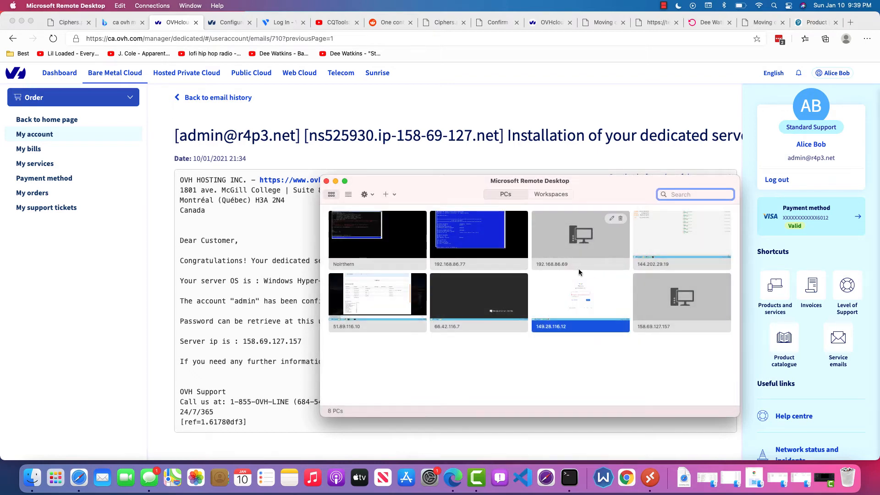
double_click(681, 301)
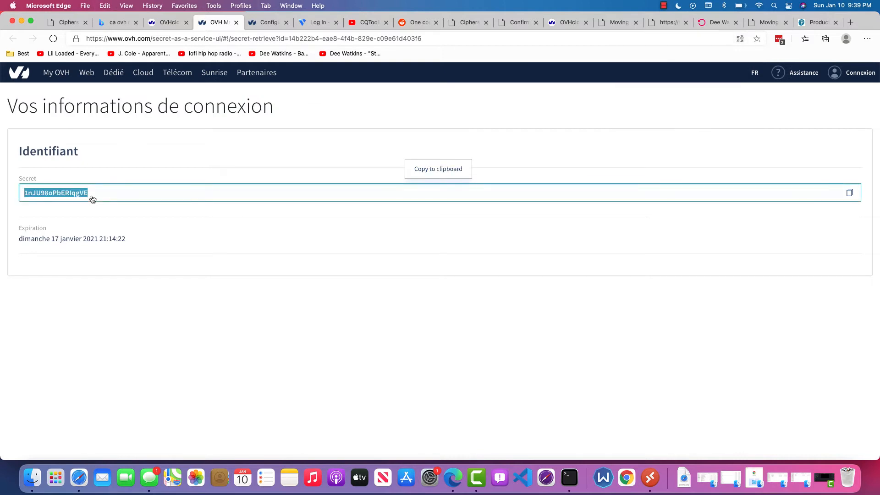
Sign in as Administrator with the copied password, accept the certificate; the login is rejected, so return to the email.
text(A)
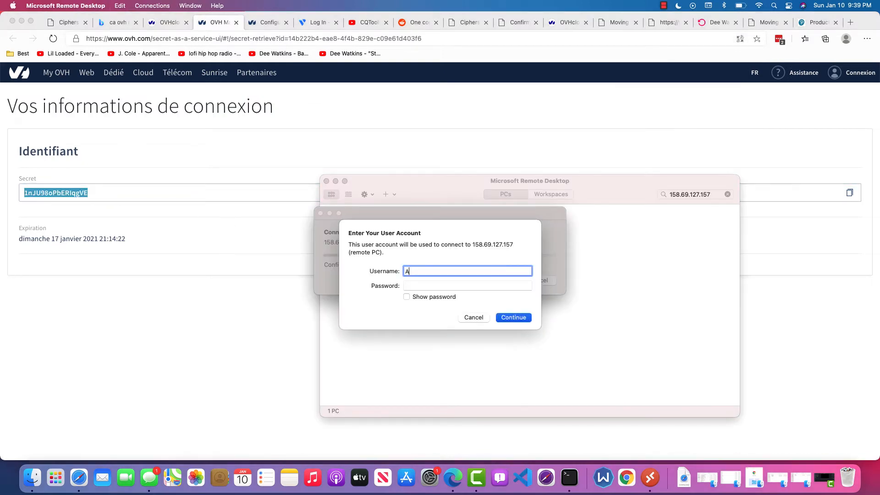
text(dministrator)
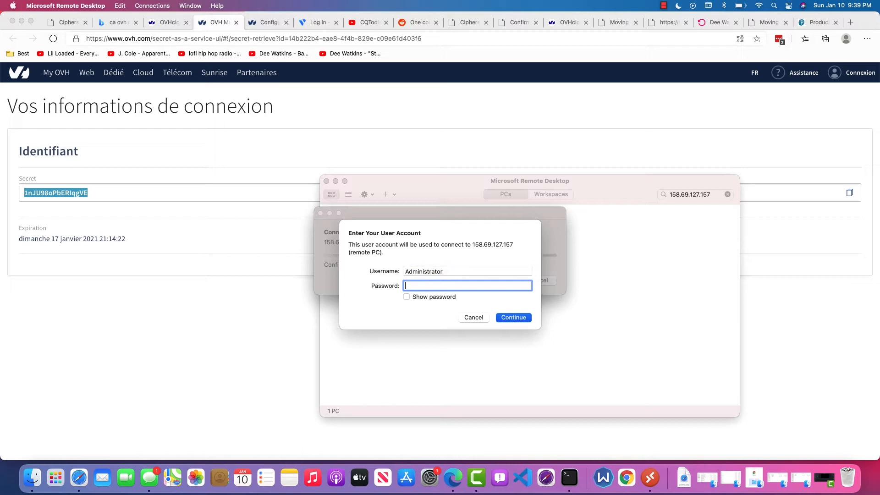
click(512, 318)
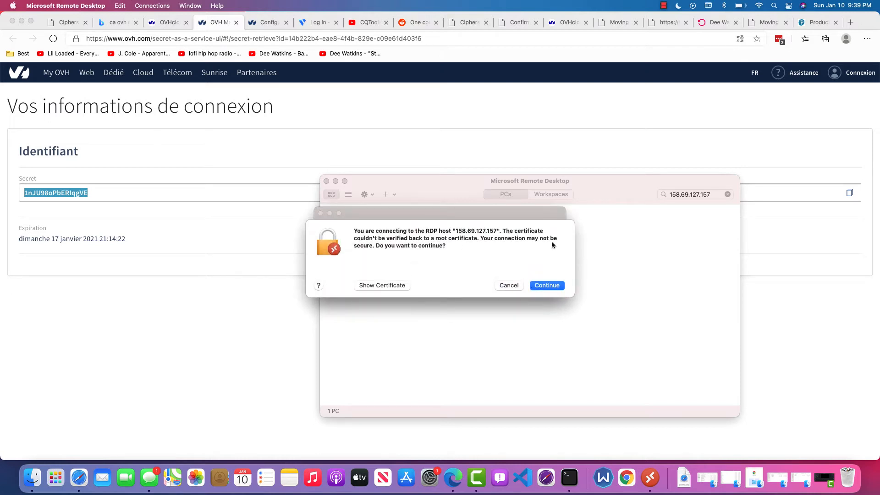
click(546, 285)
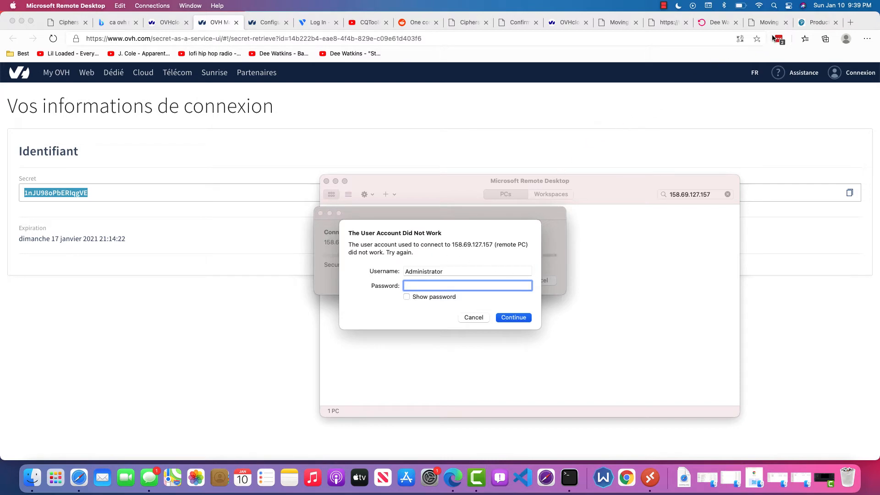
click(167, 22)
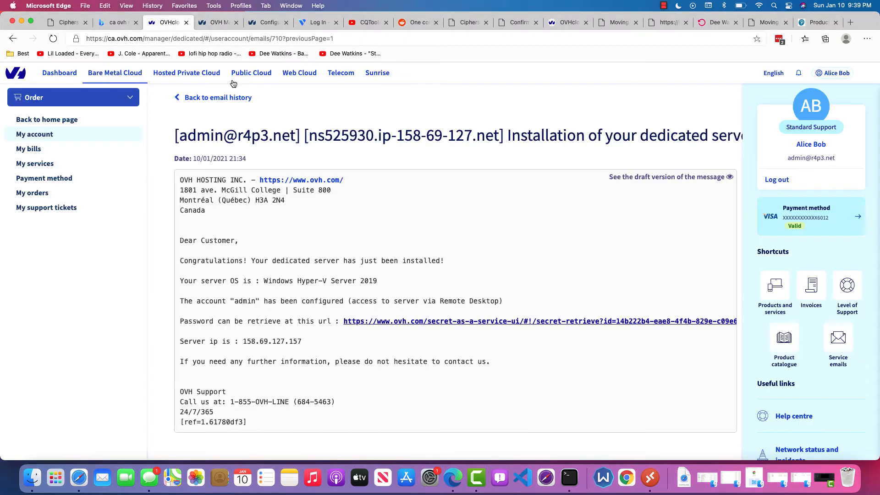
mouse_move(448, 228)
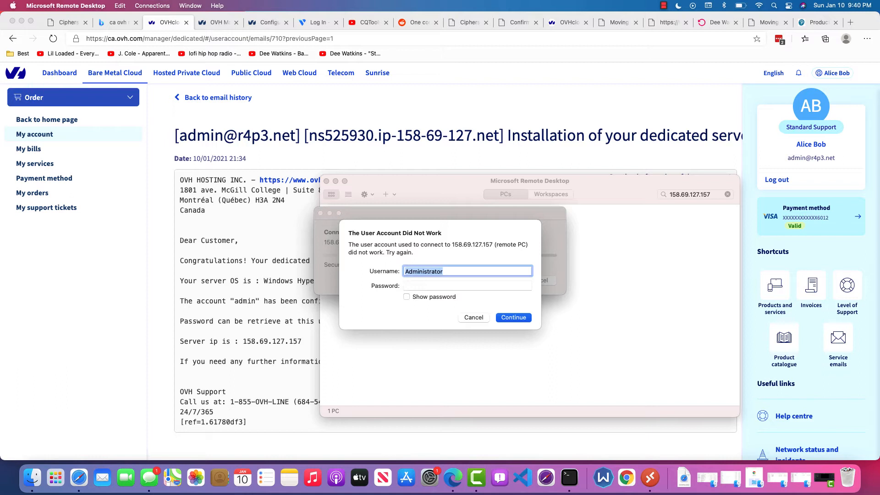
Replace the username with admin and connect, opening the server's remote session.
text(ad)
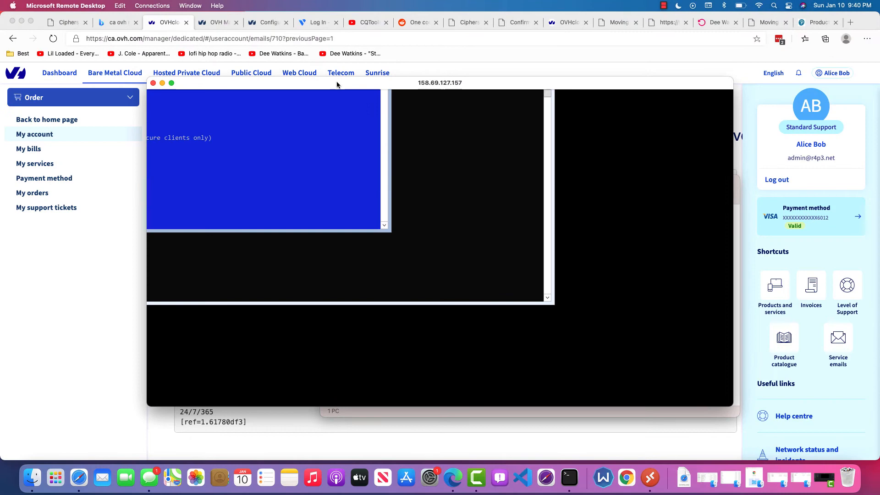
Drag the 158.69.127.157 session window to a new position on screen.
drag(336, 83, 384, 99)
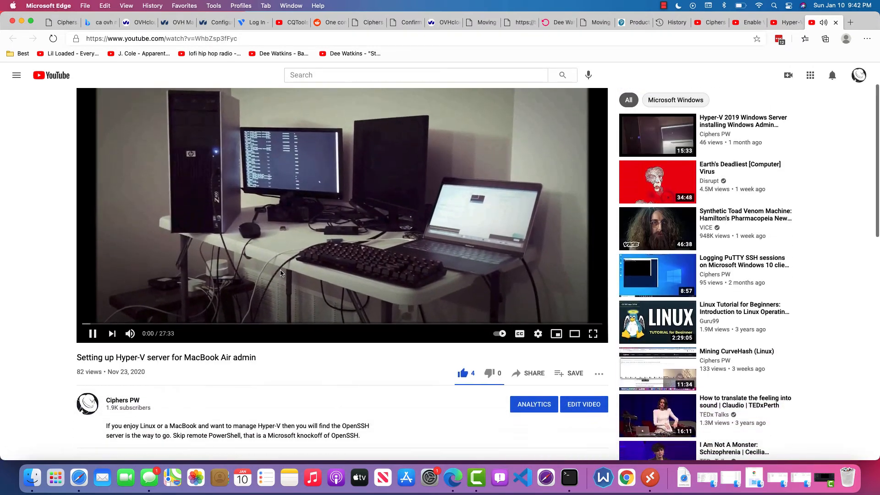
Enter the wget command downloading Windows Admin Center from download.microsoft.com in the server's PowerShell.
scroll(down, 3)
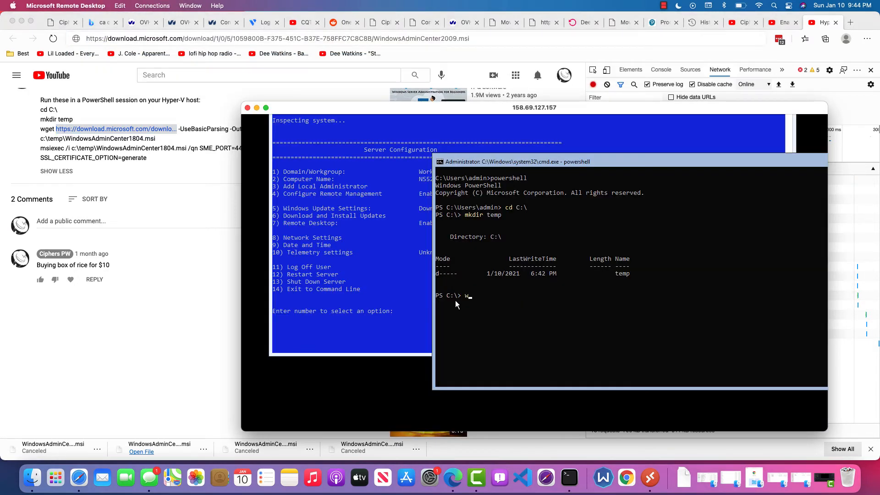
text(get https://download.microsoft.com/download/1/0/5/1059800B-F375-451C-B37E-758FFC7C8C8B/WindowsAdminCenter2009.msi)
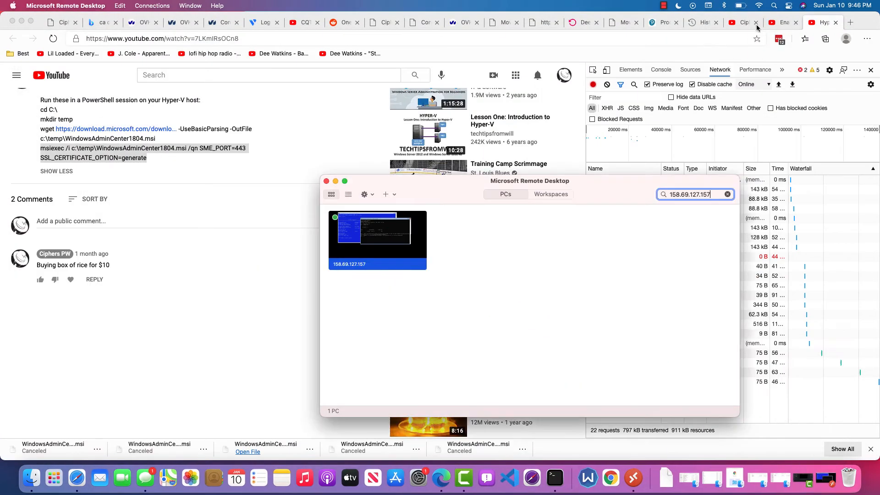
Answer question 29 with 'Removing the CMOS battery from the motherboard' and highlight the explanation of the wrong options.
click(660, 22)
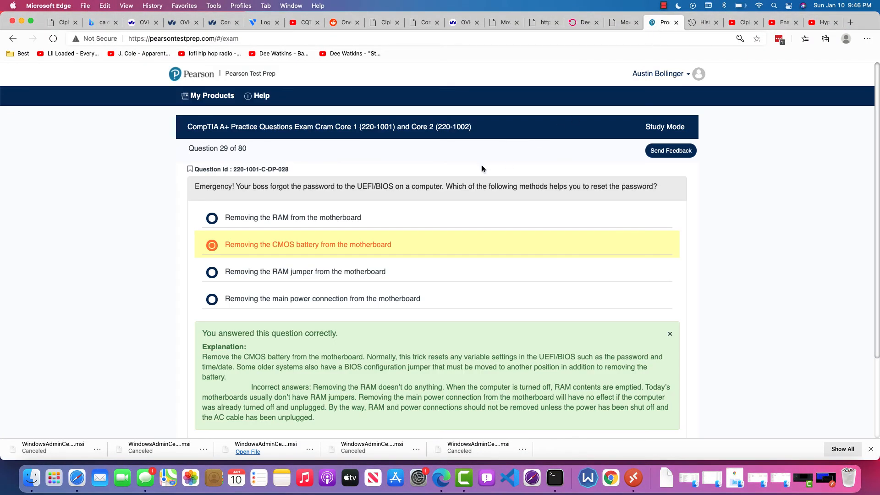
scroll(down, 3)
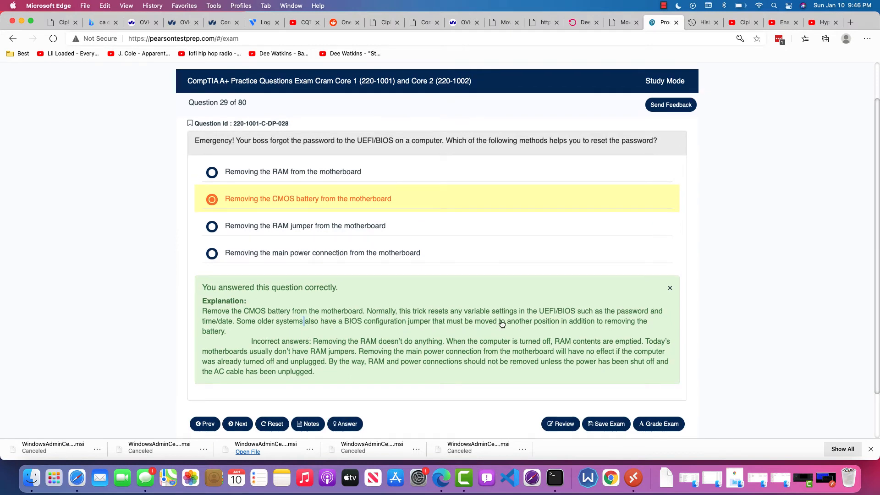
mouse_move(566, 320)
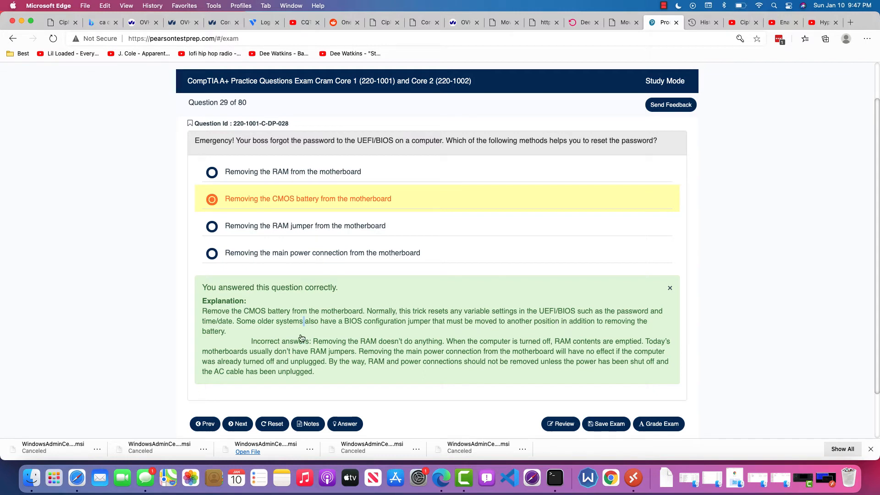
mouse_move(275, 326)
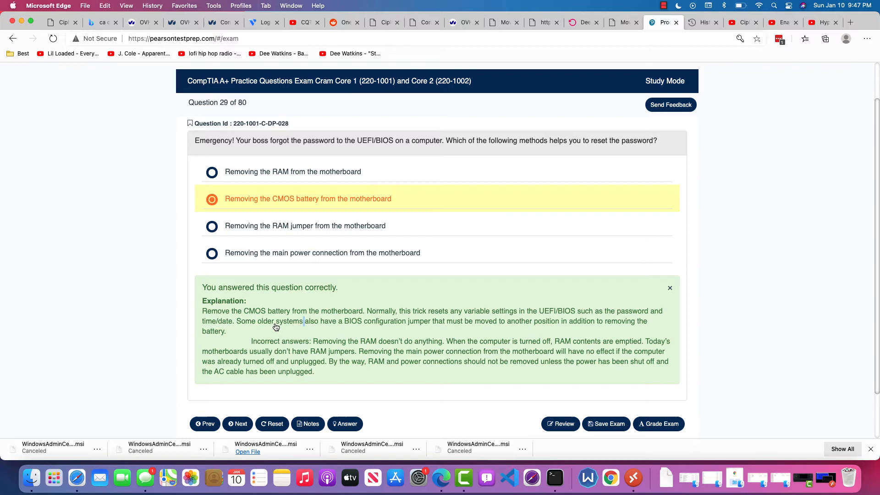
mouse_move(284, 355)
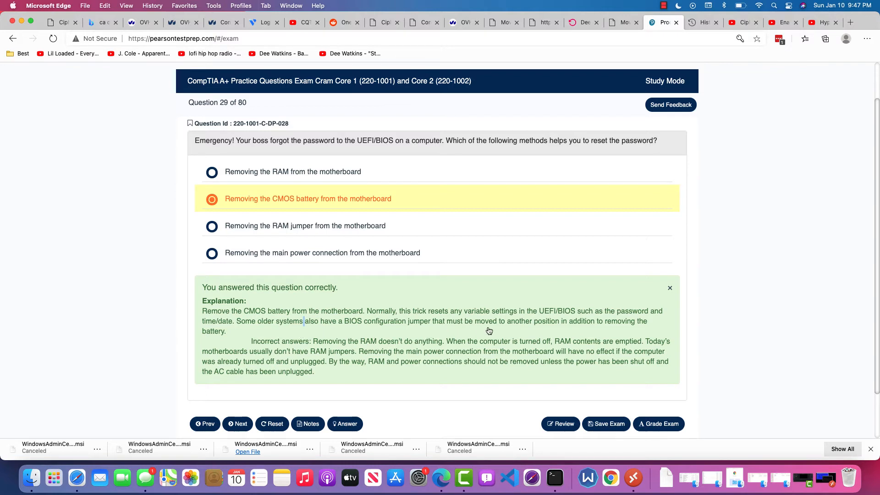
mouse_move(592, 333)
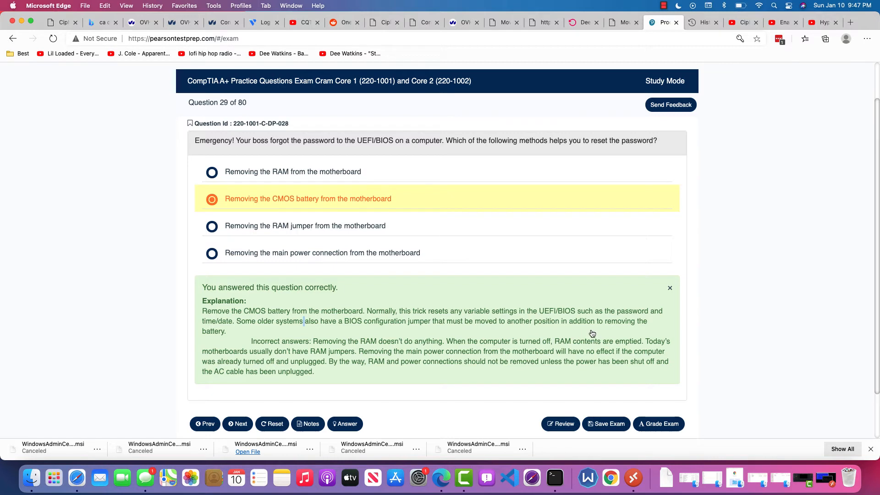
mouse_move(328, 351)
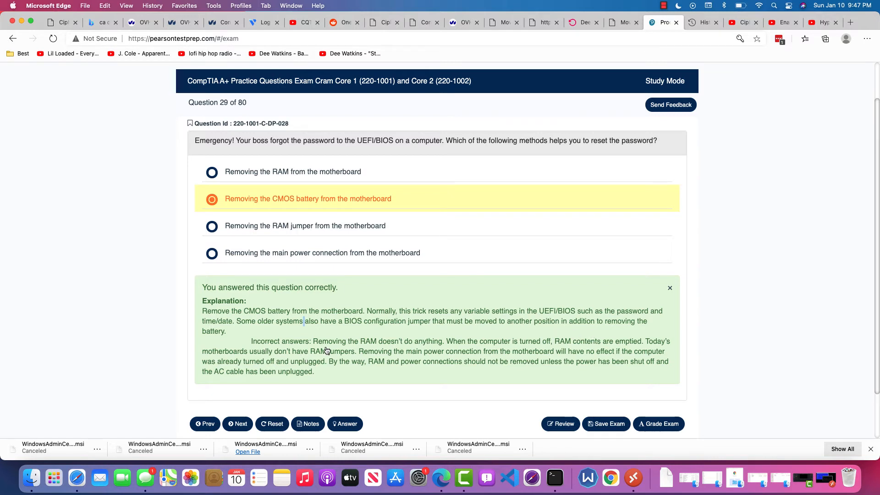
mouse_move(428, 349)
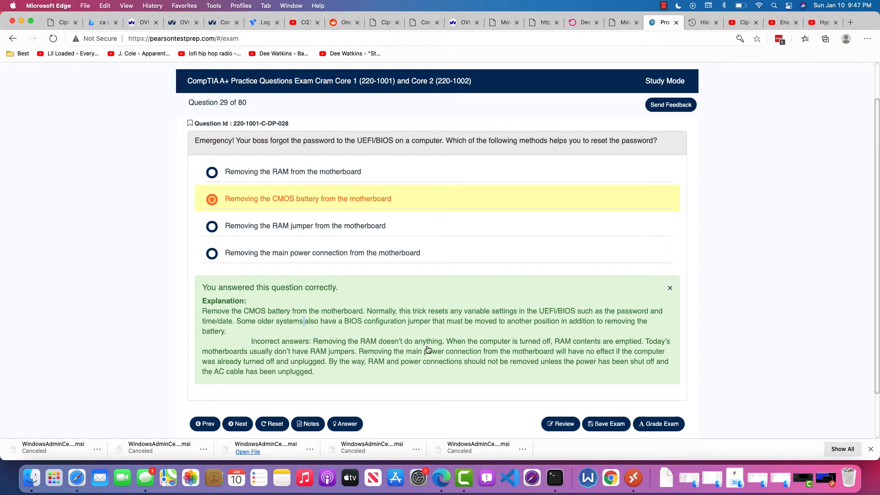
drag(484, 342, 553, 351)
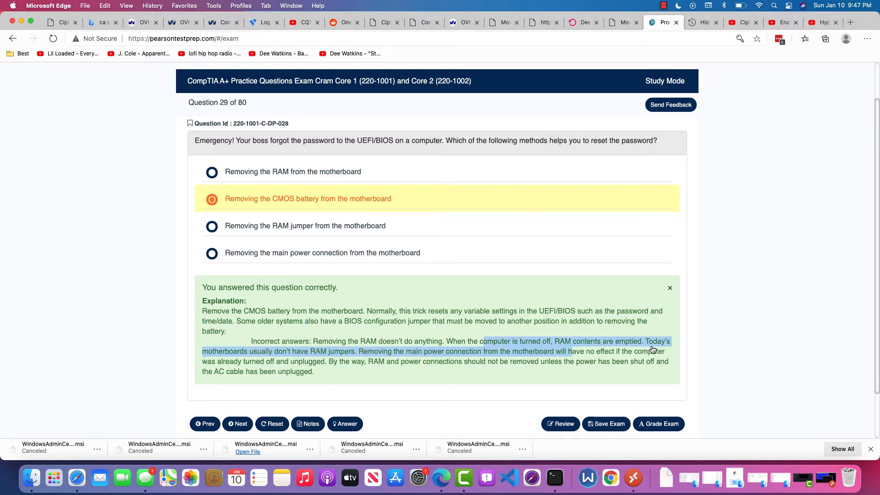
mouse_move(634, 351)
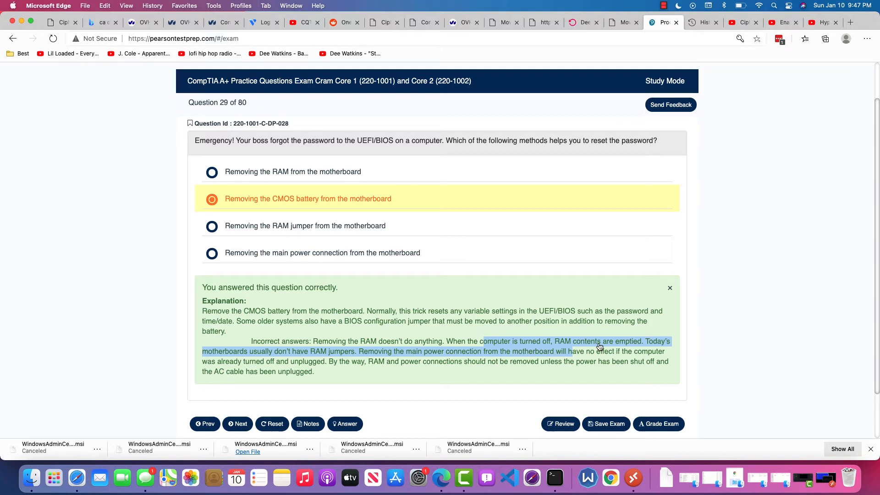
mouse_move(257, 358)
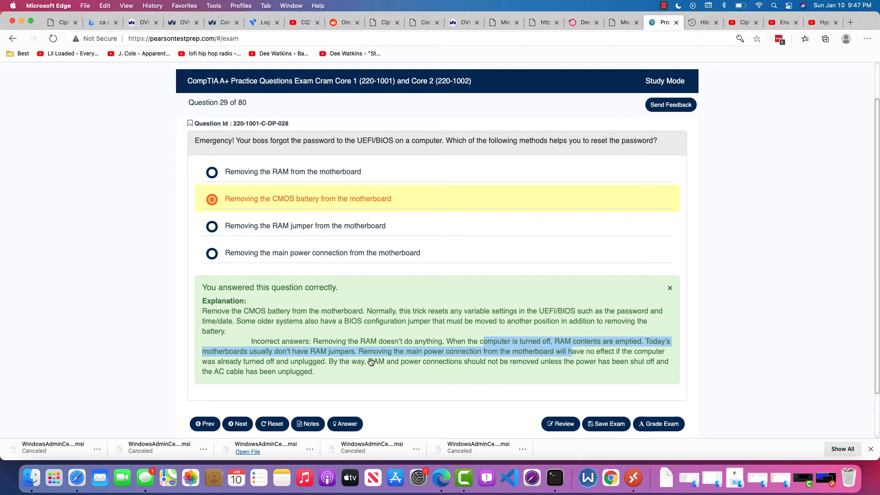
mouse_move(489, 358)
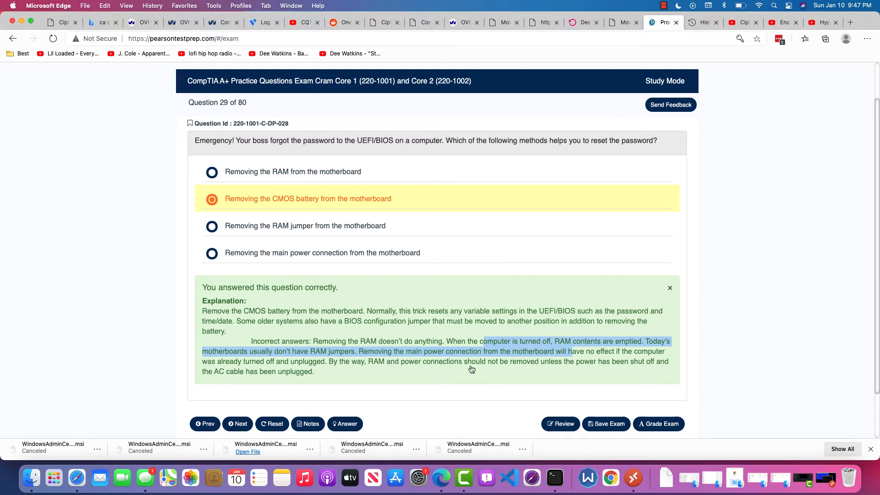
mouse_move(328, 368)
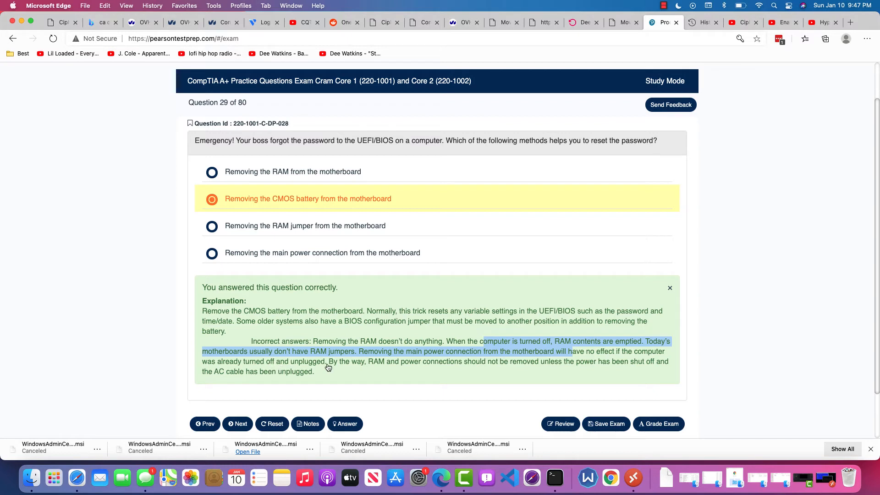
mouse_move(503, 369)
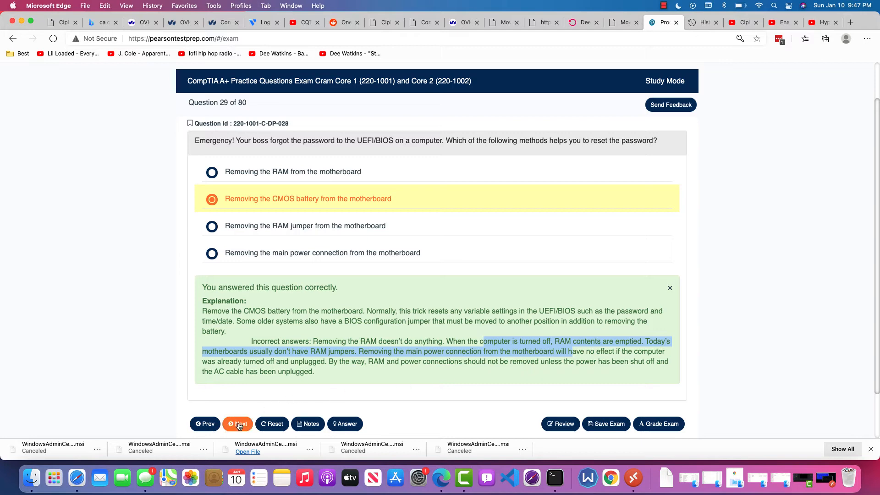
Answer question 30 with 'Prevents a user from rearranging the boot order'.
click(238, 424)
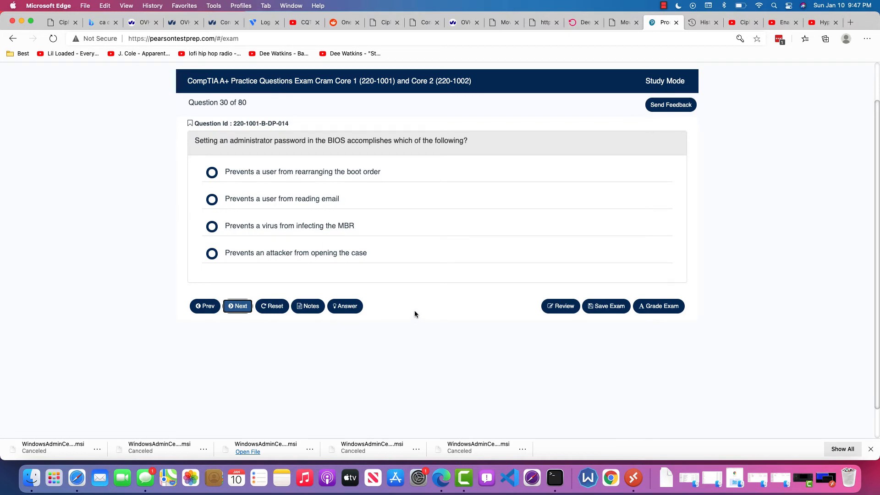
mouse_move(433, 289)
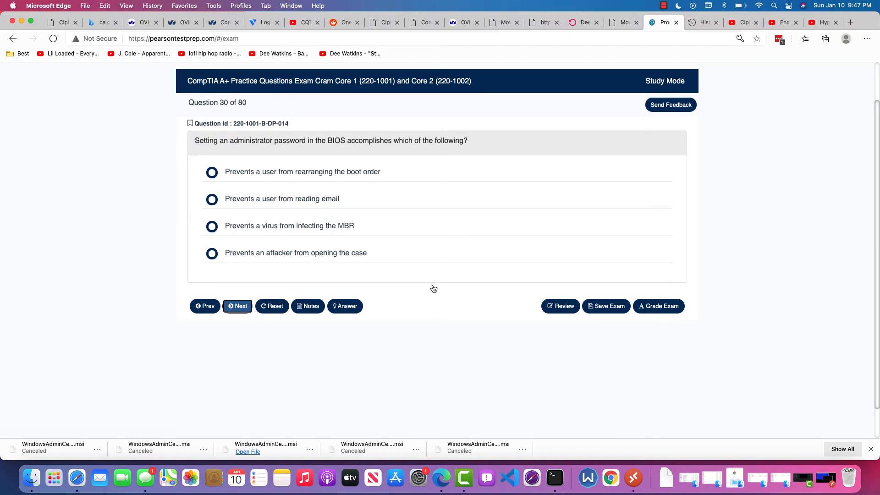
click(212, 253)
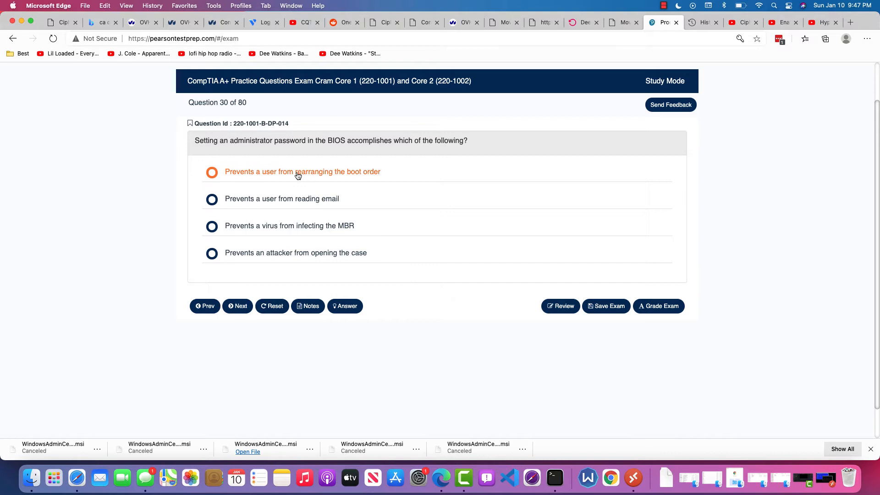
click(212, 171)
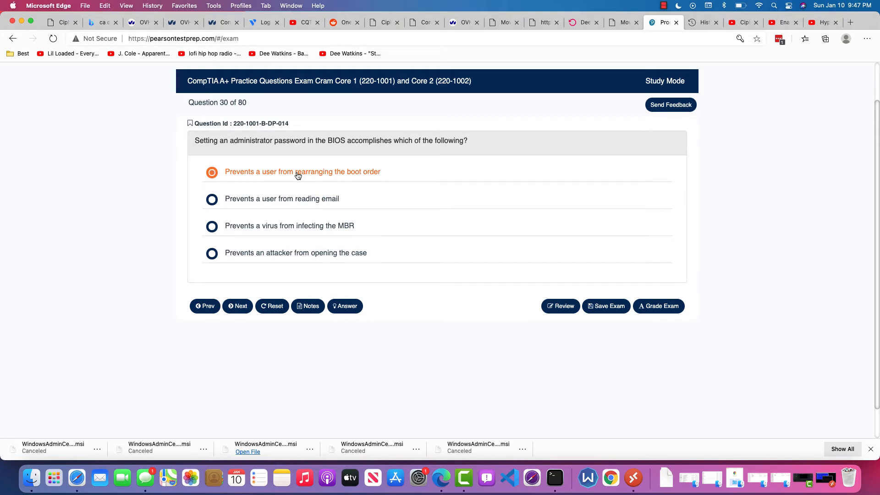
mouse_move(374, 267)
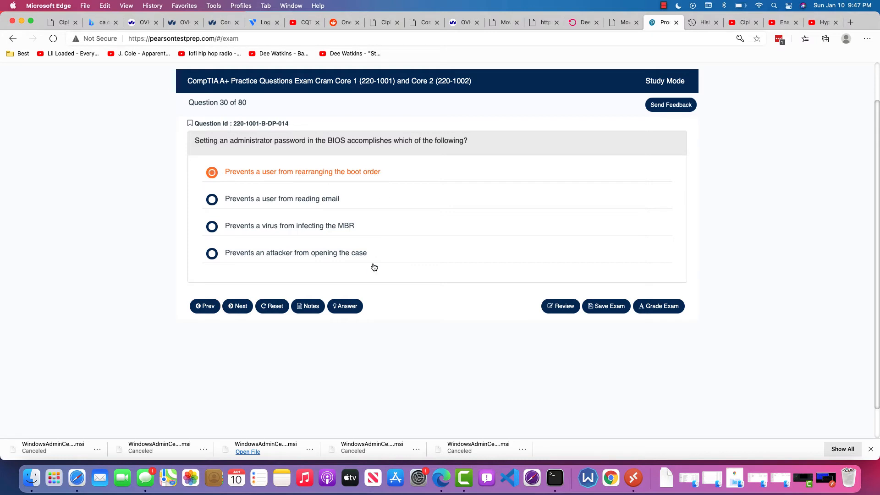
Answer question 31 with 'The current user's temporary folder will be open' and reveal its explanation.
click(345, 306)
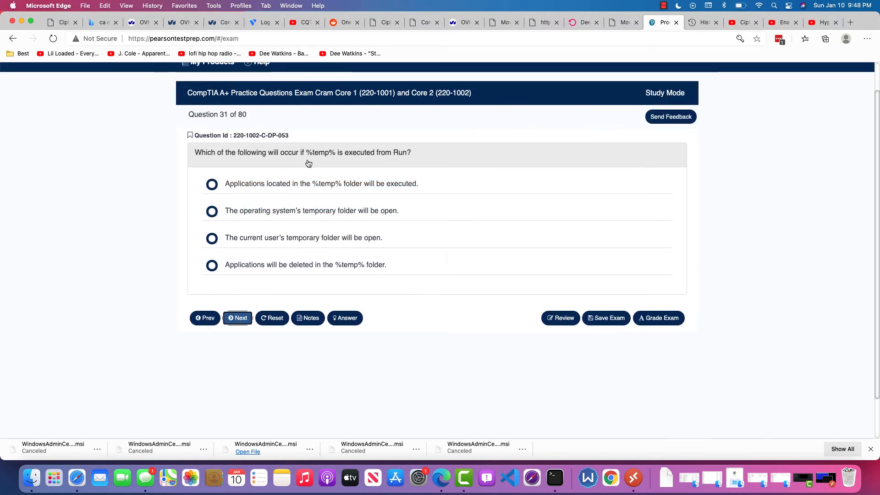
mouse_move(359, 159)
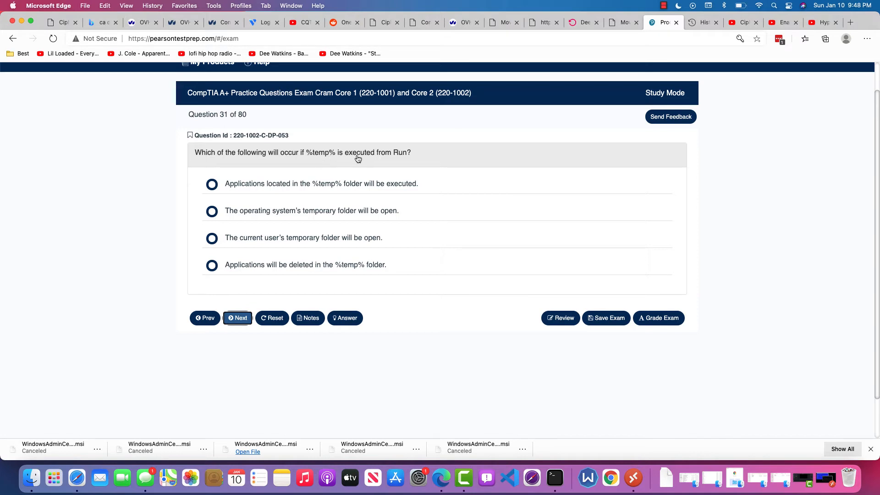
mouse_move(369, 159)
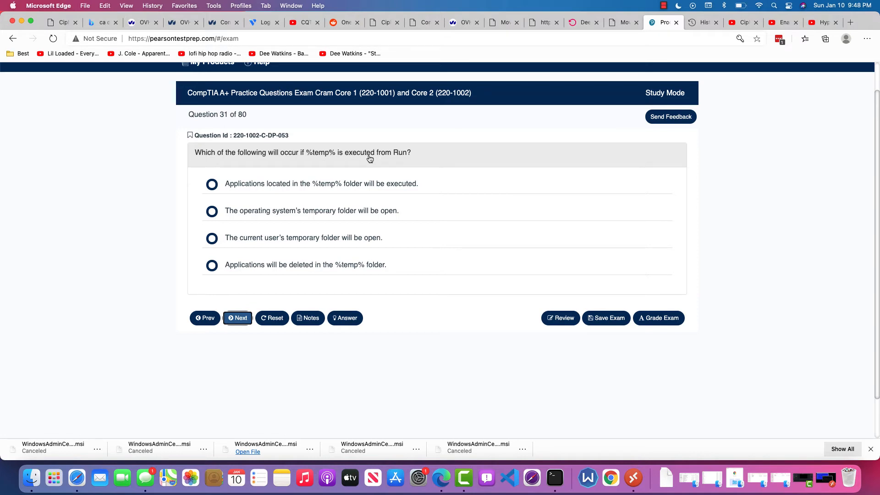
mouse_move(394, 159)
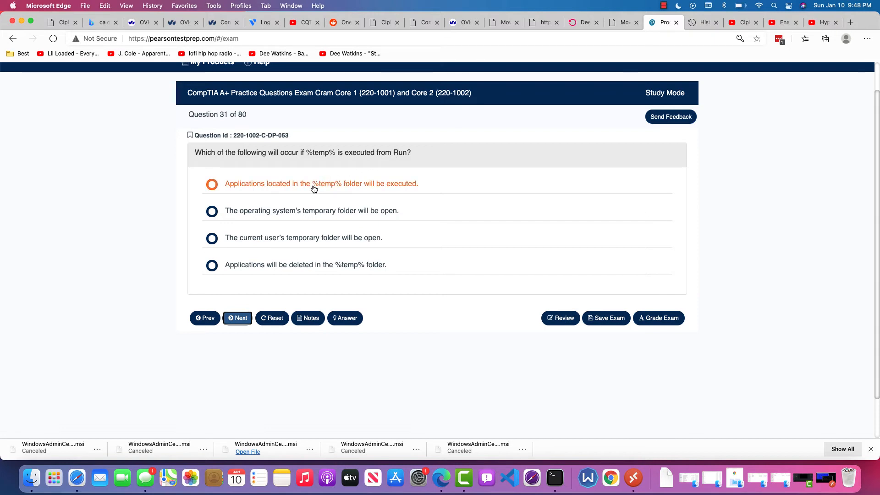
click(212, 238)
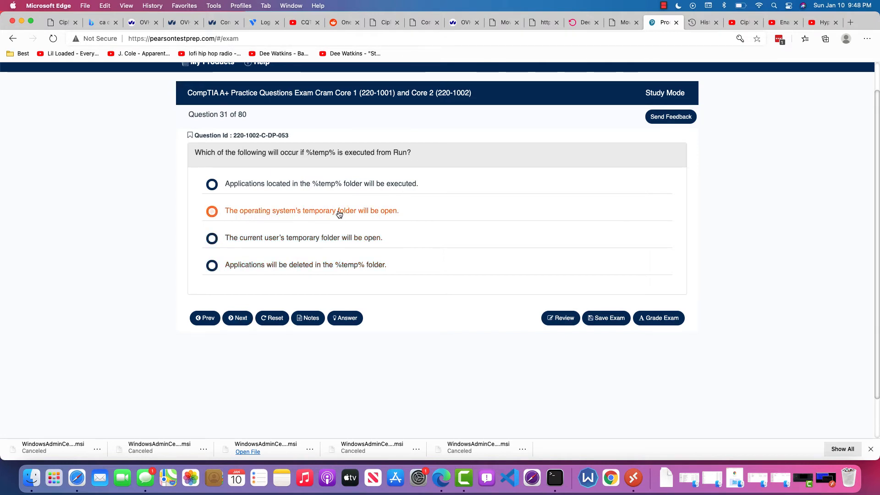
click(212, 210)
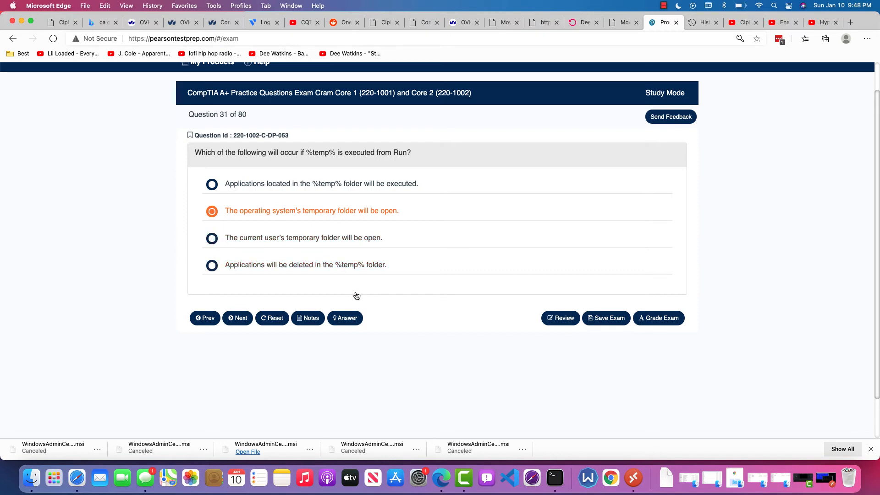
click(212, 238)
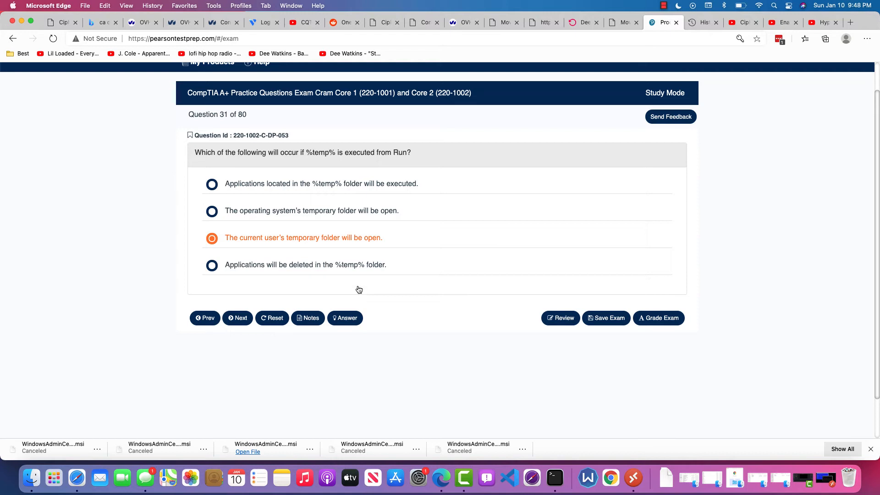
click(345, 319)
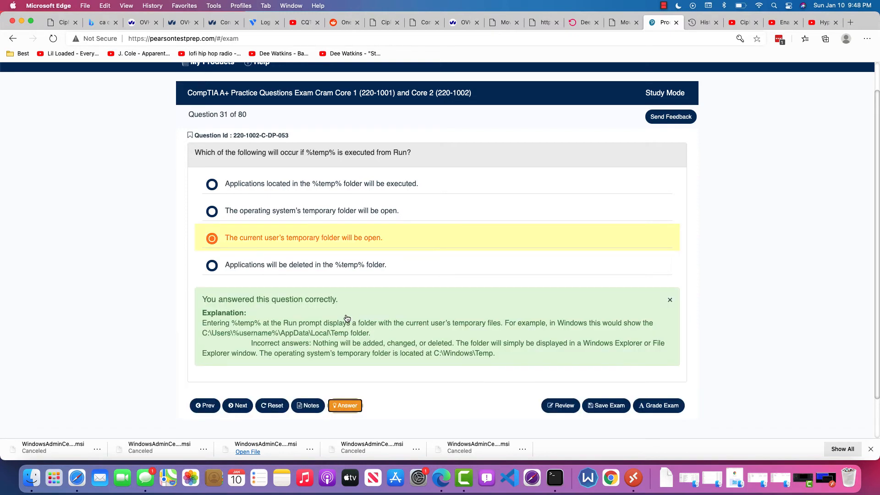
mouse_move(459, 280)
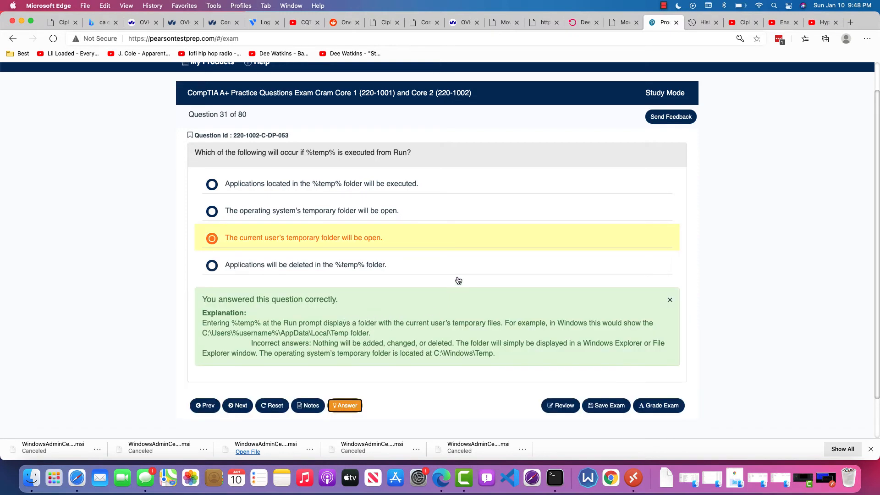
mouse_move(634, 478)
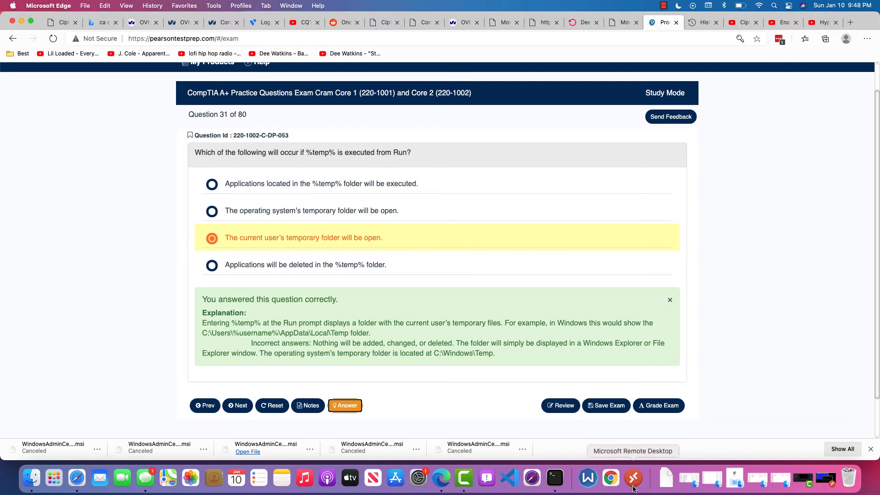
Run ipconfig | findstr in the server's PowerShell and select the IPv4 address 158.69.127.157.
click(632, 479)
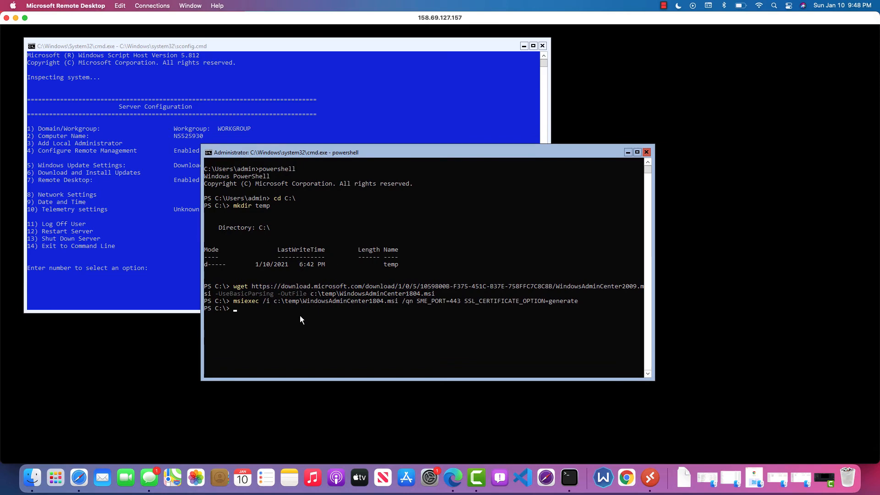
mouse_move(307, 309)
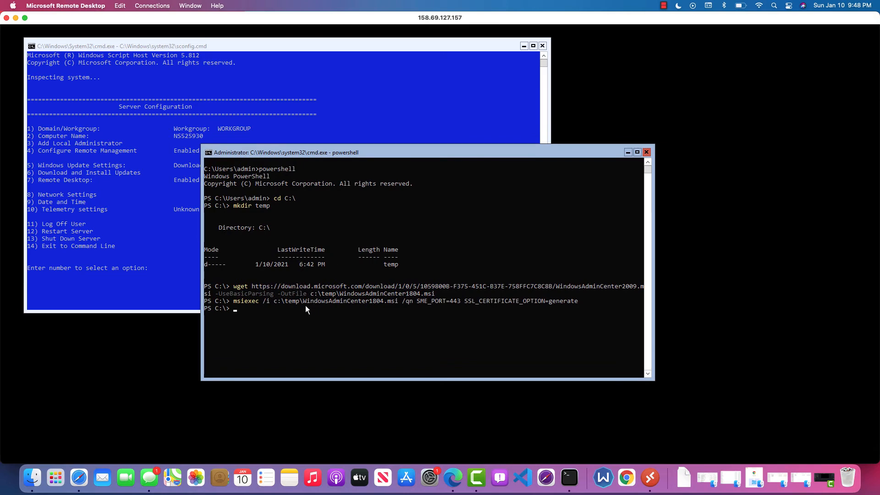
text(ipconfig)
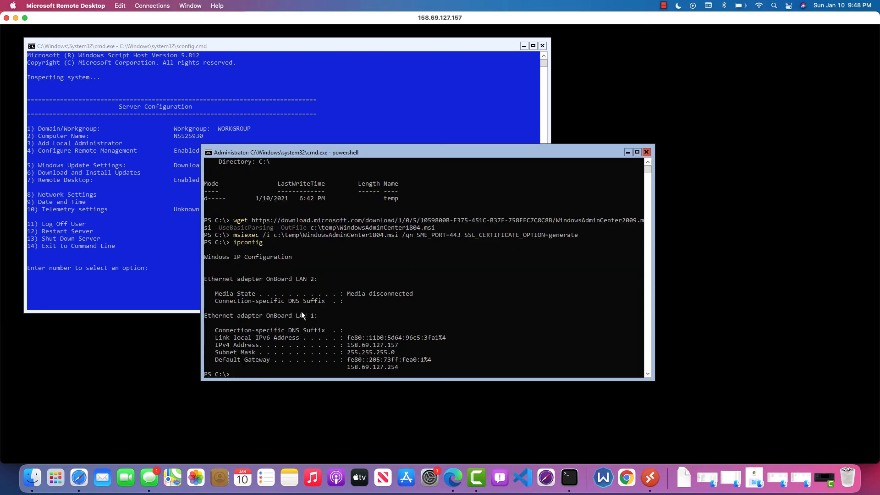
text(ipconfig |findstr v4)
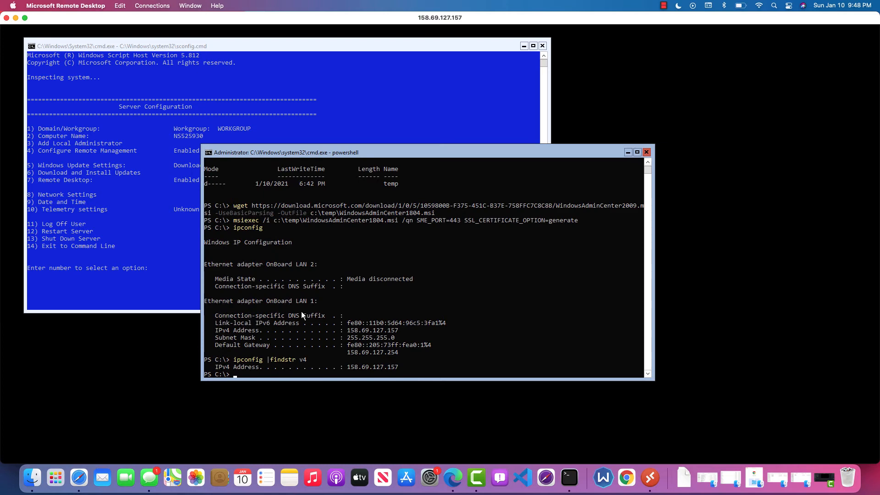
mouse_move(347, 370)
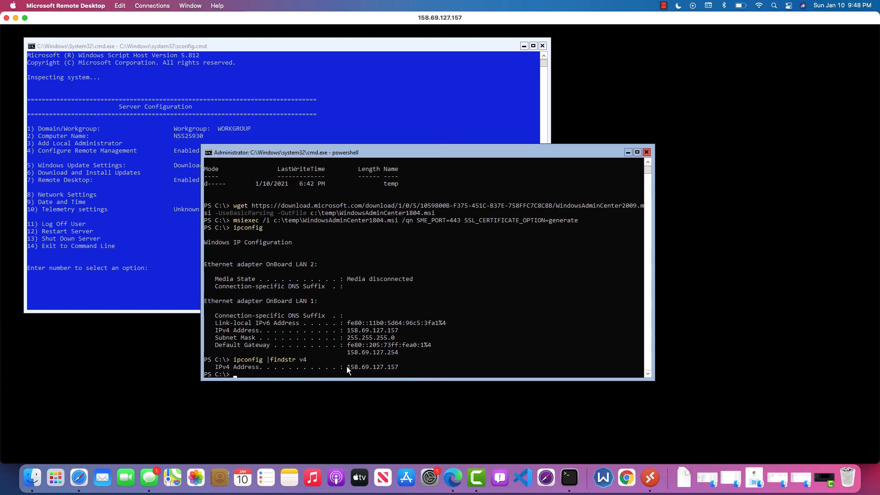
drag(347, 367, 398, 367)
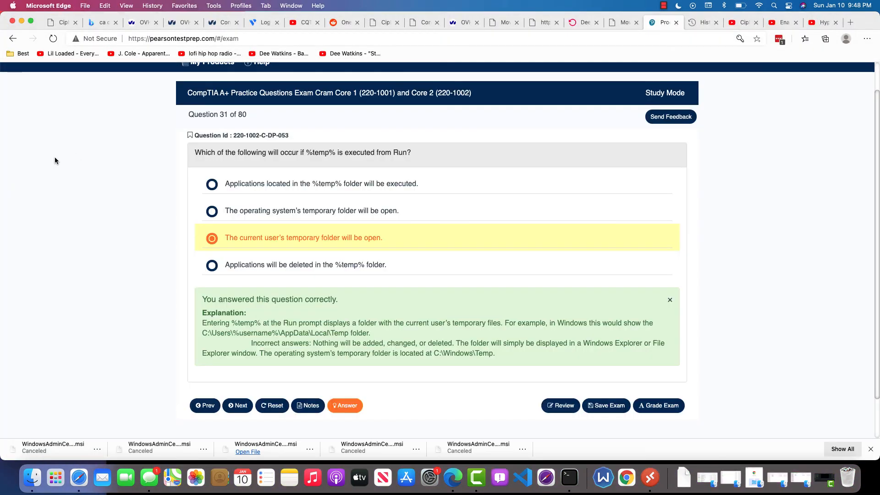
click(851, 22)
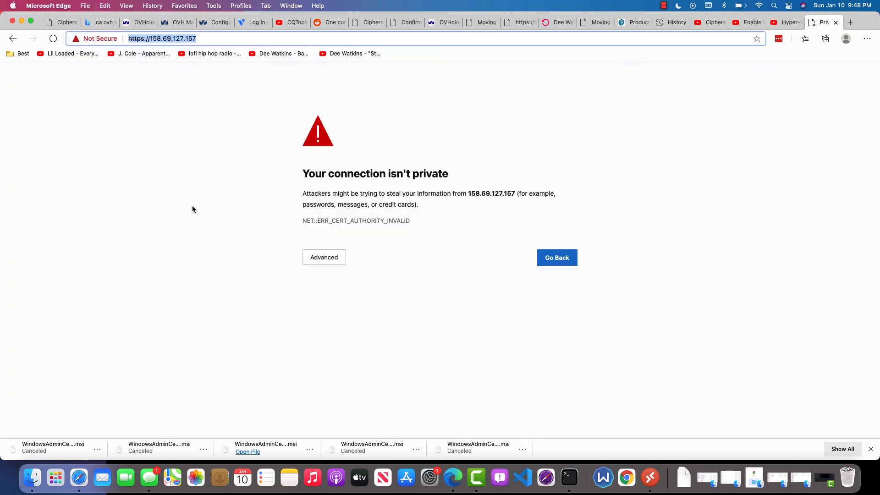
click(324, 257)
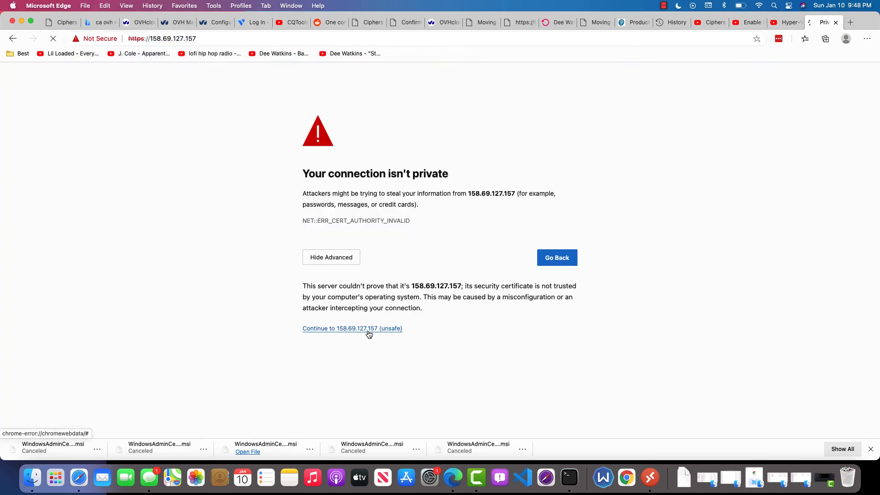
click(352, 329)
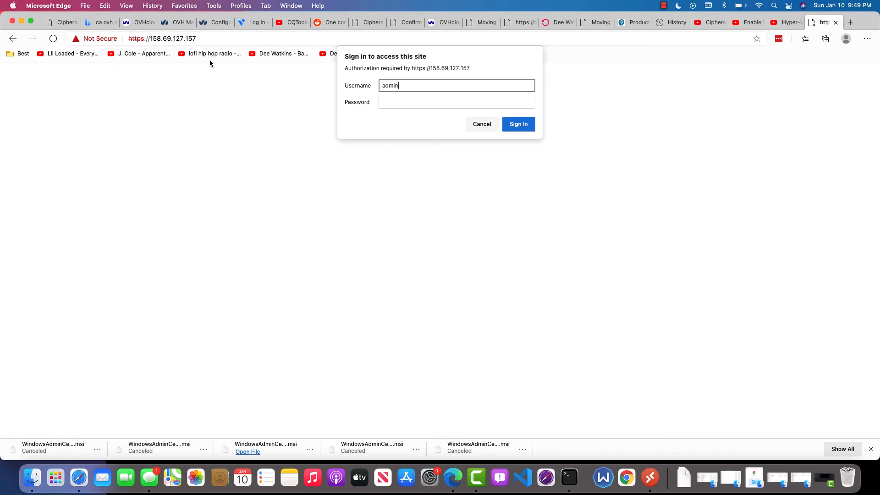
click(175, 22)
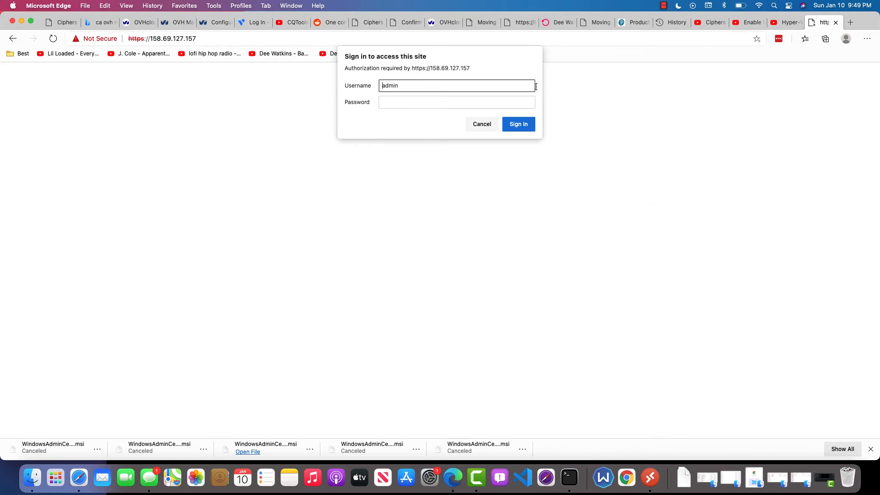
click(517, 124)
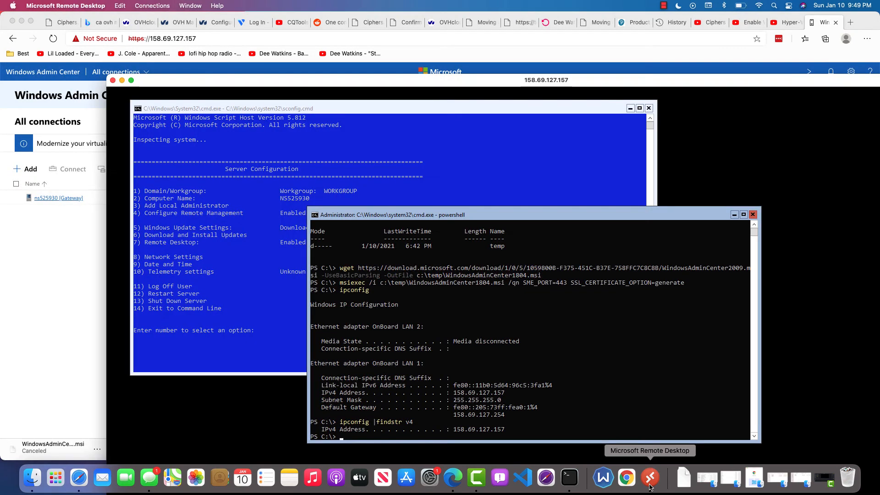
mouse_move(582, 358)
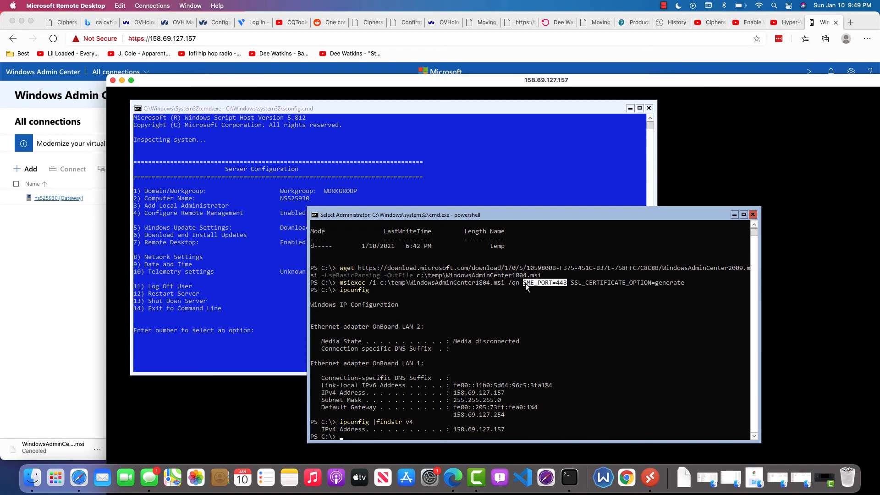
mouse_move(543, 289)
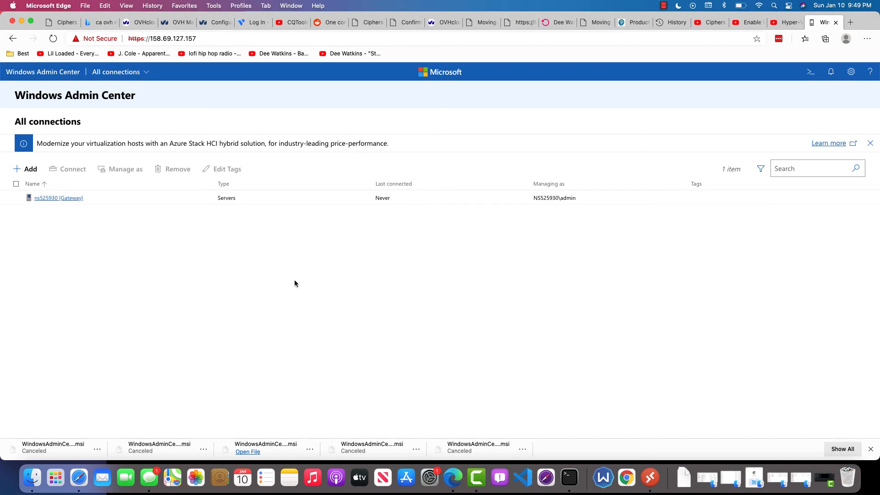
Expand the All connections menu listing Server Manager, Computer Management and Cluster Manager.
click(117, 71)
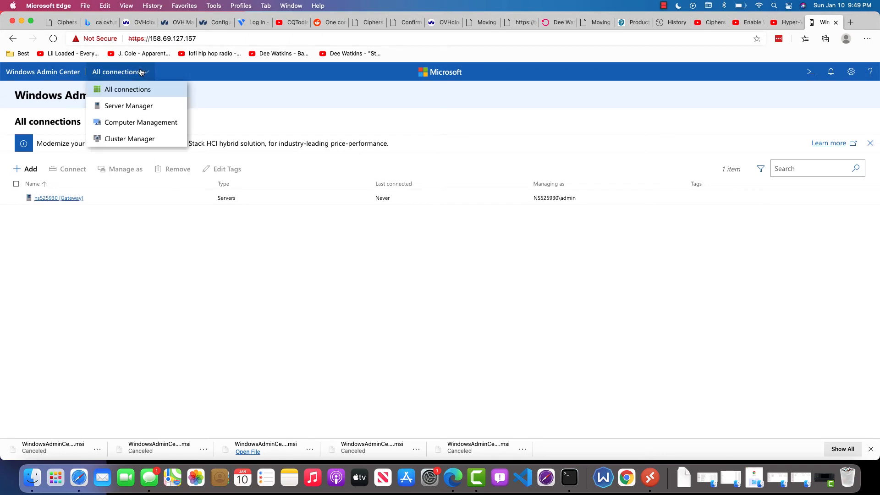
mouse_move(129, 105)
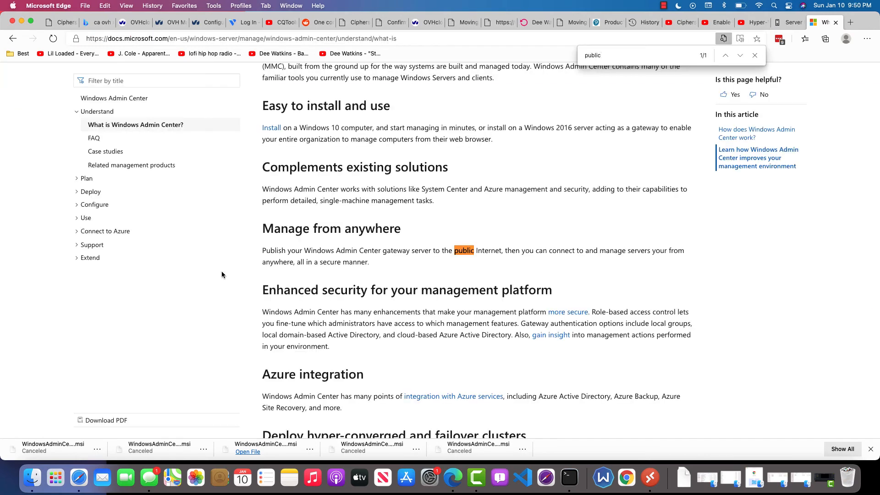
mouse_move(282, 275)
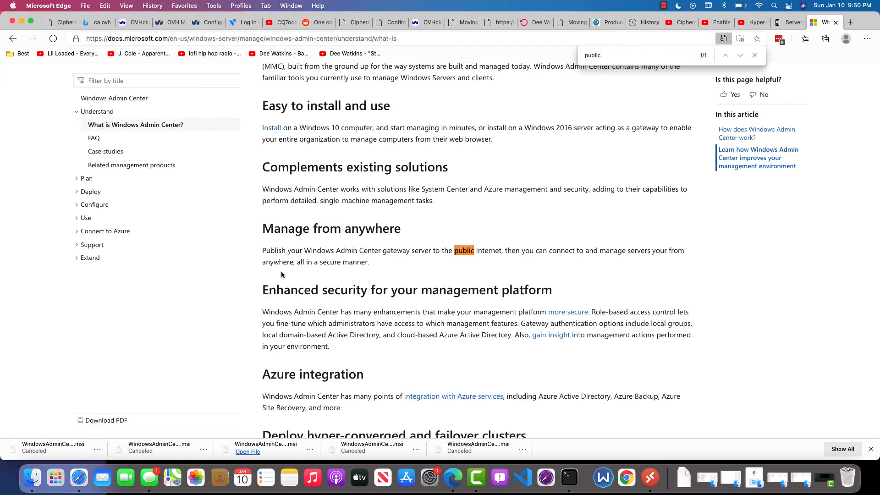
mouse_move(468, 277)
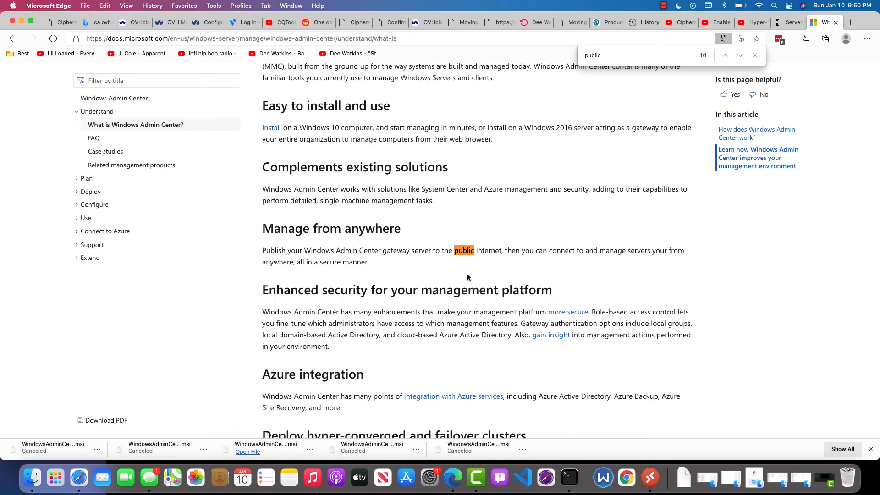
Find 'public' in the docs article and read the Manage from anywhere section.
click(617, 55)
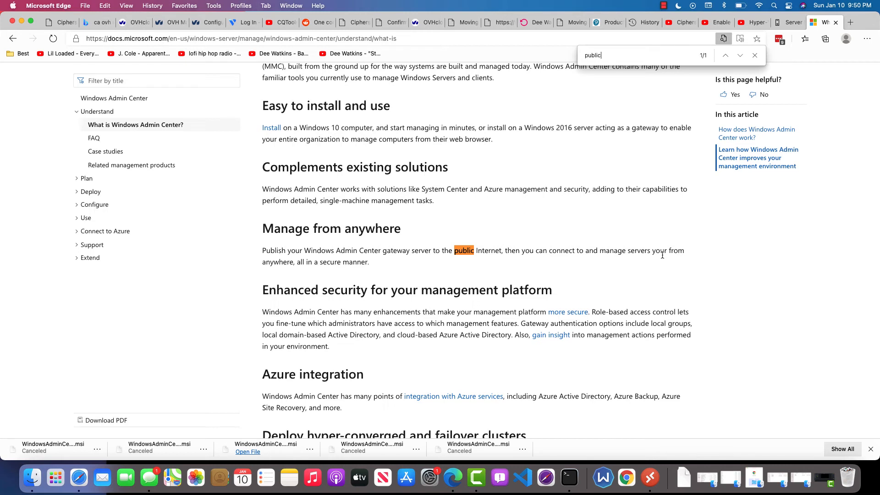
mouse_move(642, 260)
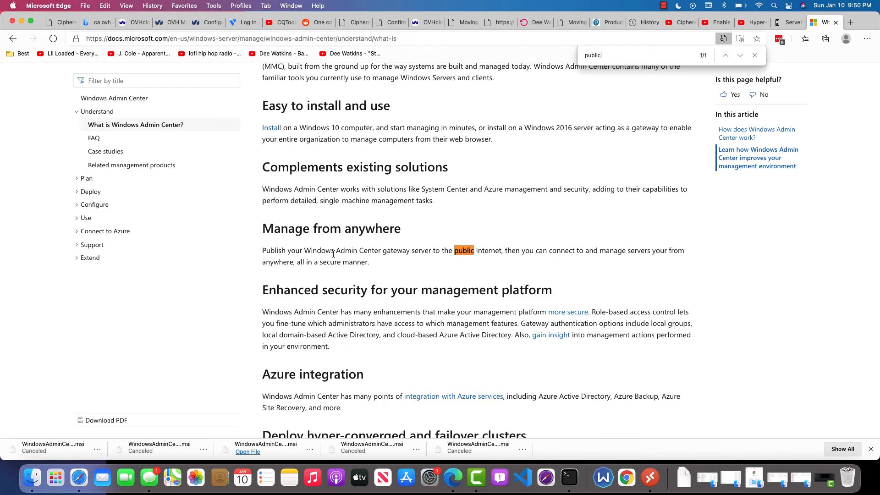
scroll(up, 3)
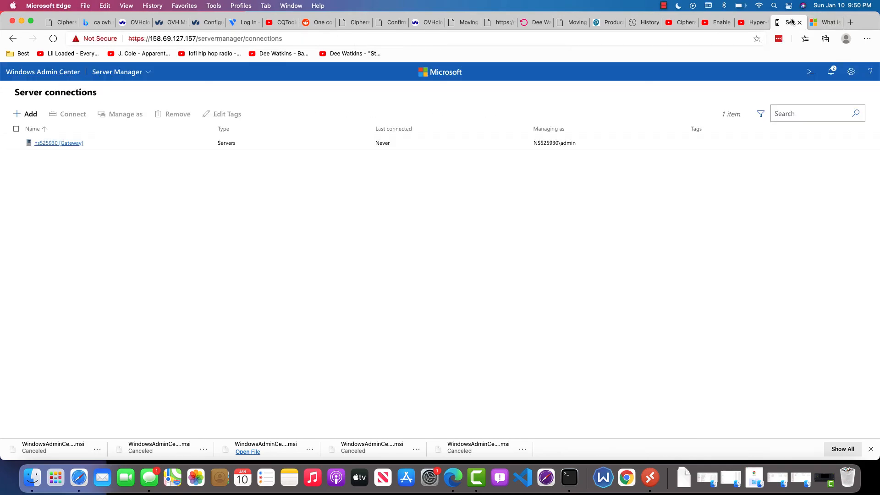
Connect to ns525930 [Gateway] and view its Hyper-V Server overview with CPU, memory and Ethernet charts.
click(59, 143)
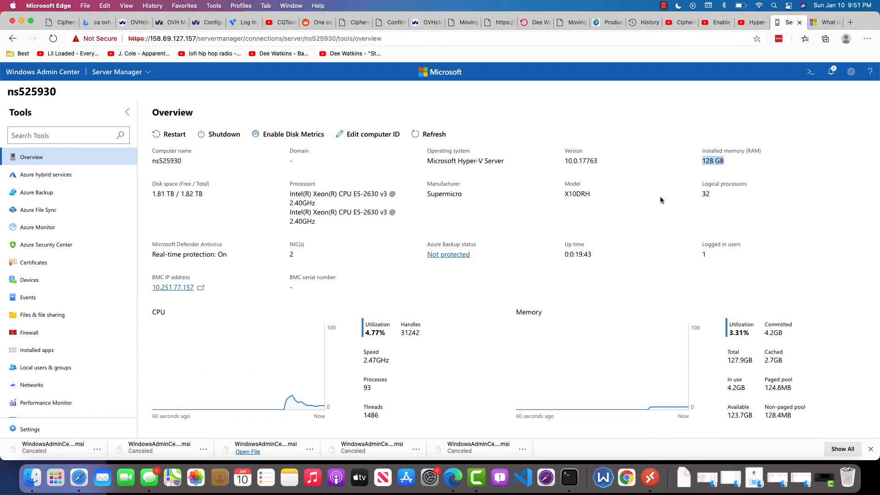
scroll(down, 3)
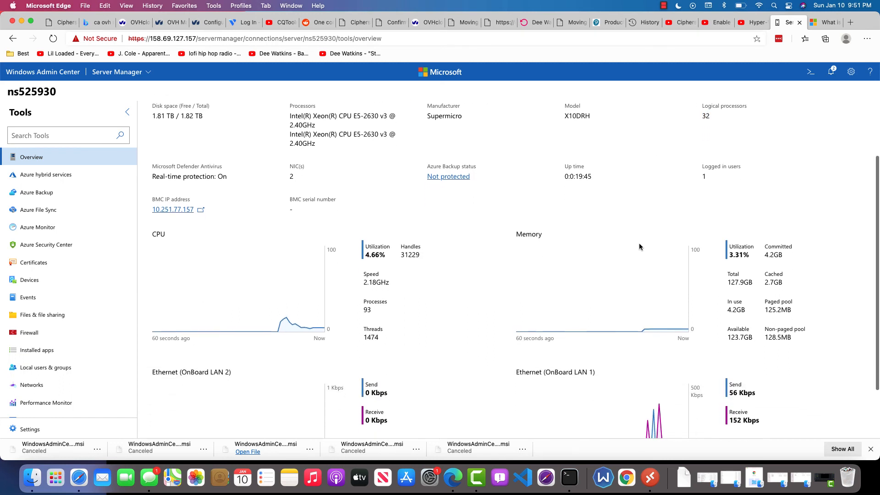
scroll(down, 3)
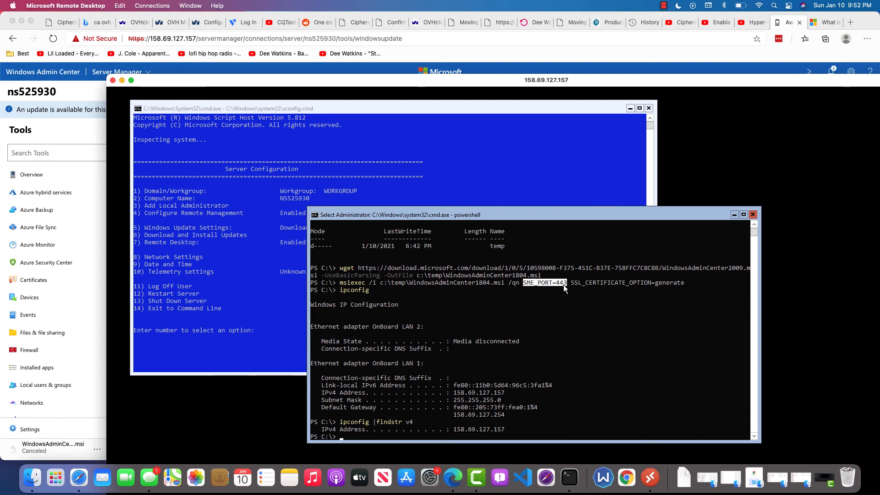
mouse_move(556, 294)
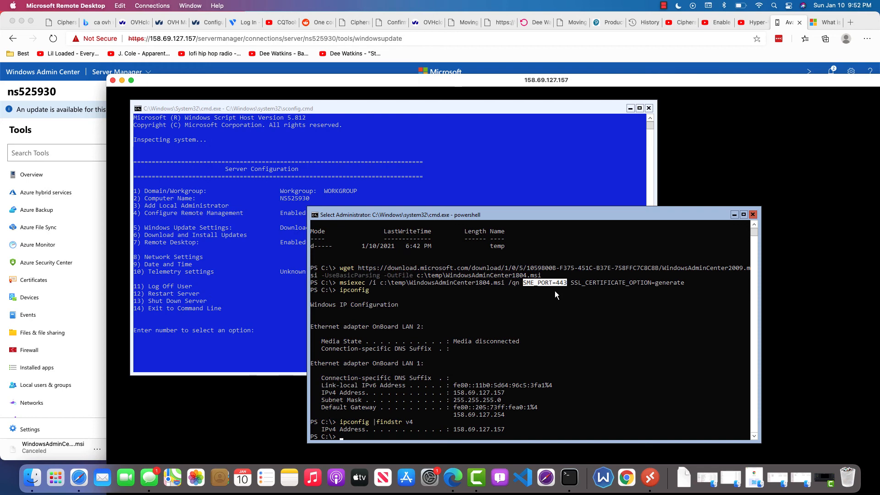
mouse_move(563, 299)
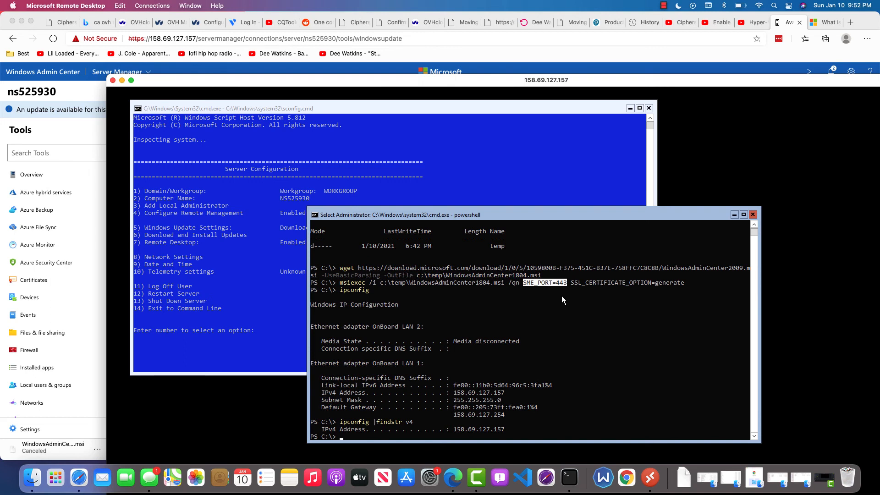
mouse_move(529, 304)
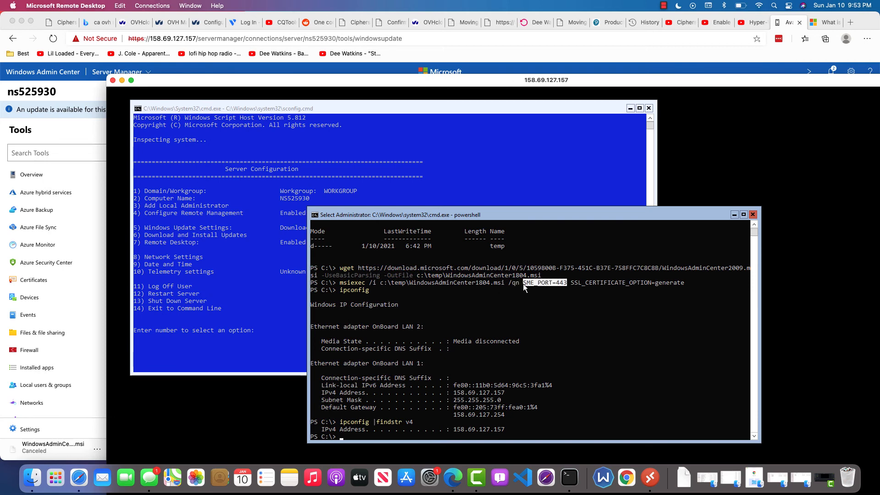
mouse_move(531, 293)
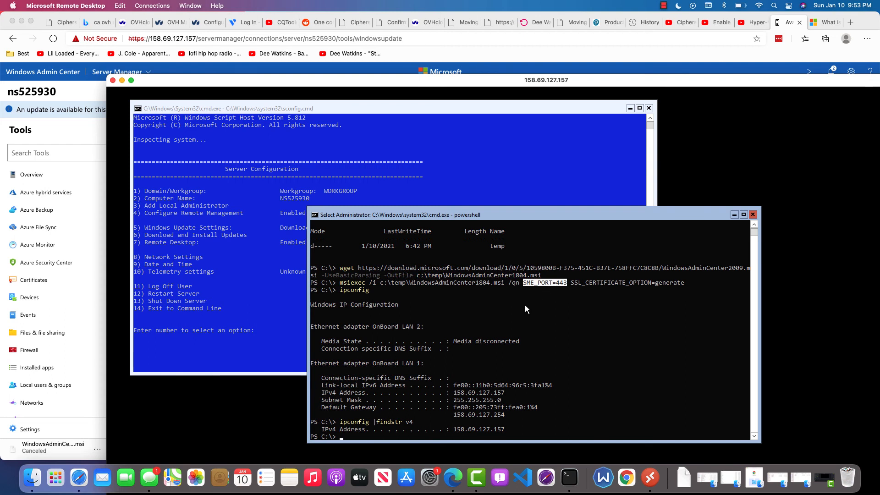
mouse_move(547, 286)
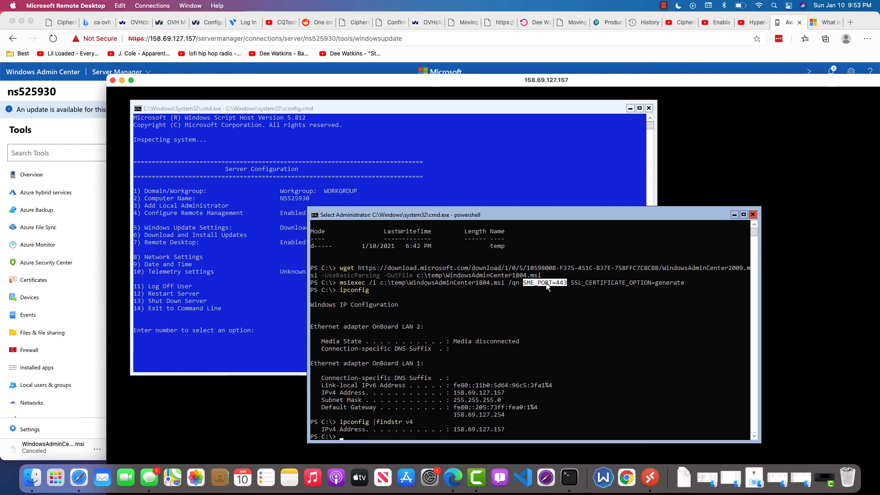
mouse_move(535, 318)
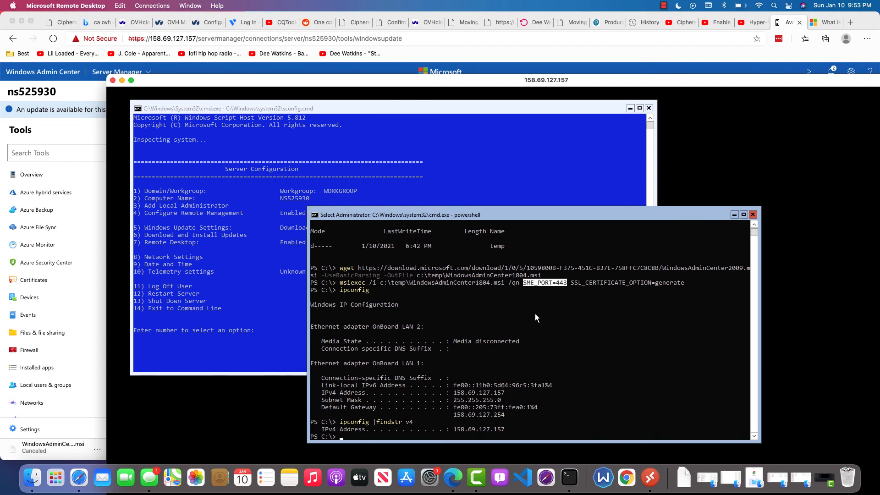
mouse_move(529, 305)
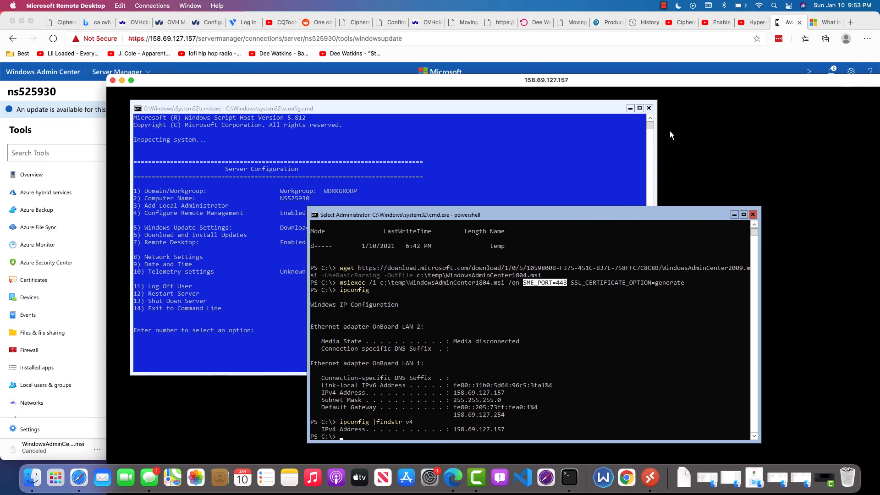
mouse_move(701, 148)
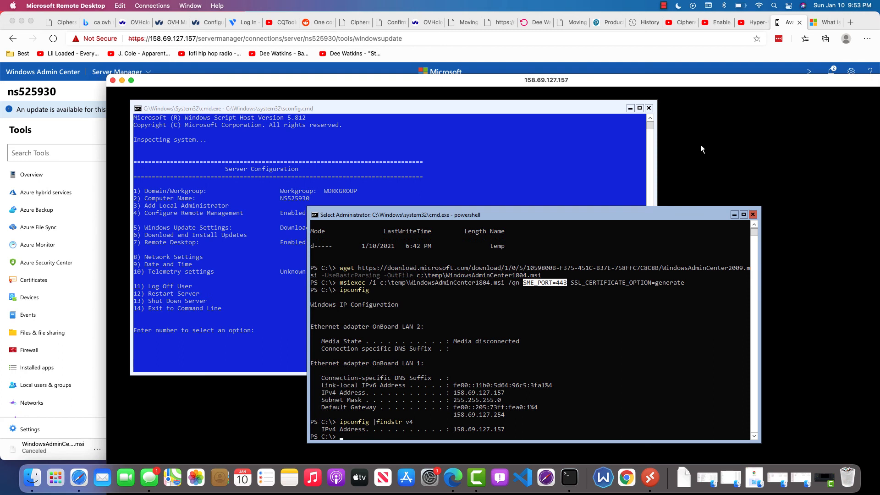
Move the PowerShell window right so the sconfig settings column is fully visible.
click(664, 6)
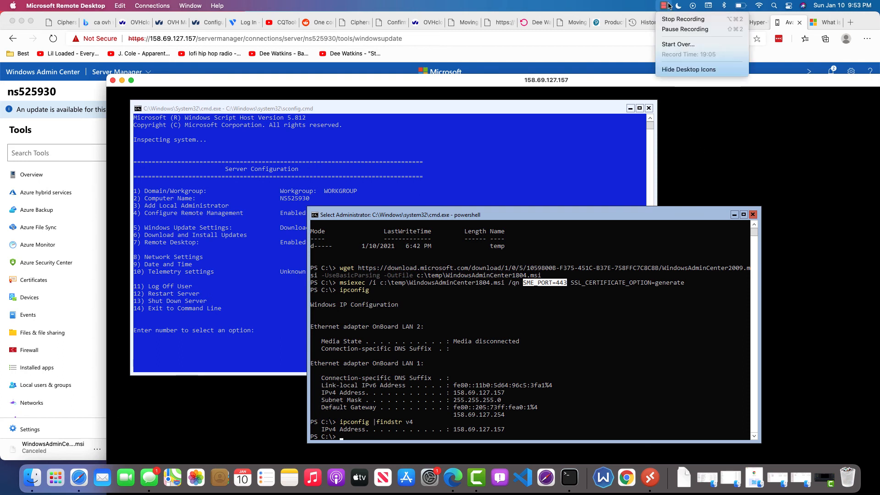
mouse_move(480, 149)
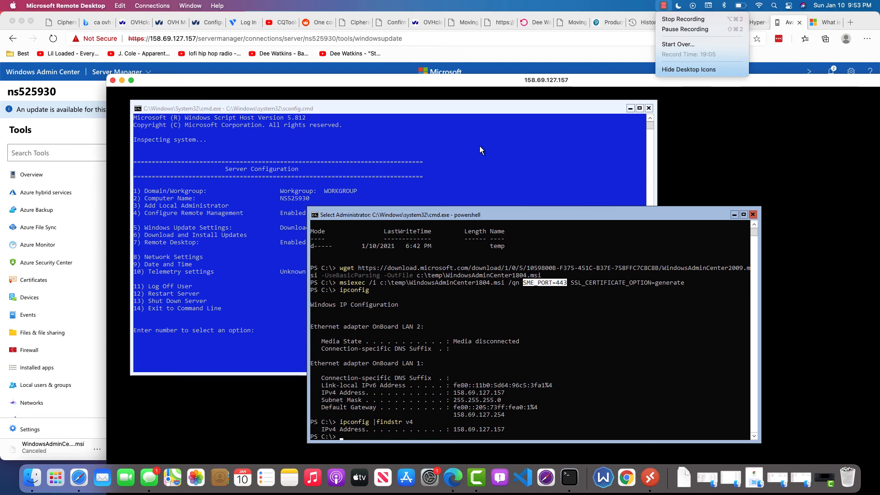
mouse_move(616, 48)
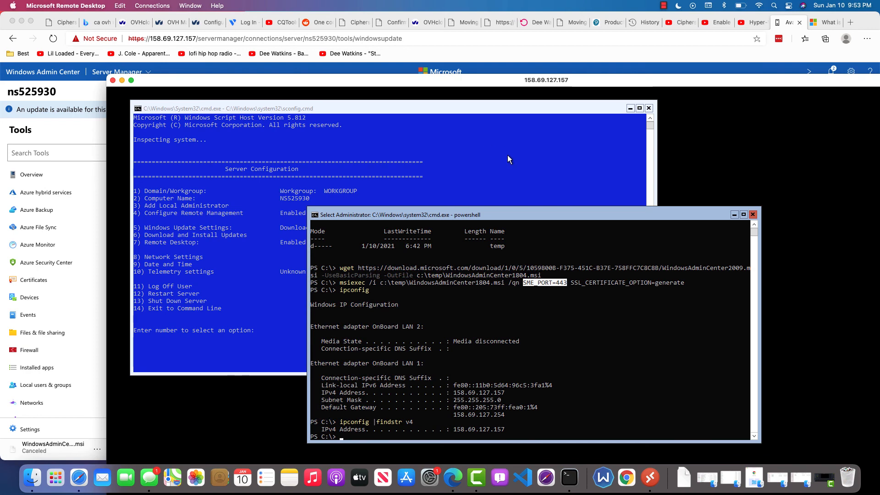
mouse_move(521, 160)
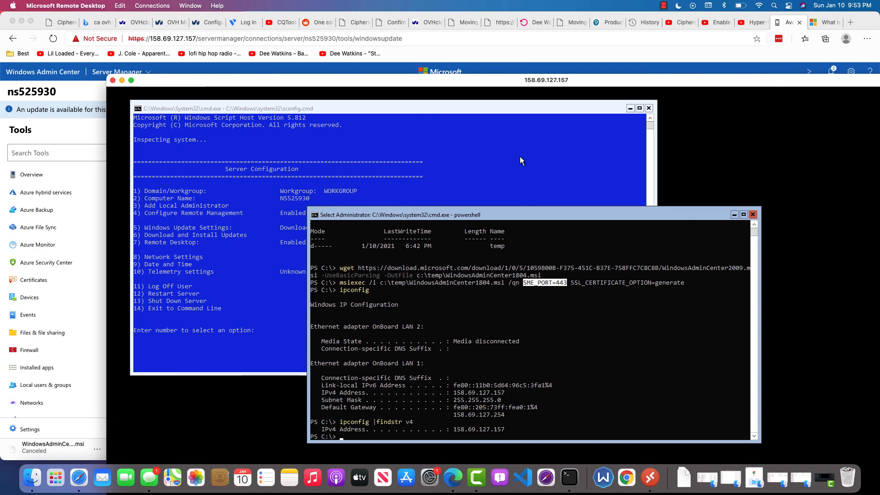
mouse_move(682, 21)
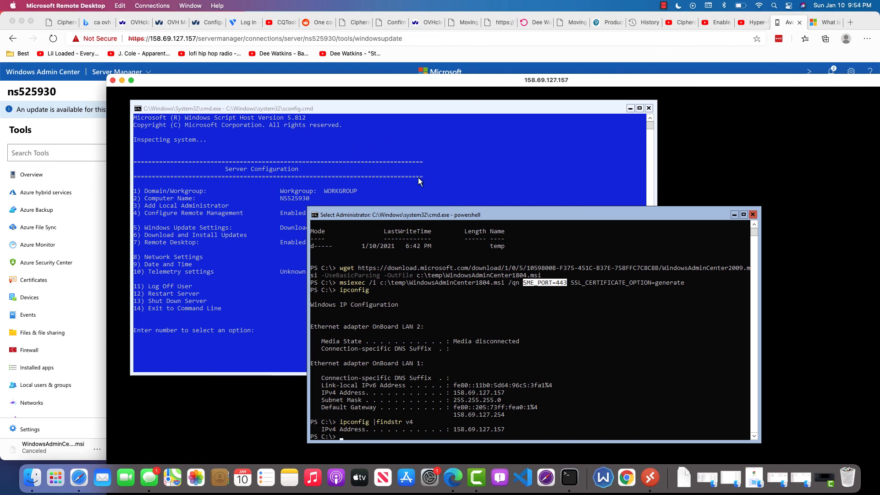
mouse_move(257, 219)
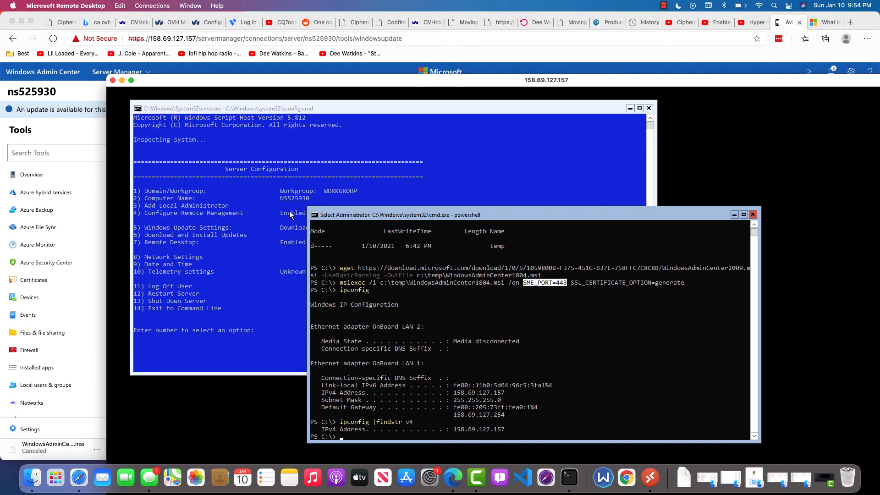
drag(400, 214, 391, 179)
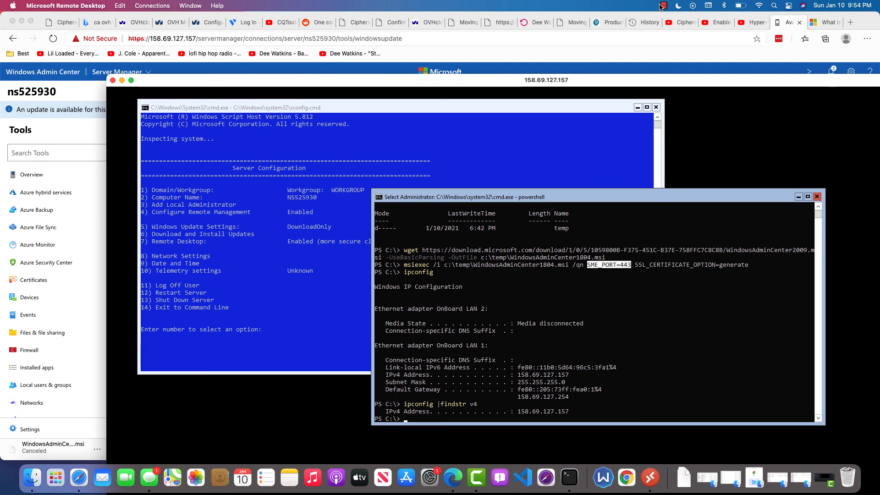
click(661, 5)
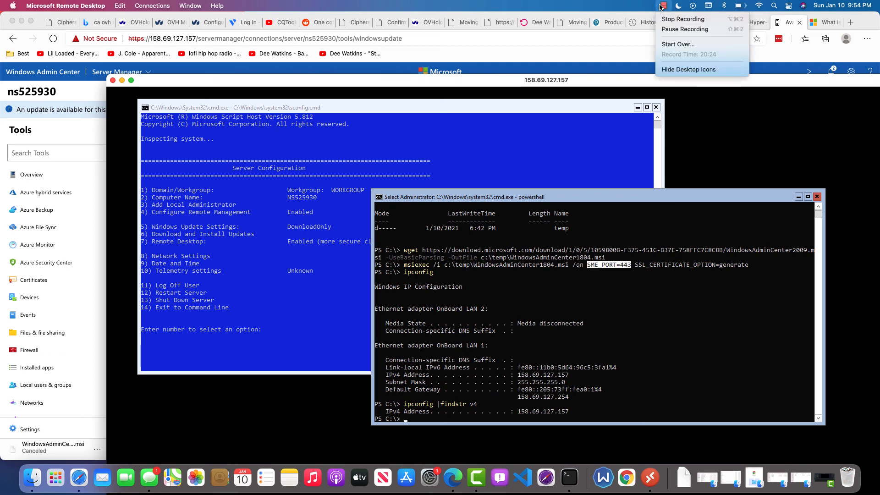